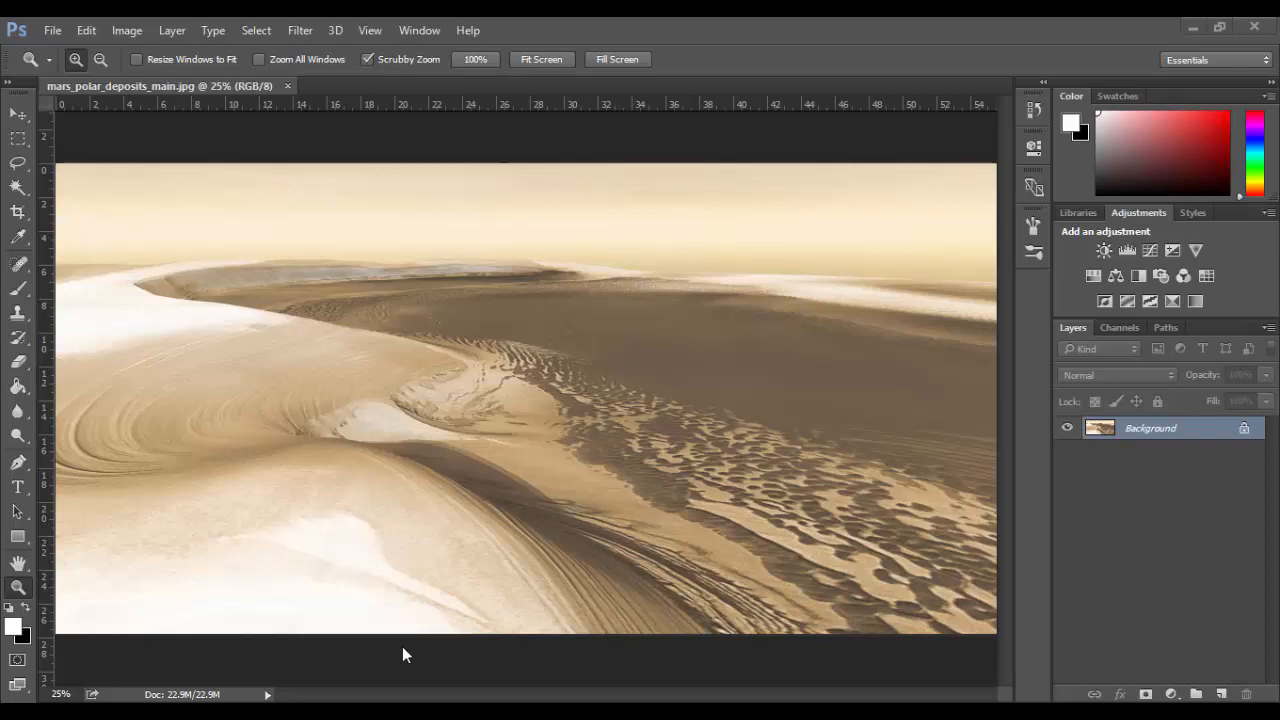
{"action": "mouse_move", "coordinate": [763, 693]}
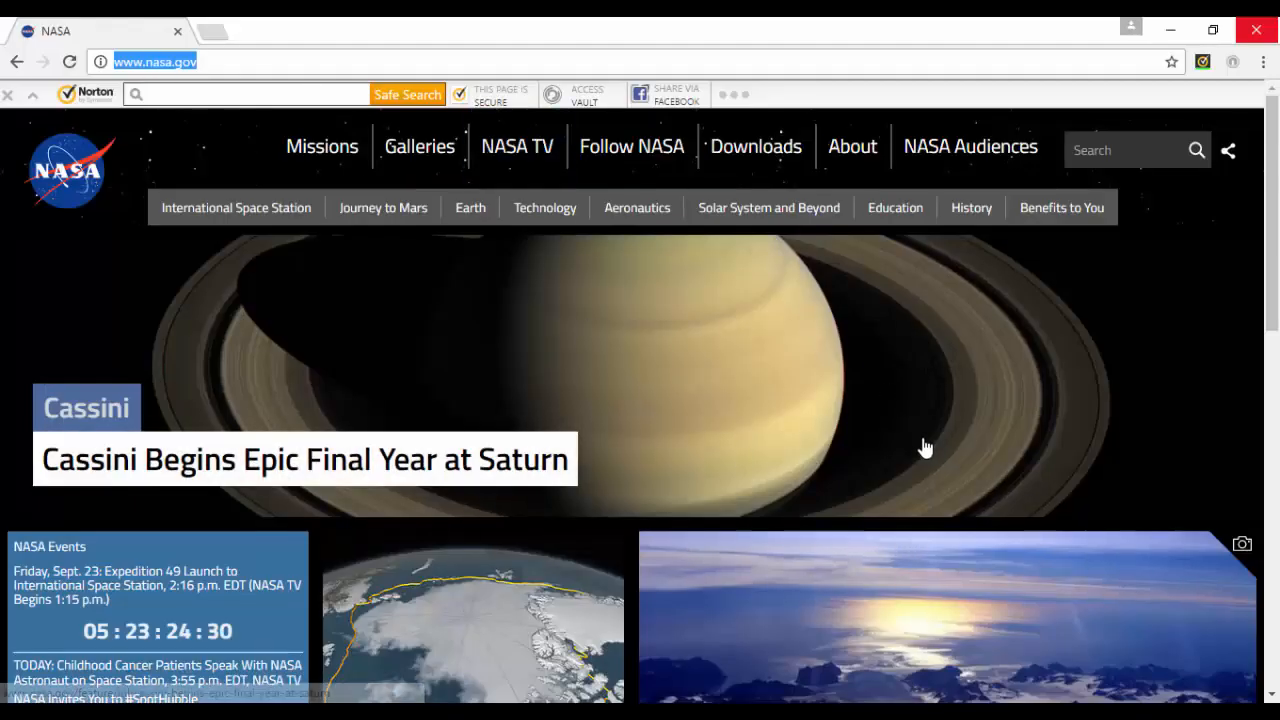
- Go to the Image Galleries page and scroll down to the Mission Galleries box
{"action": "scroll", "scroll_direction": "down", "scroll_amount": 3}
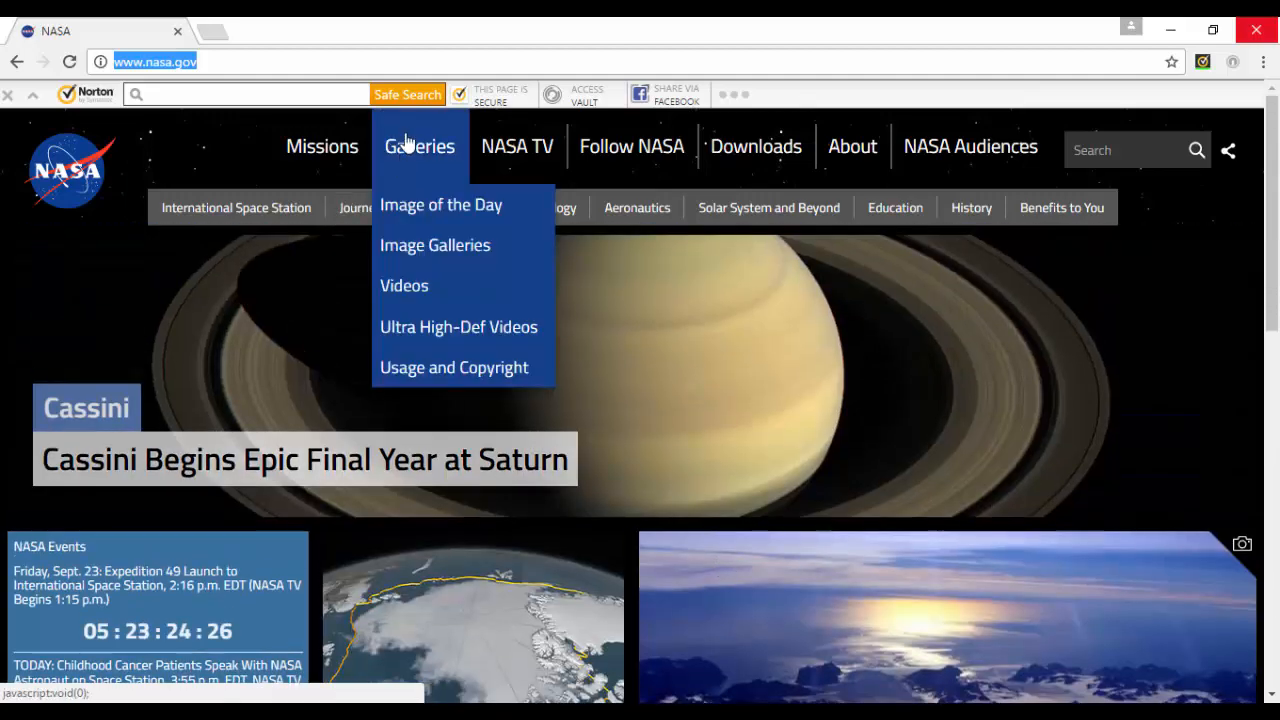
{"action": "mouse_move", "coordinate": [418, 152]}
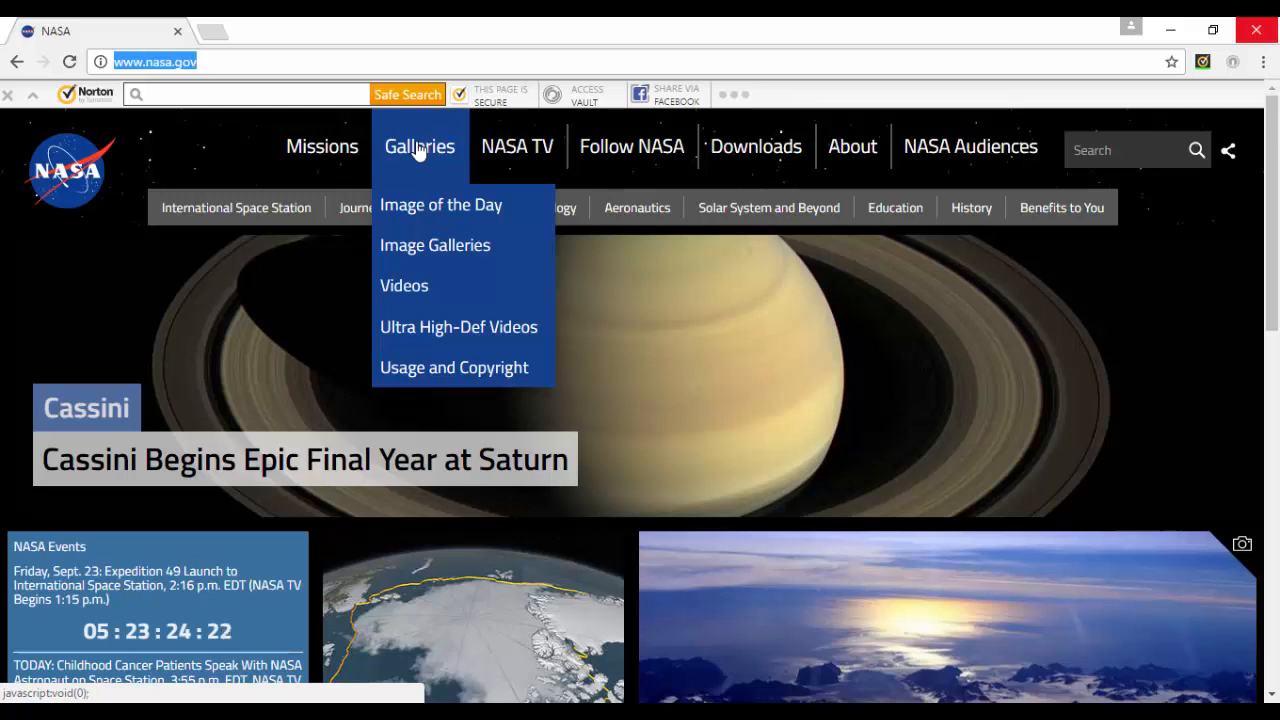
{"action": "mouse_move", "coordinate": [430, 210]}
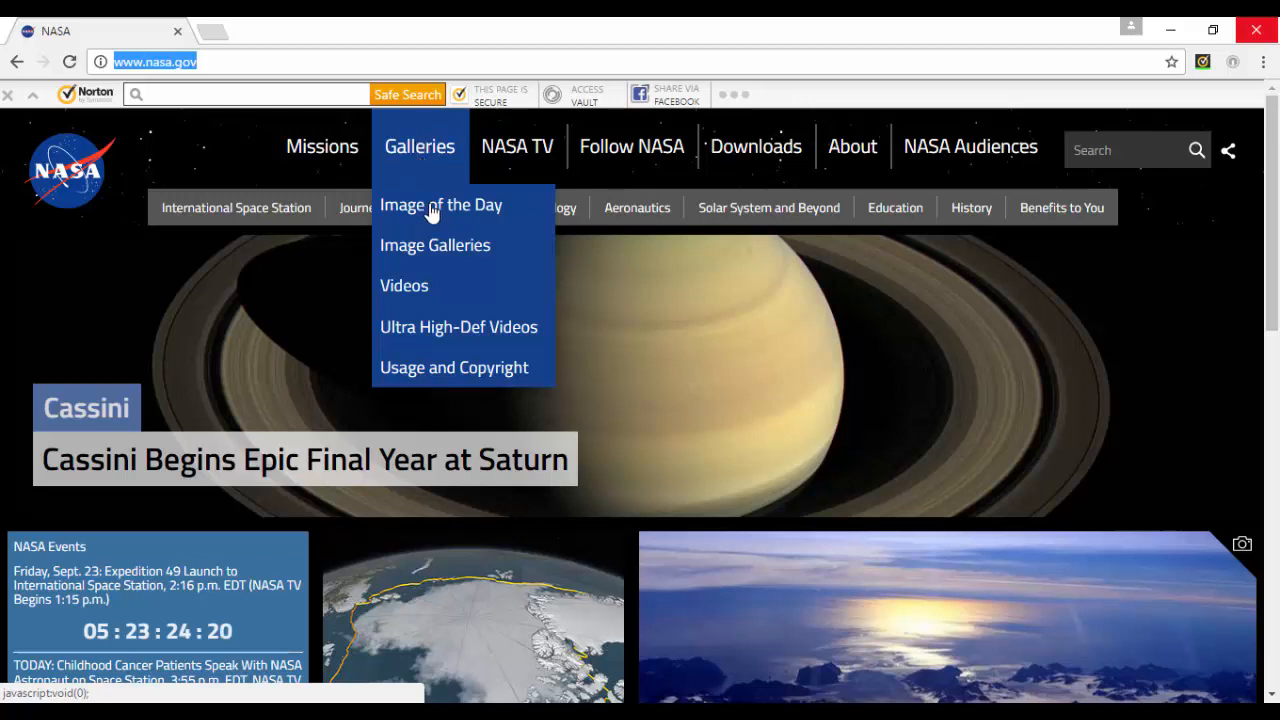
{"action": "left_click", "coordinate": [435, 245]}
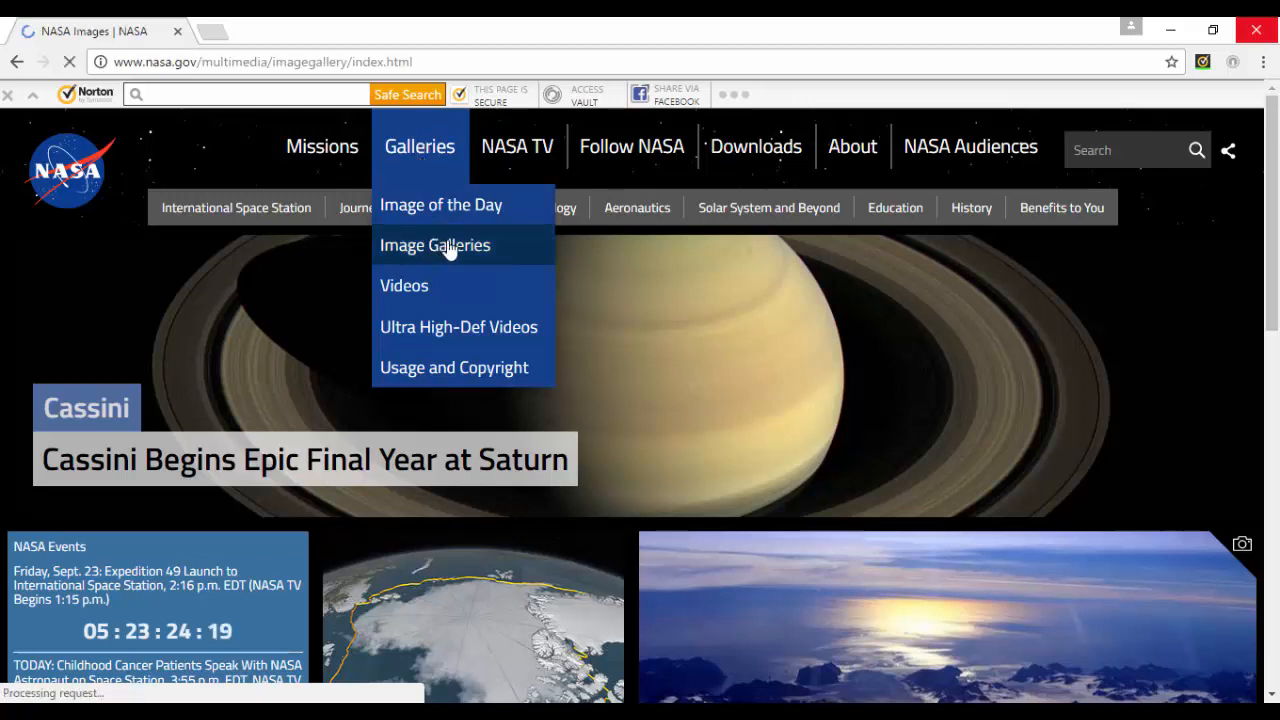
{"action": "left_click", "coordinate": [435, 245]}
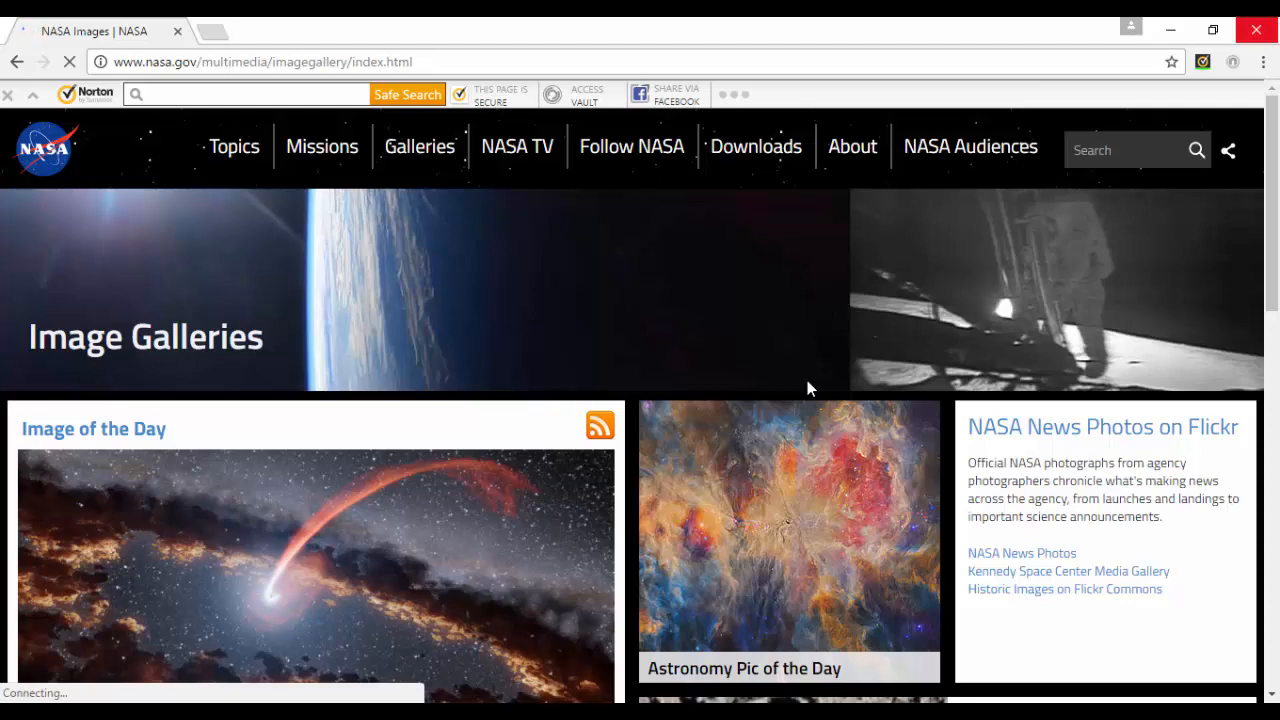
{"action": "scroll", "scroll_direction": "down", "scroll_amount": 3}
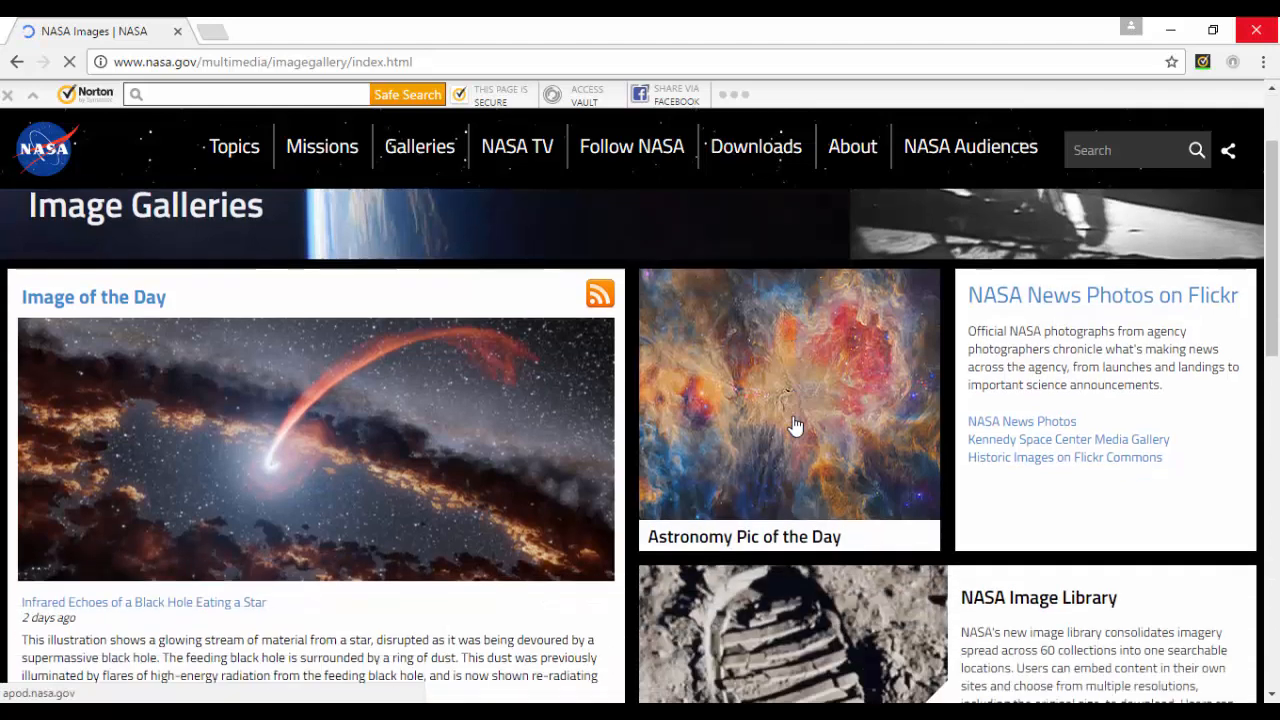
{"action": "scroll", "scroll_direction": "down", "scroll_amount": 3}
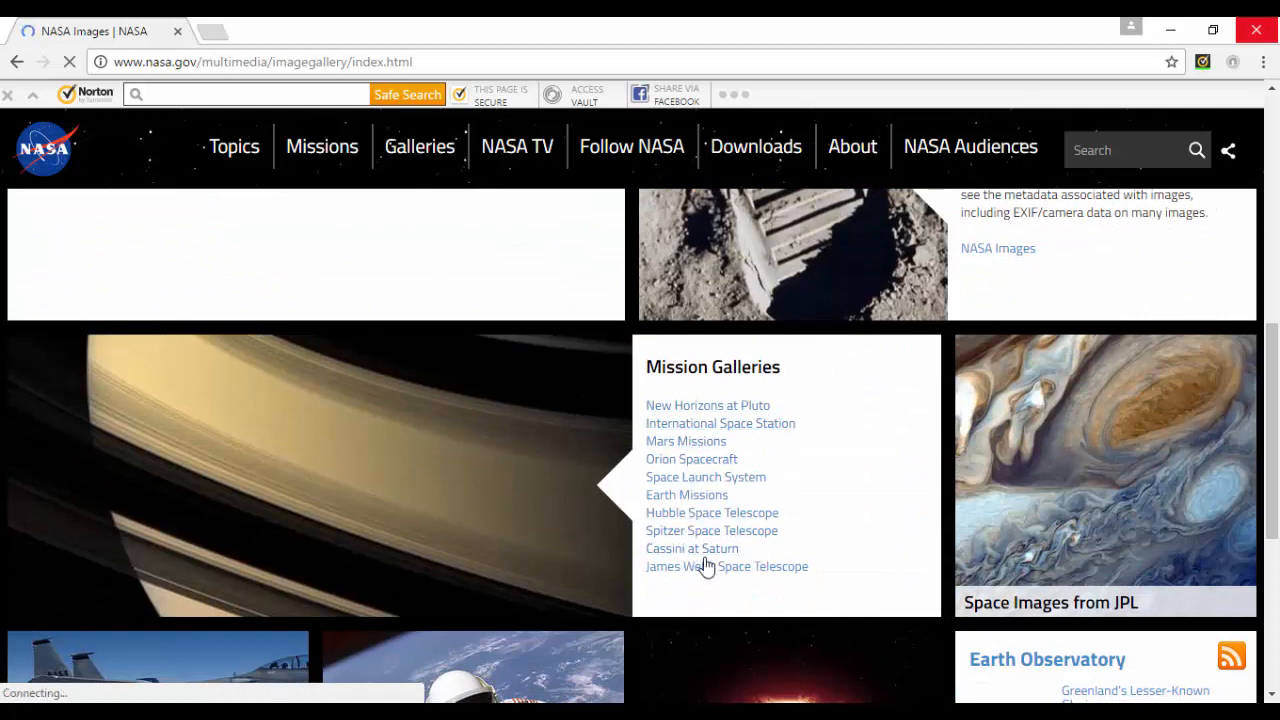
{"action": "mouse_move", "coordinate": [712, 512]}
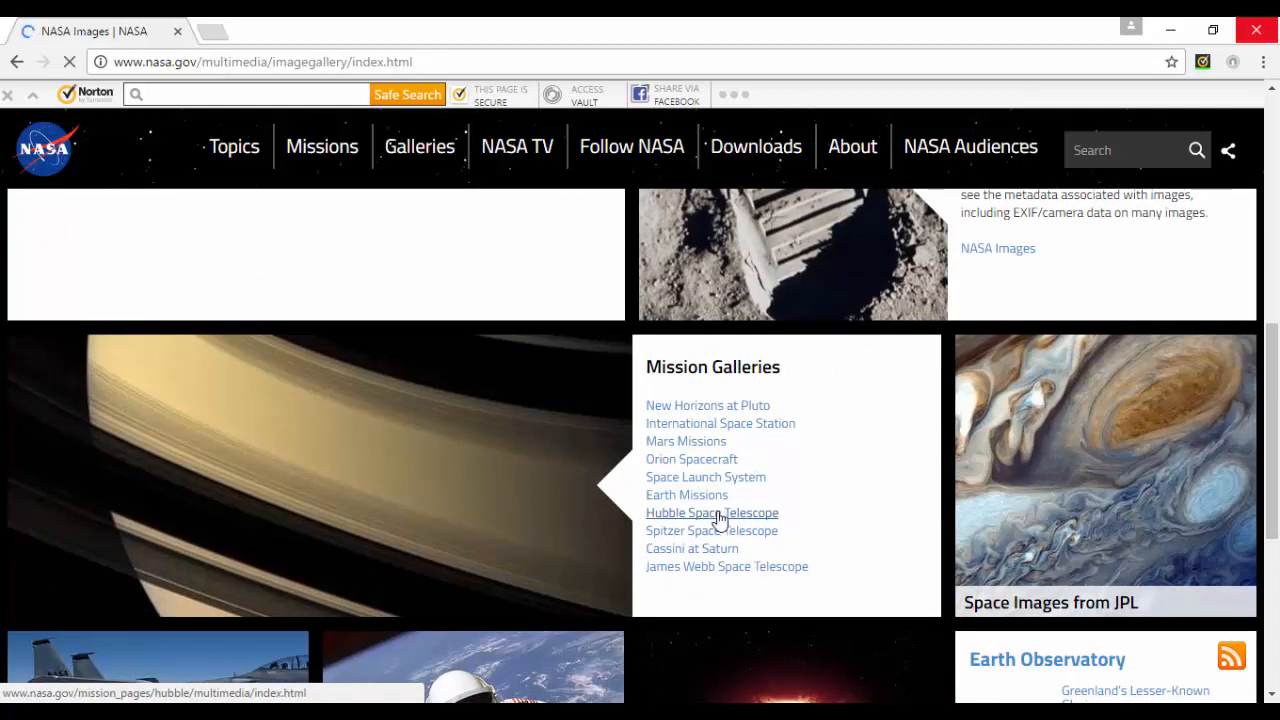
{"action": "mouse_move", "coordinate": [686, 441]}
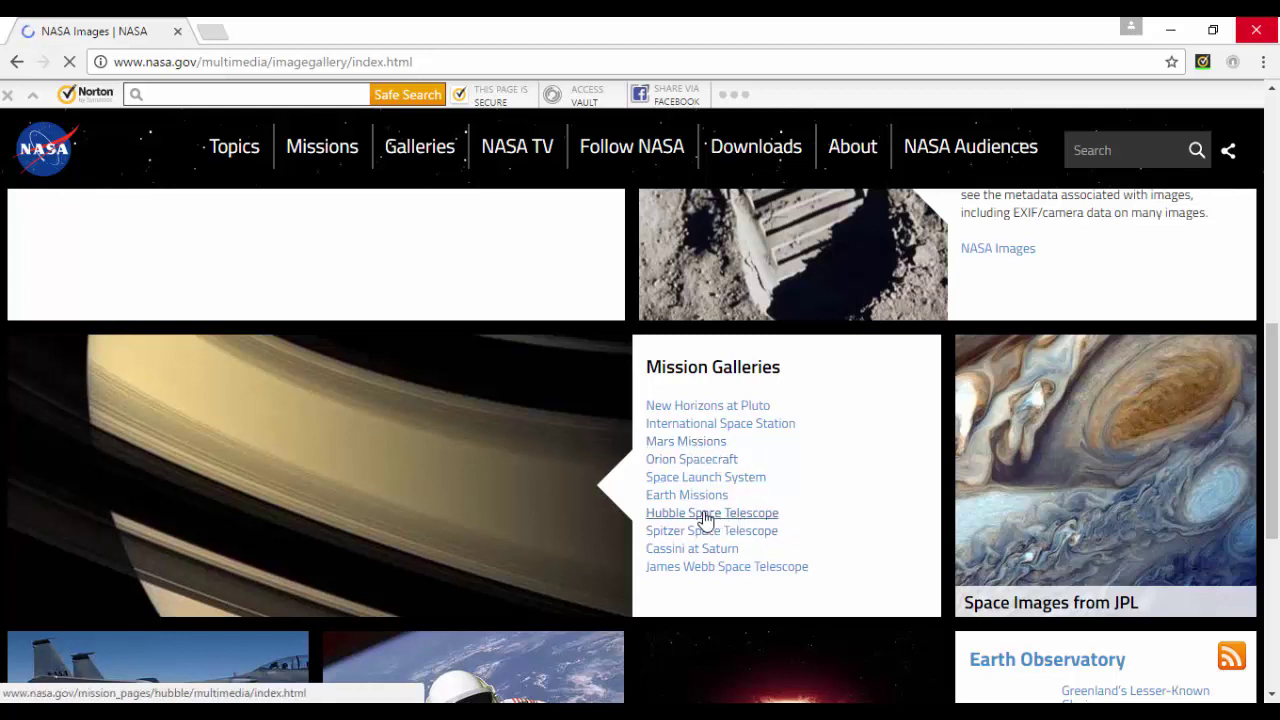
- From the Hubble Space Telescope gallery, reach the Spiral Snowflake galaxy's feature page
{"action": "left_click", "coordinate": [711, 512]}
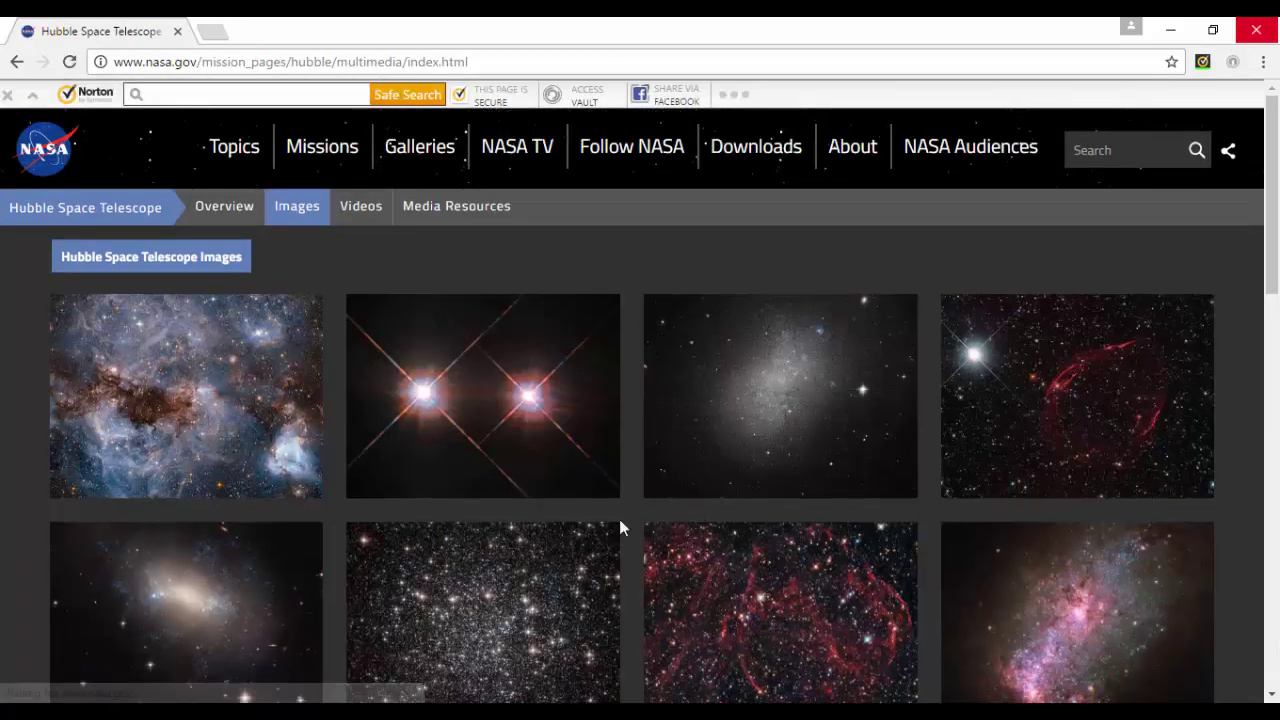
{"action": "scroll", "scroll_direction": "down", "scroll_amount": 3}
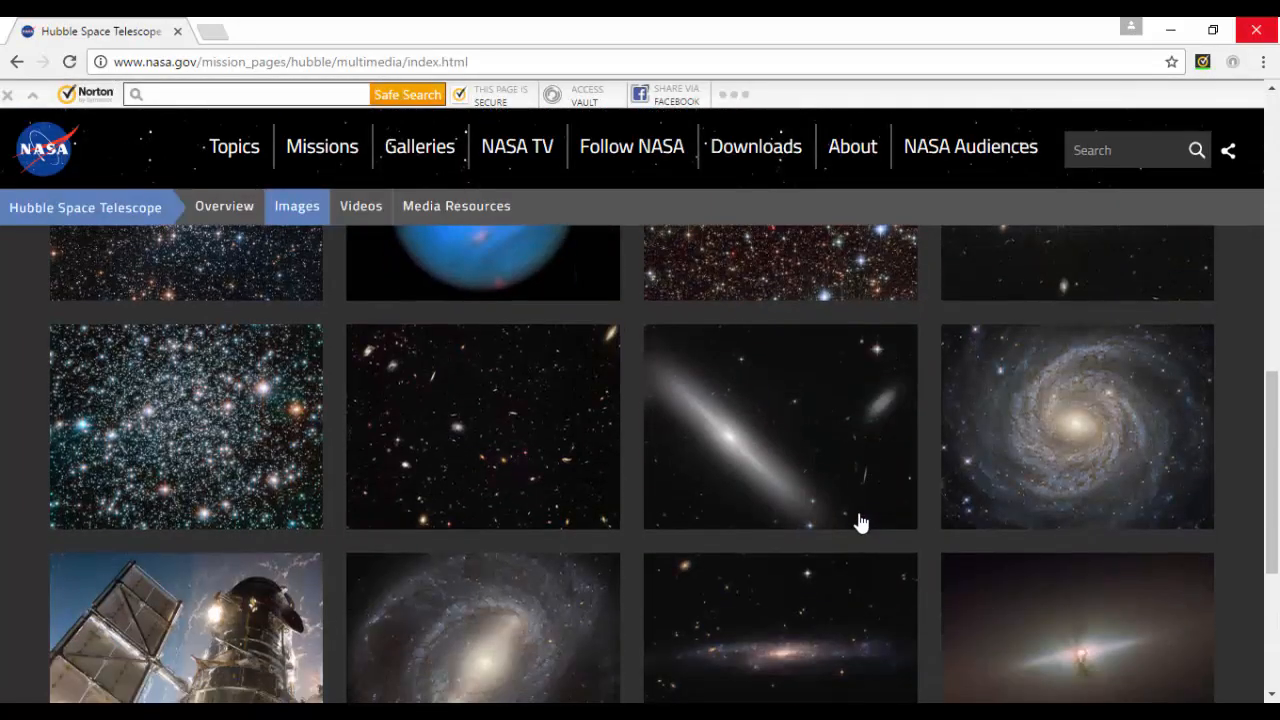
{"action": "scroll", "scroll_direction": "down", "scroll_amount": 3}
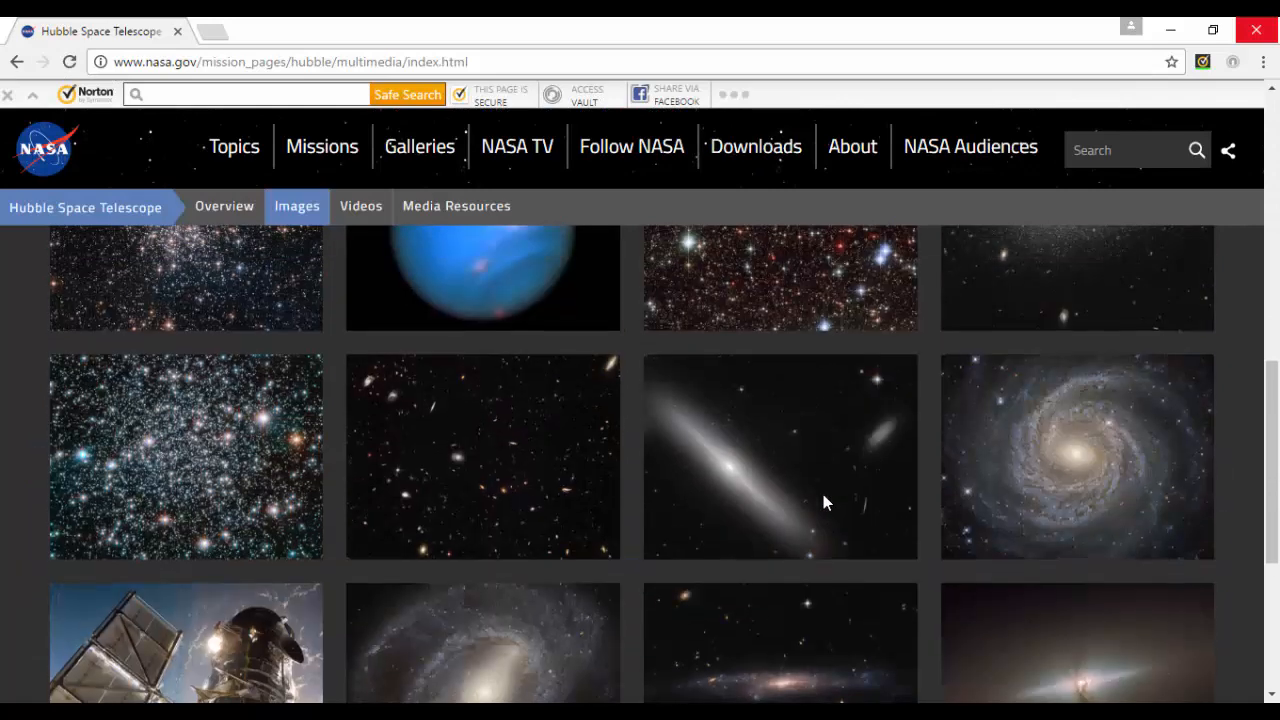
{"action": "mouse_move", "coordinate": [1079, 474]}
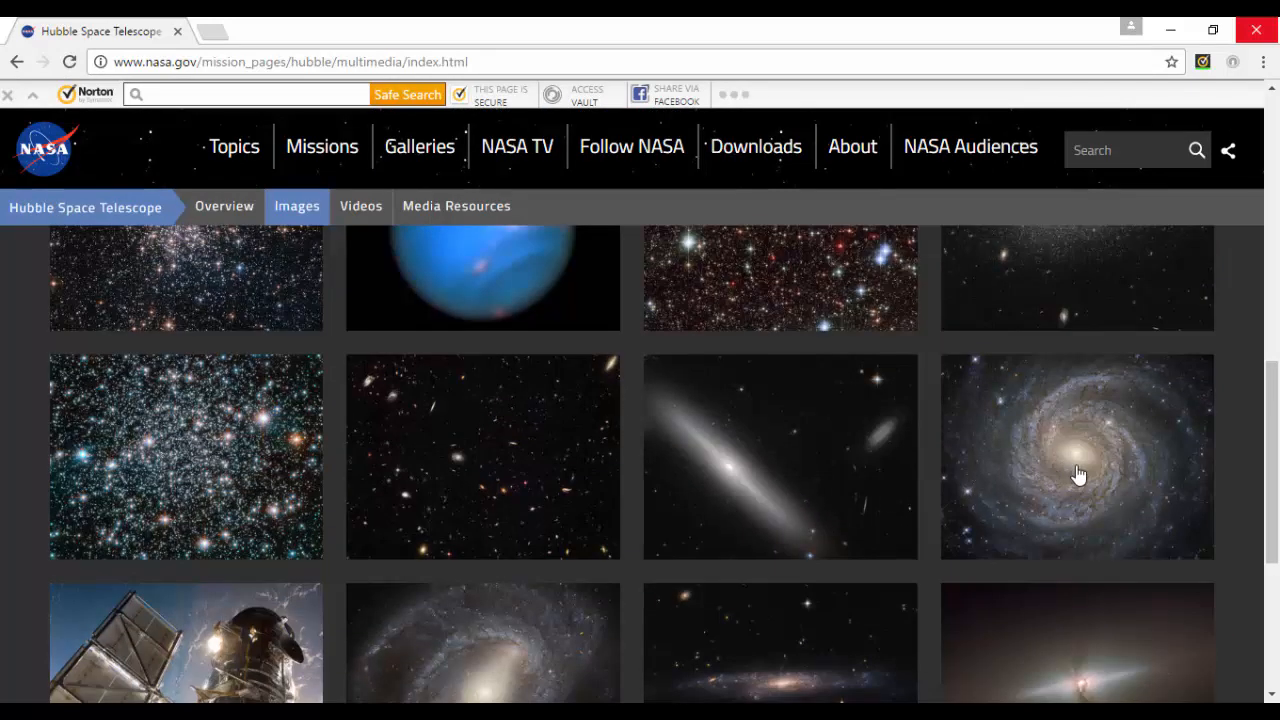
{"action": "left_click", "coordinate": [1077, 456]}
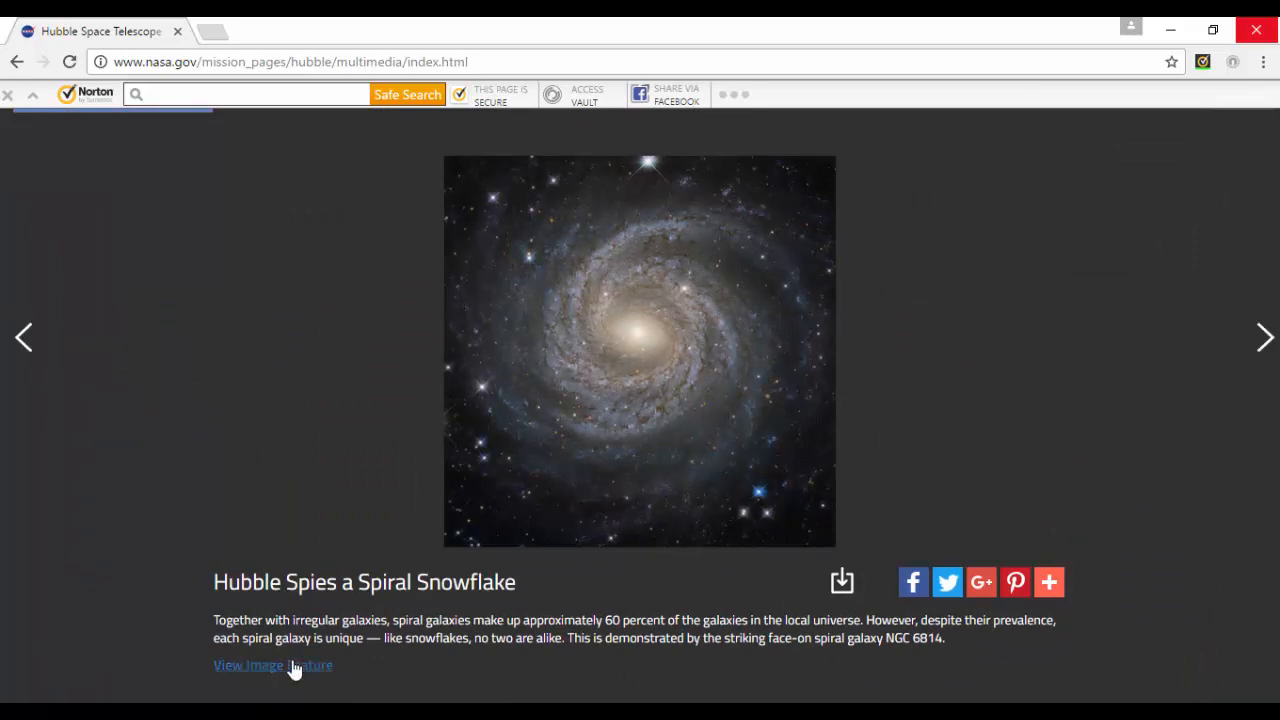
{"action": "left_click", "coordinate": [272, 665]}
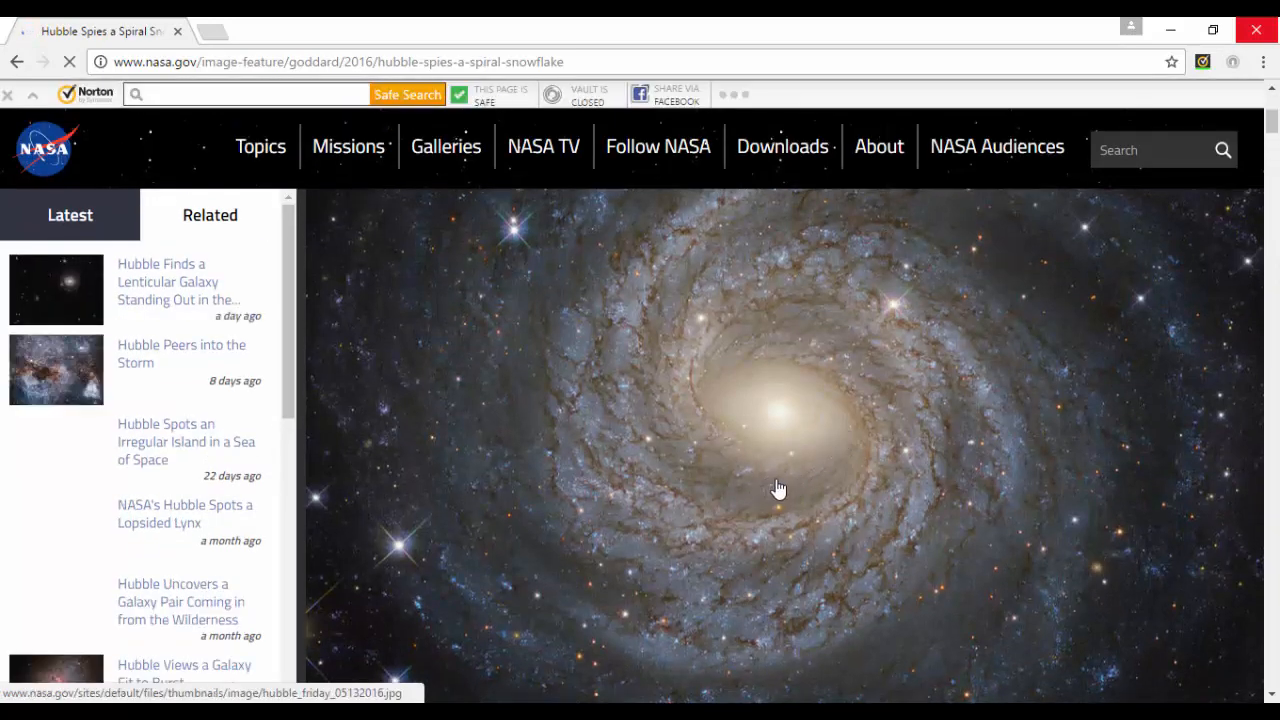
- Save the full-size galaxy JPEG into Nasa Images, replacing the existing file
{"action": "left_click", "coordinate": [780, 489]}
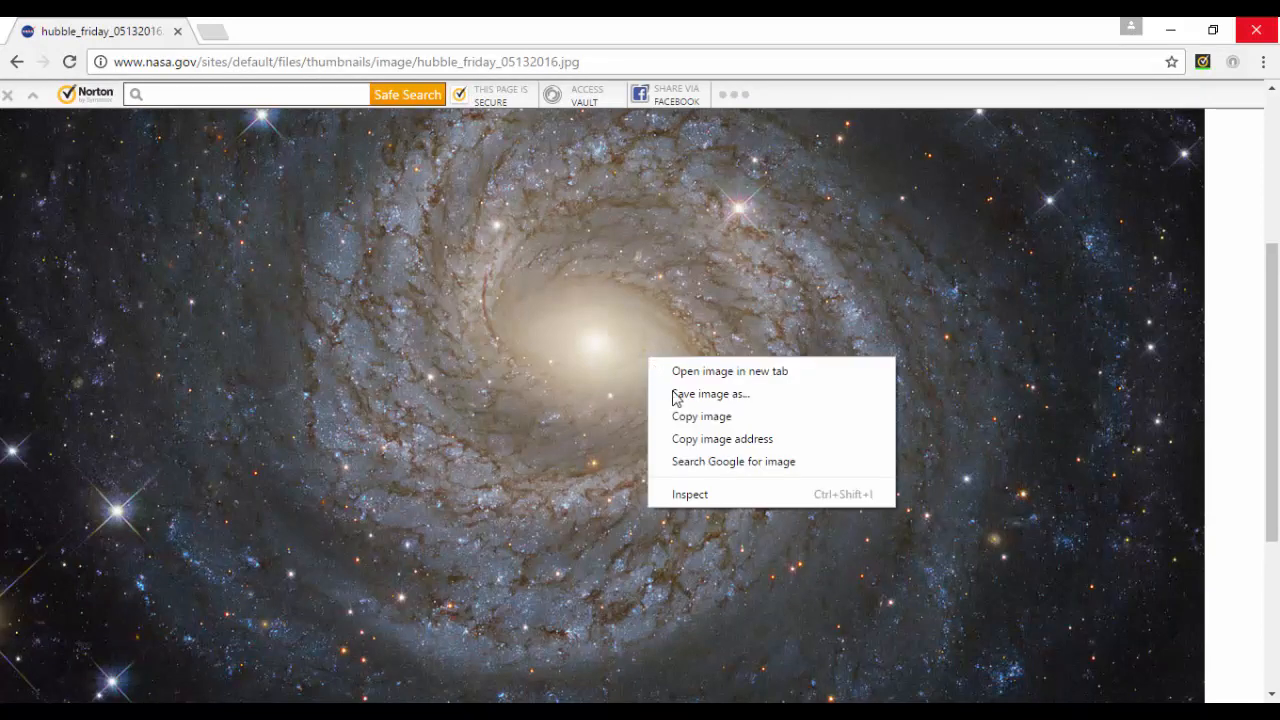
{"action": "left_click", "coordinate": [710, 393]}
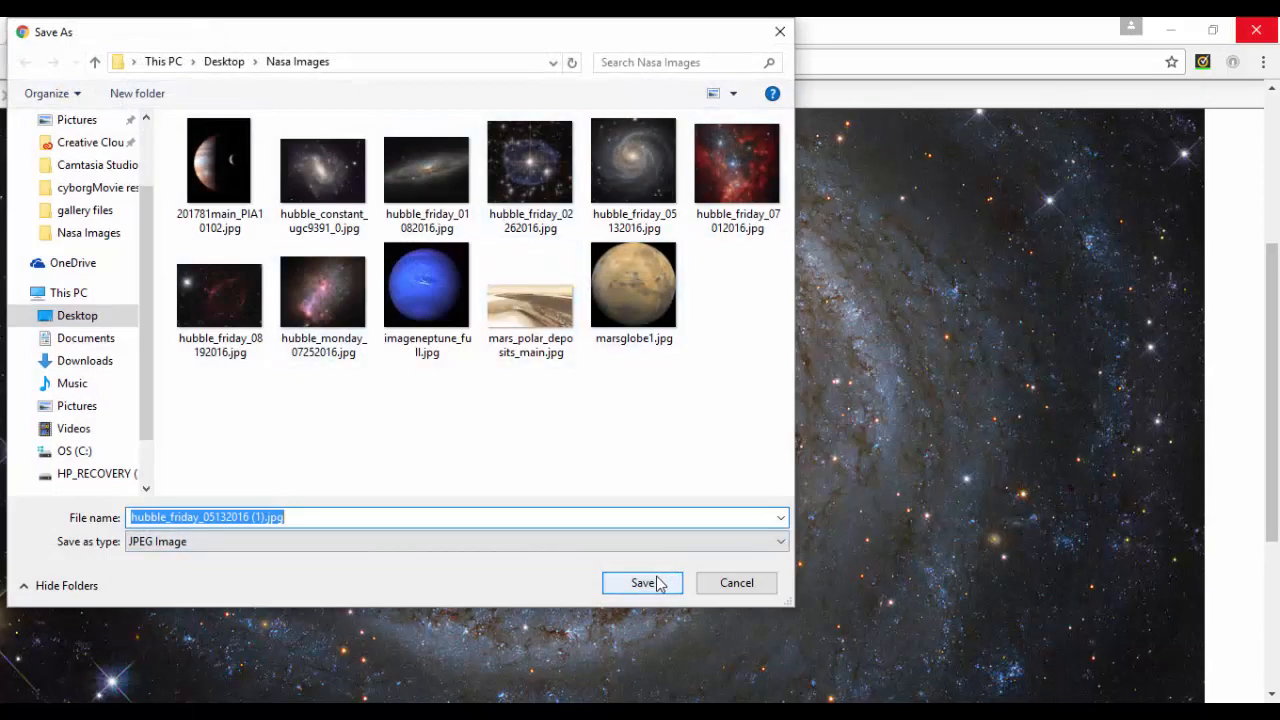
{"action": "left_click", "coordinate": [633, 160]}
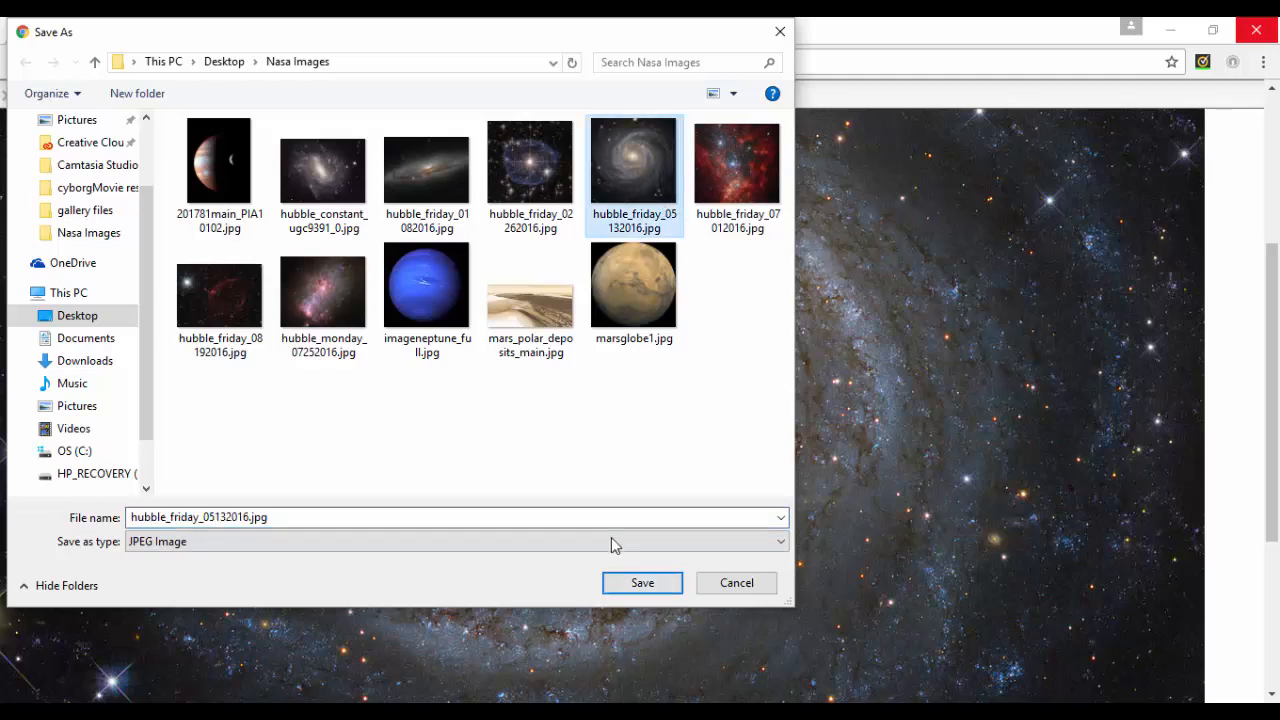
{"action": "left_click", "coordinate": [642, 583]}
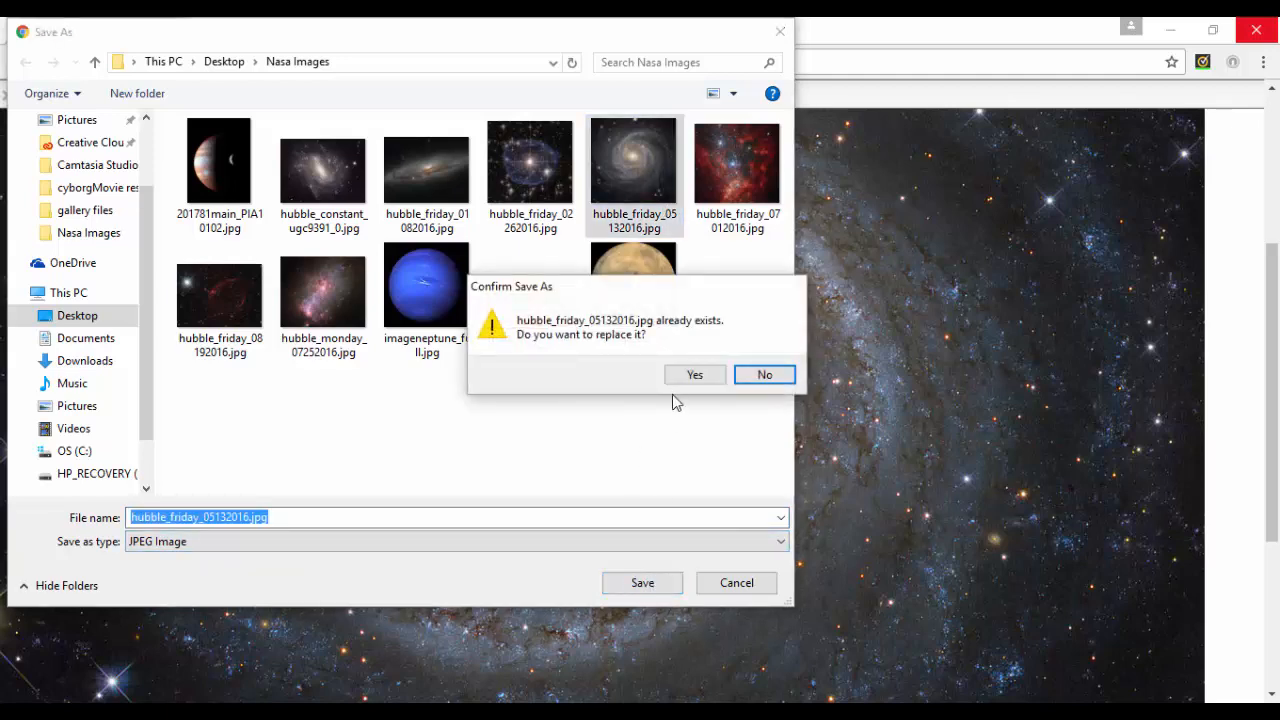
{"action": "left_click", "coordinate": [694, 374]}
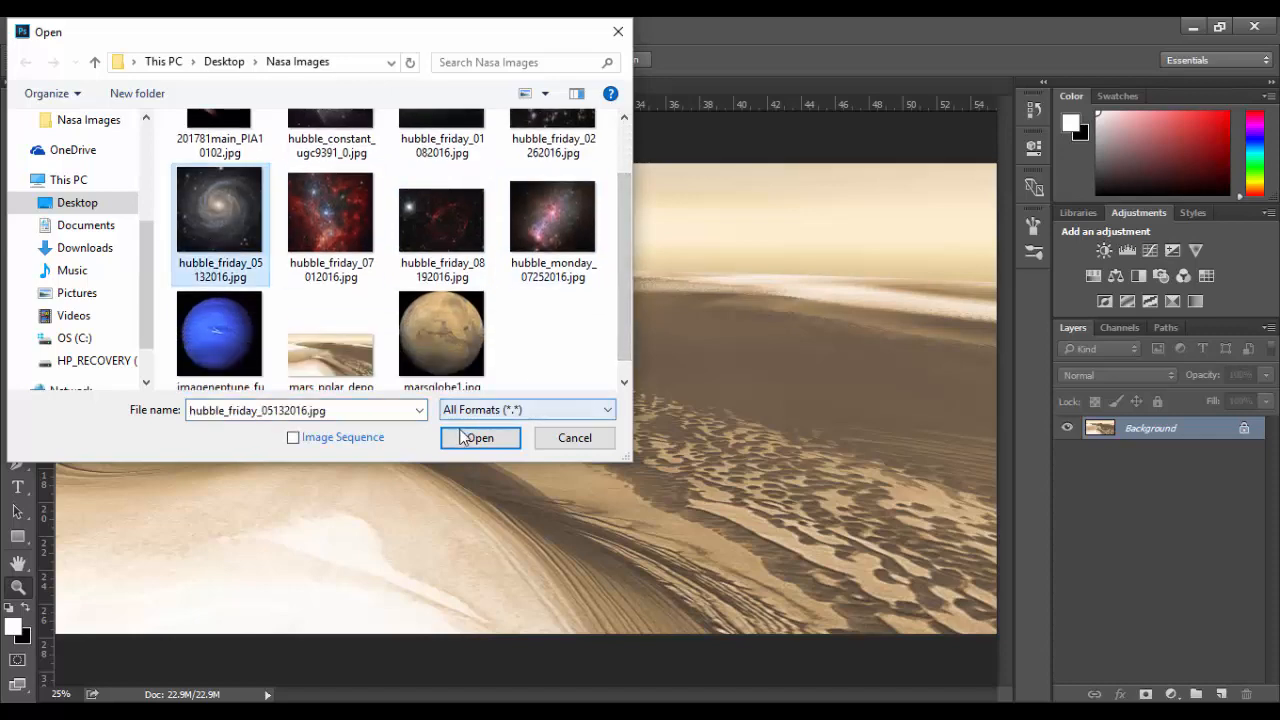
- Load hubble_friday_05132016.jpg and imageneptune_full.jpg as Photoshop documents
{"action": "left_click", "coordinate": [479, 438]}
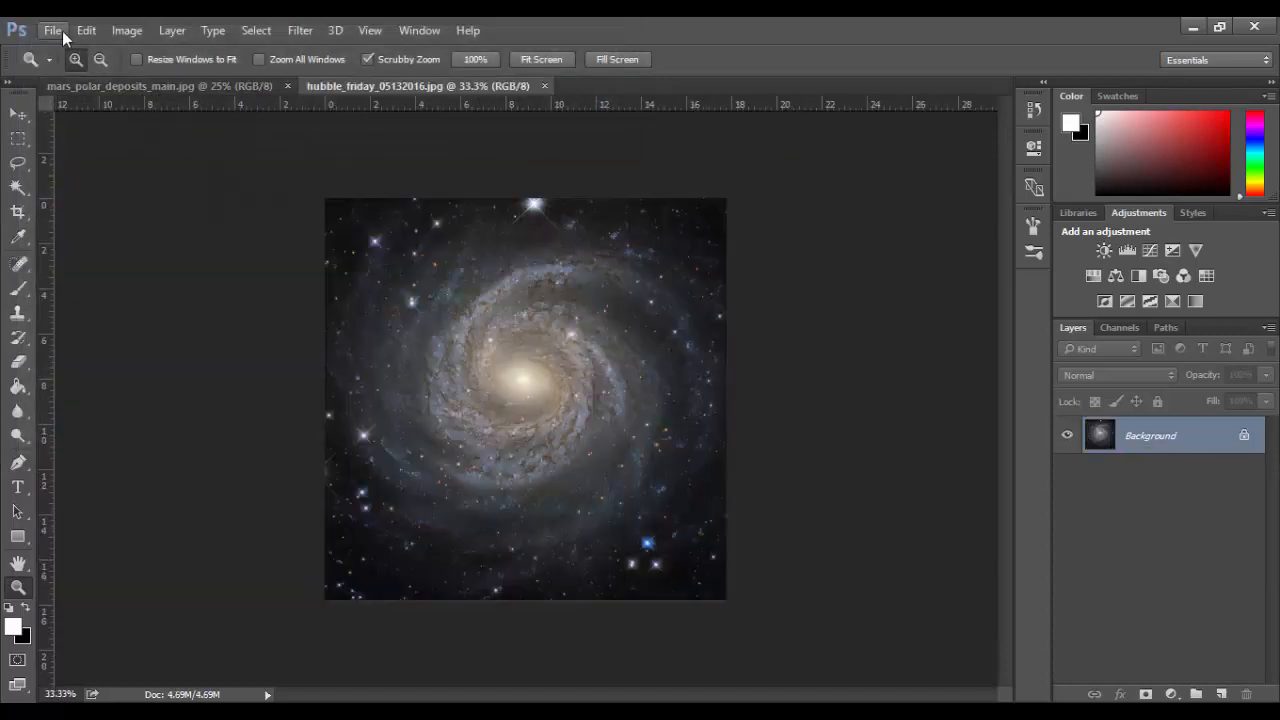
{"action": "left_click", "coordinate": [52, 30]}
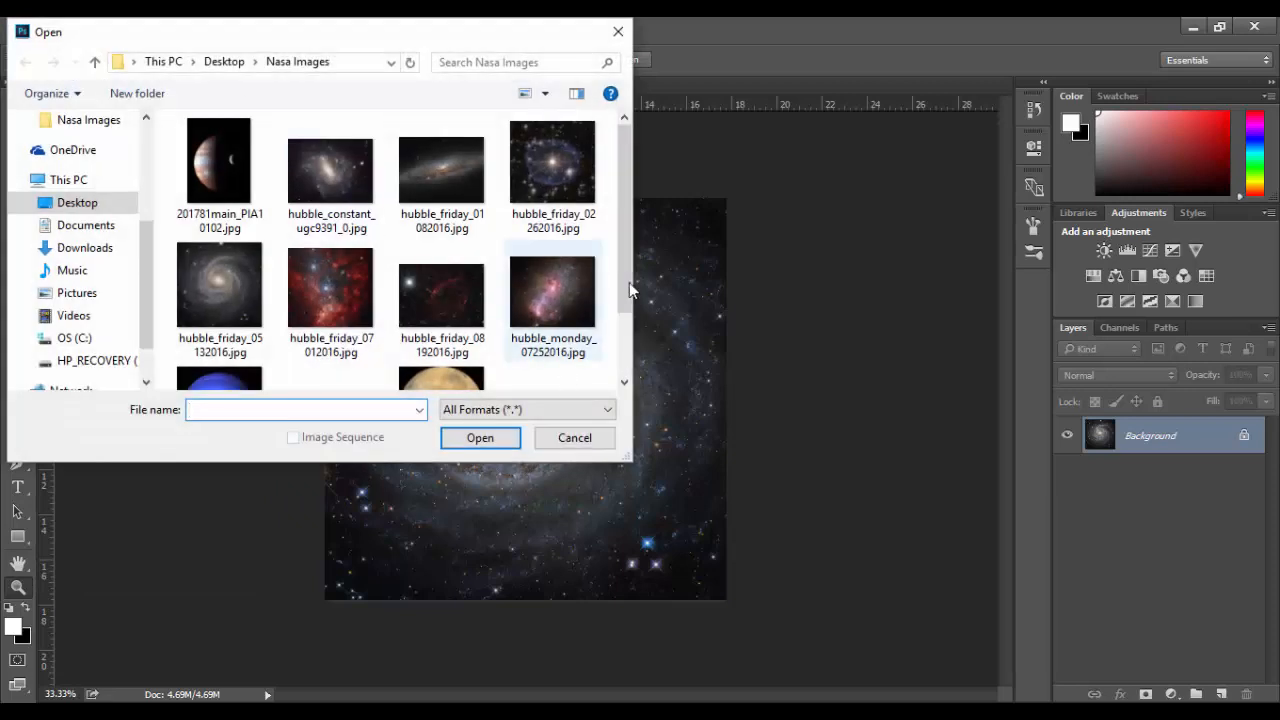
{"action": "scroll", "scroll_direction": "down", "scroll_amount": 3}
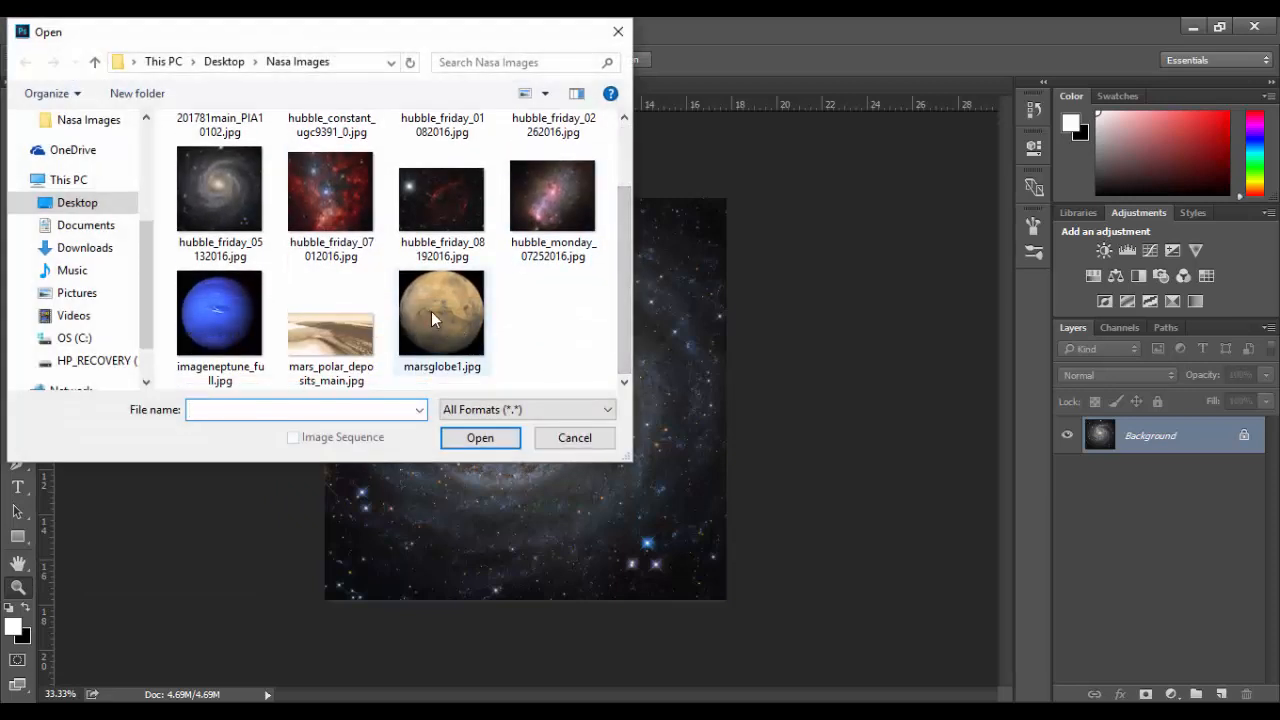
{"action": "left_click", "coordinate": [442, 315]}
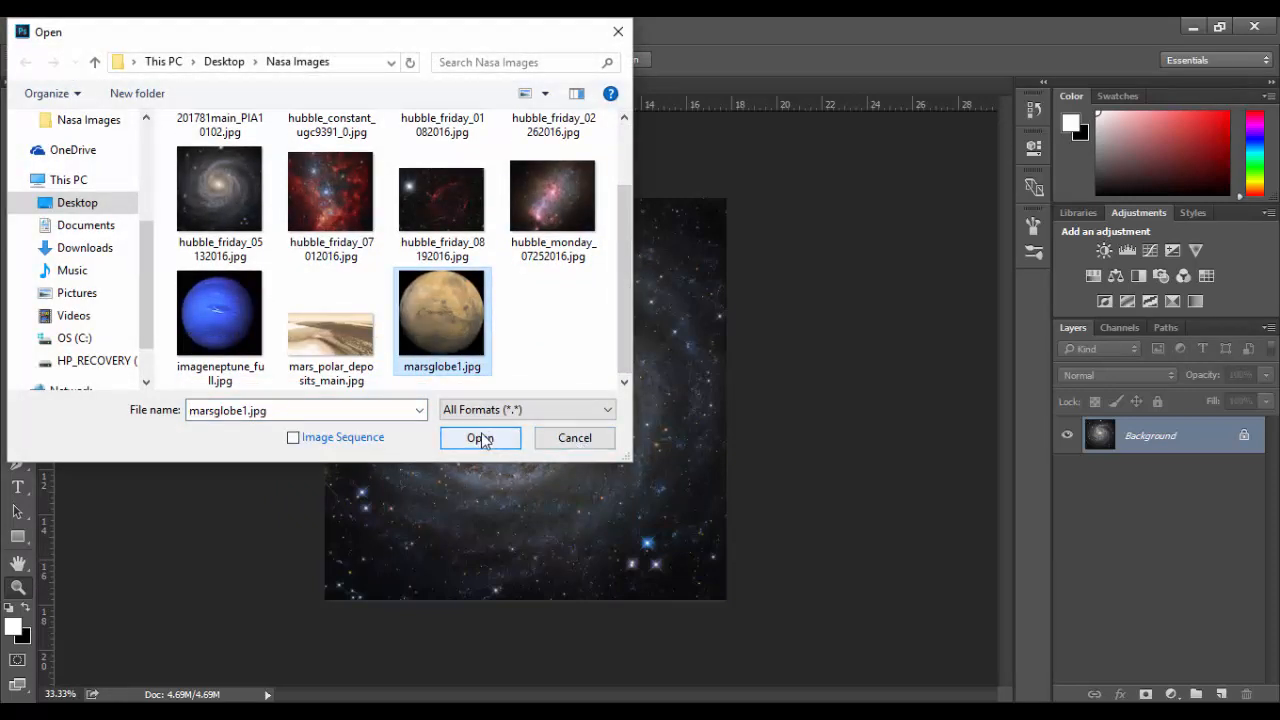
{"action": "mouse_move", "coordinate": [219, 313]}
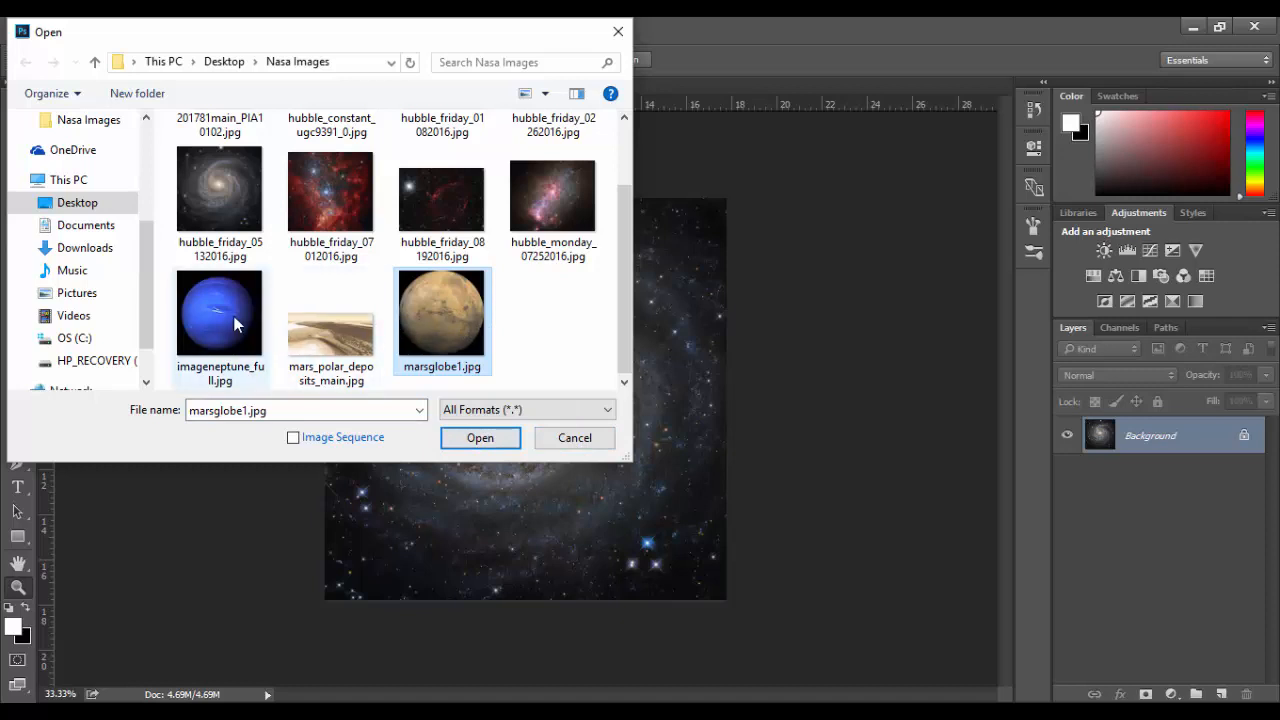
{"action": "left_click", "coordinate": [480, 438]}
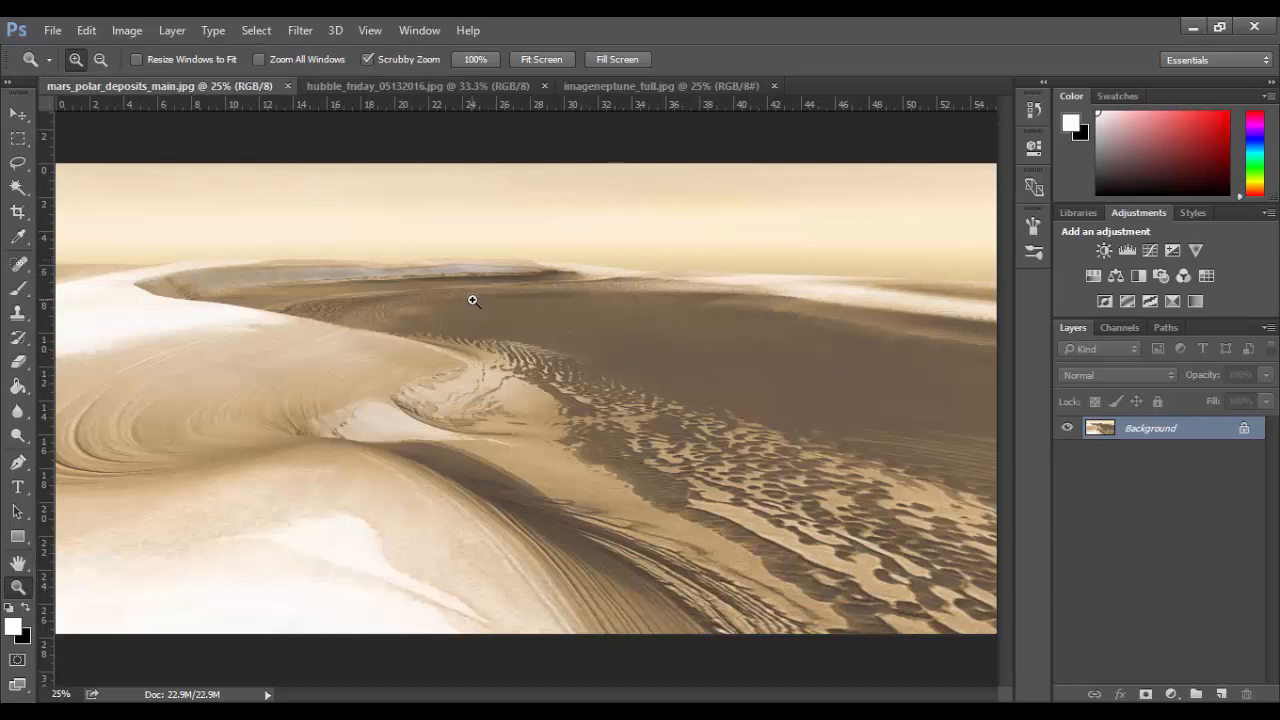
{"action": "mouse_move", "coordinate": [743, 290]}
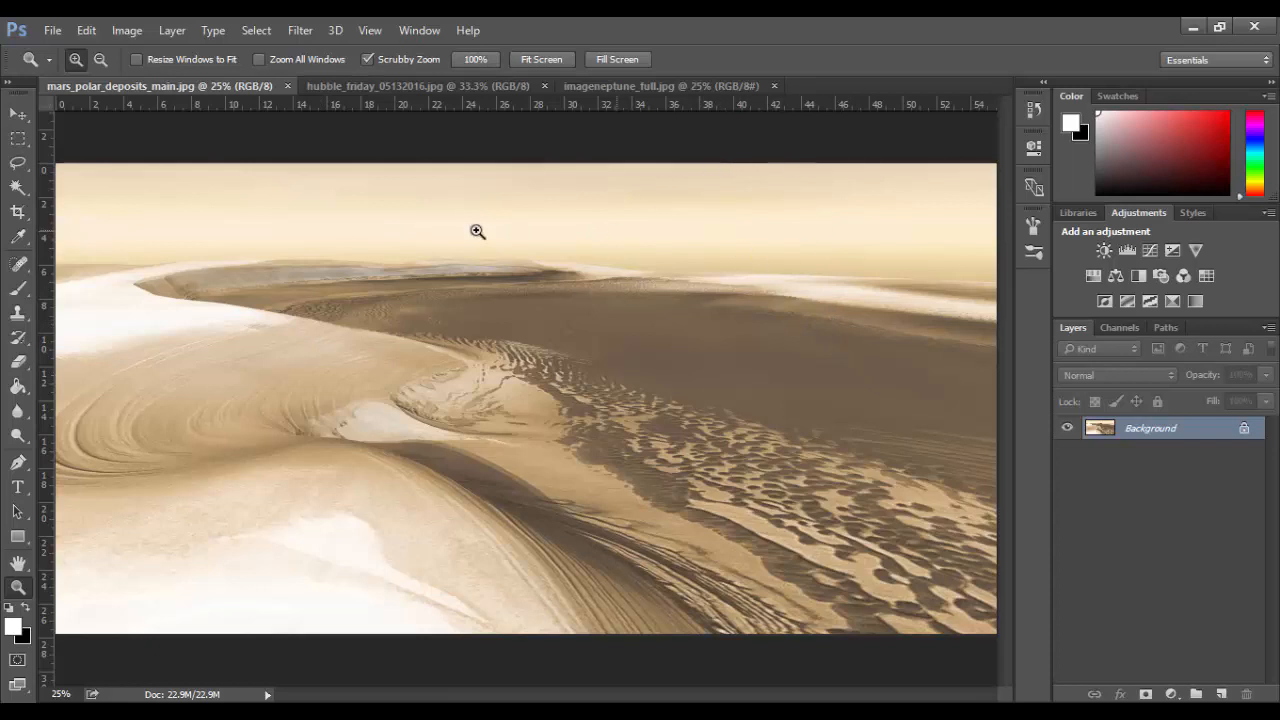
{"action": "mouse_move", "coordinate": [463, 86]}
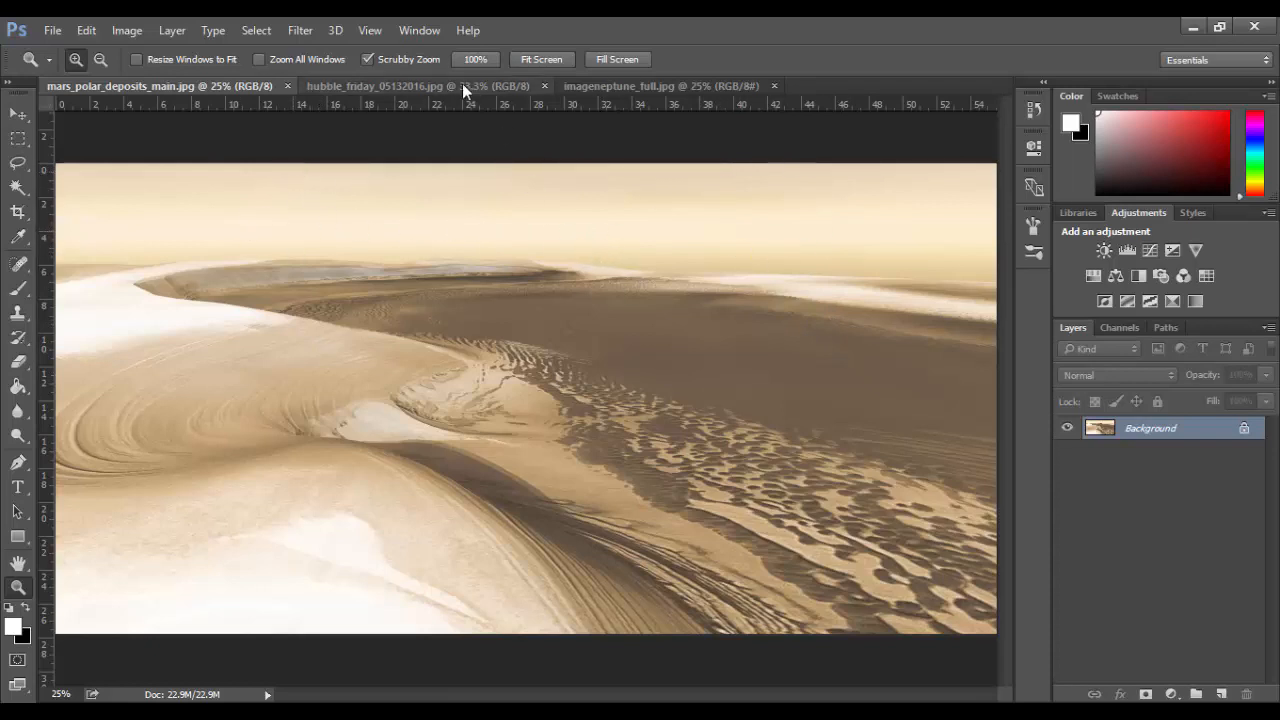
- Make the hubble_friday galaxy document active with the Move Tool selected
{"action": "left_click", "coordinate": [410, 86]}
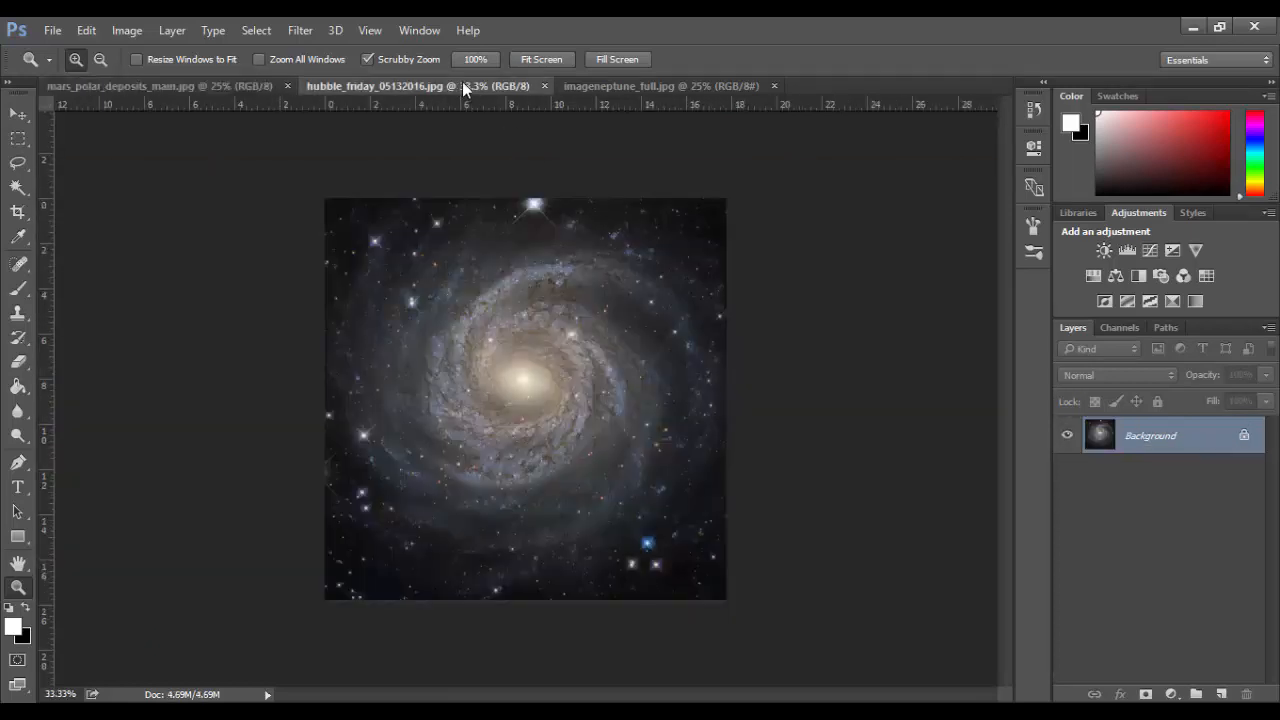
{"action": "left_click", "coordinate": [18, 114]}
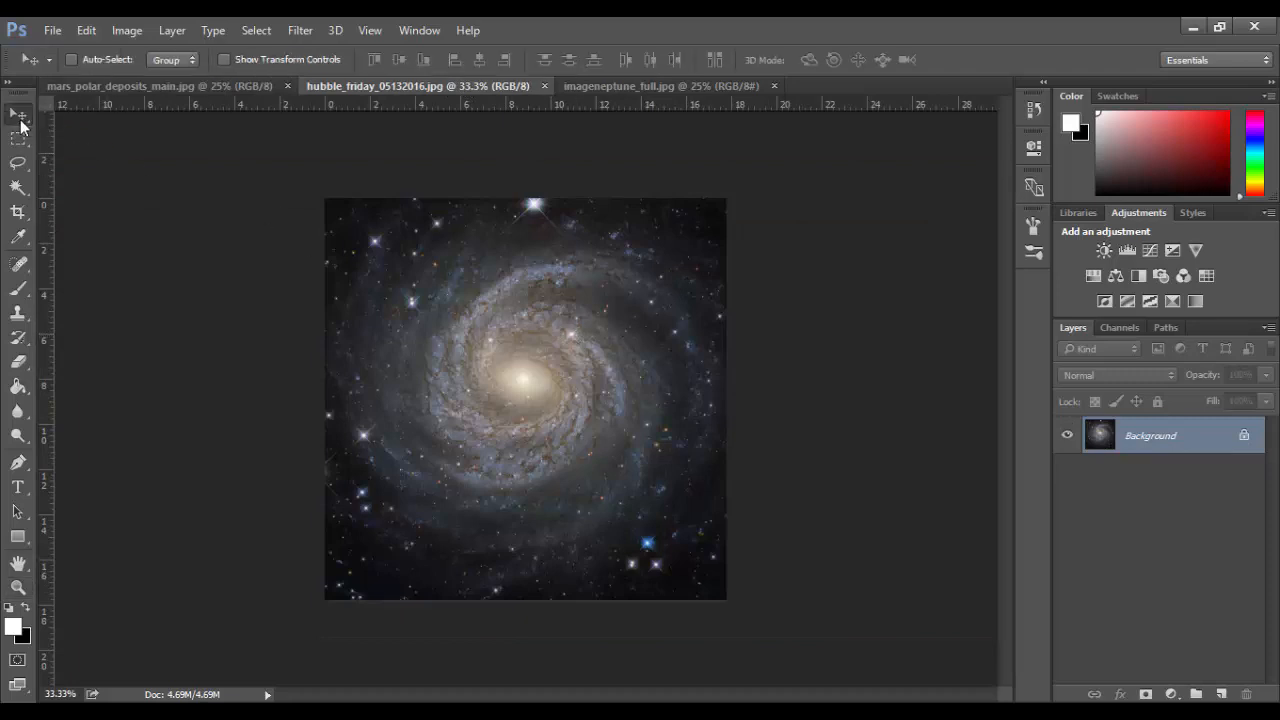
{"action": "mouse_move", "coordinate": [575, 360]}
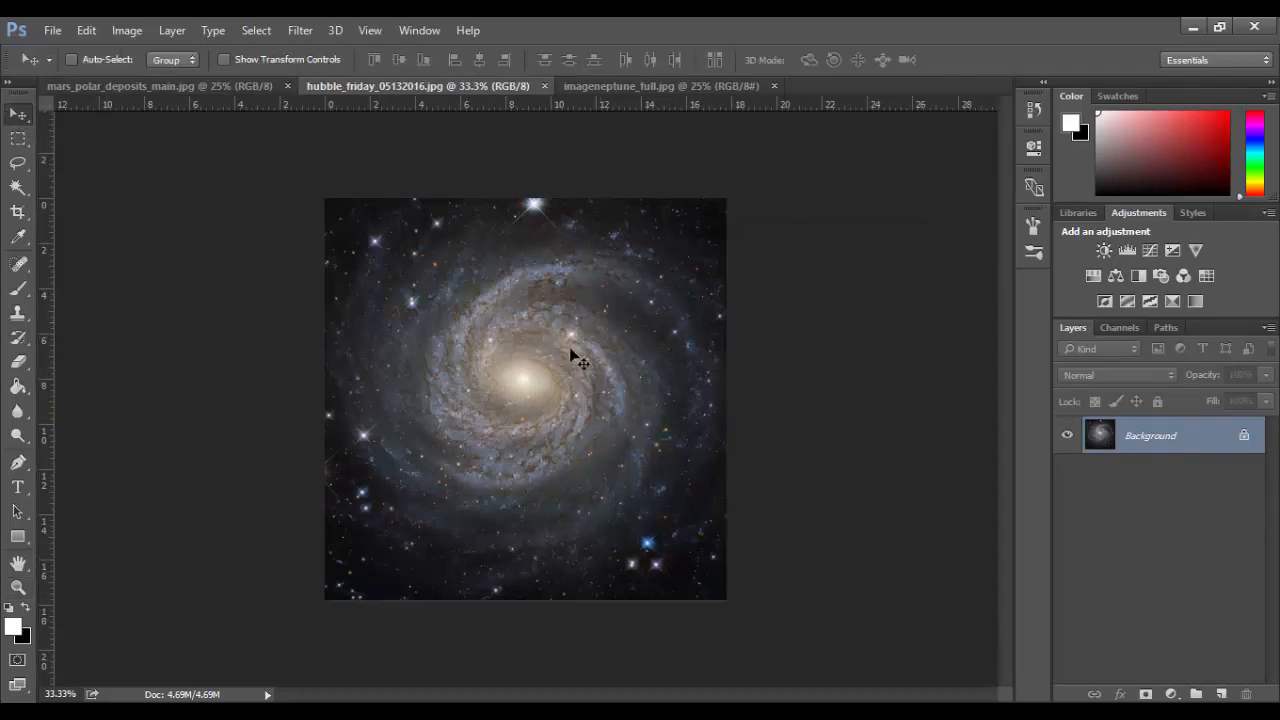
{"action": "mouse_move", "coordinate": [18, 114]}
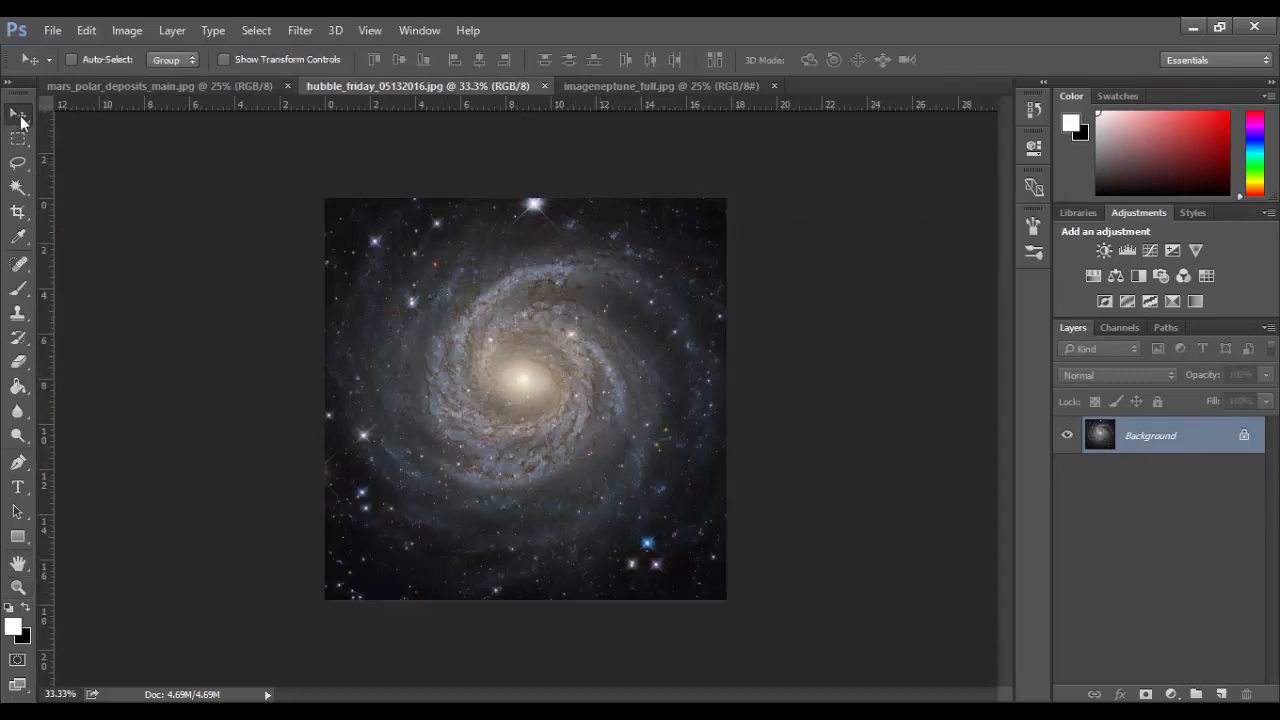
{"action": "mouse_move", "coordinate": [548, 352]}
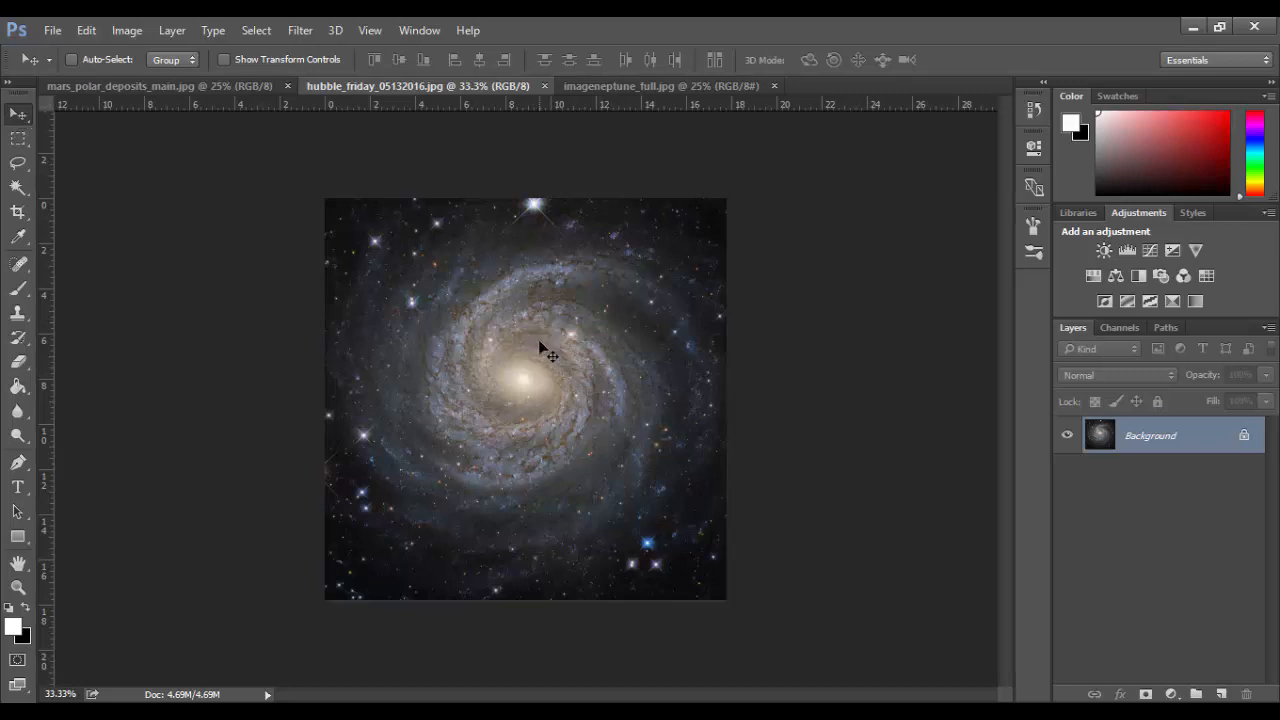
{"action": "mouse_move", "coordinate": [568, 395]}
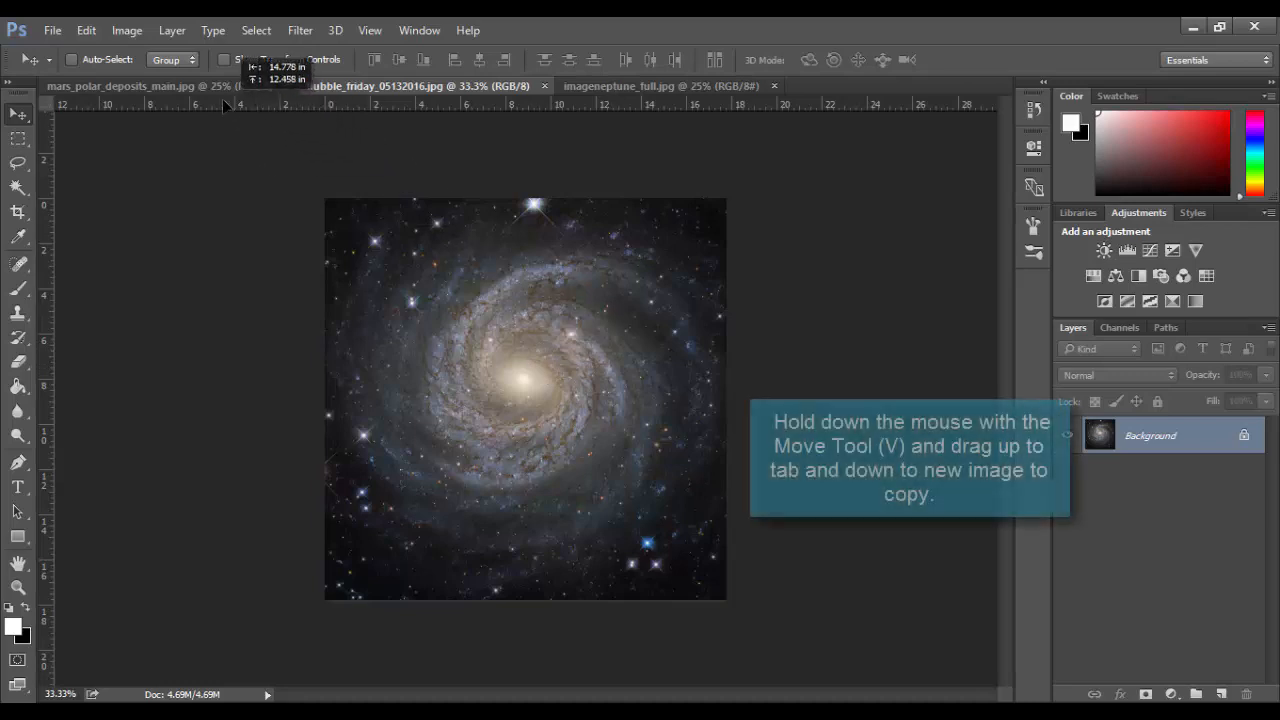
- Drop the galaxy into mars_polar_deposits as a new layer and settle it at the top centre
{"action": "left_click", "coordinate": [120, 86]}
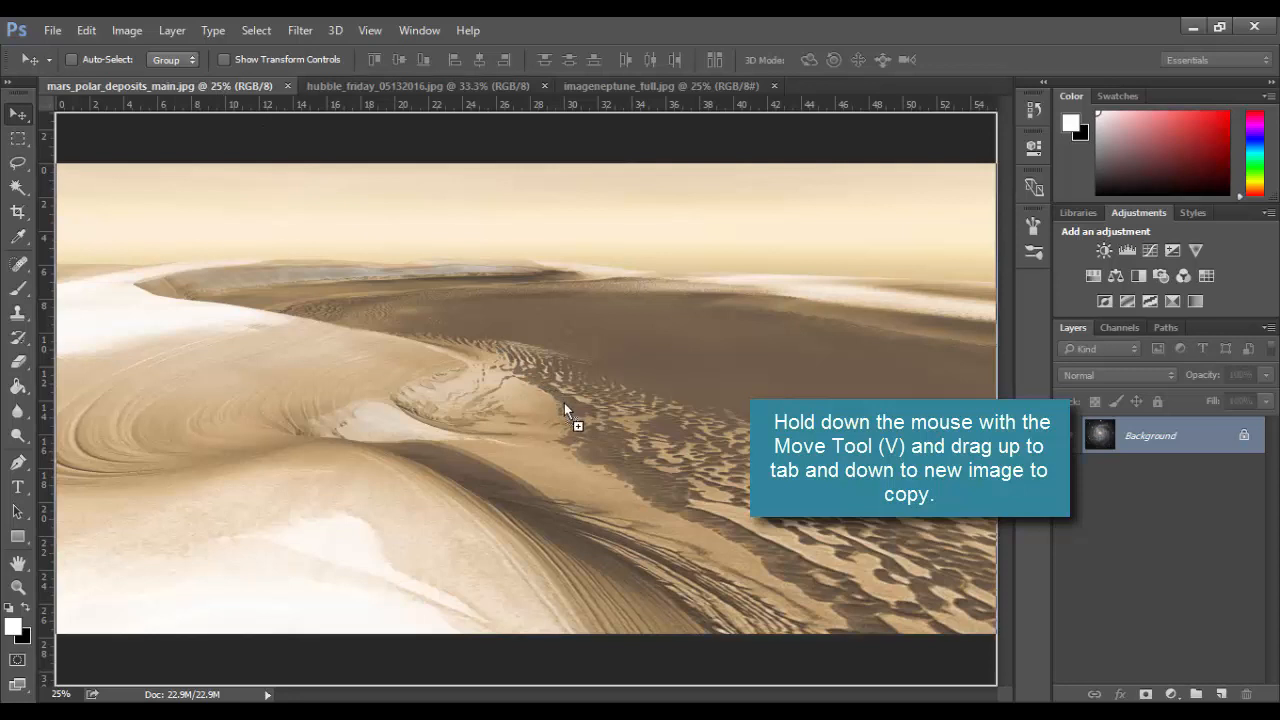
{"action": "mouse_move", "coordinate": [543, 422]}
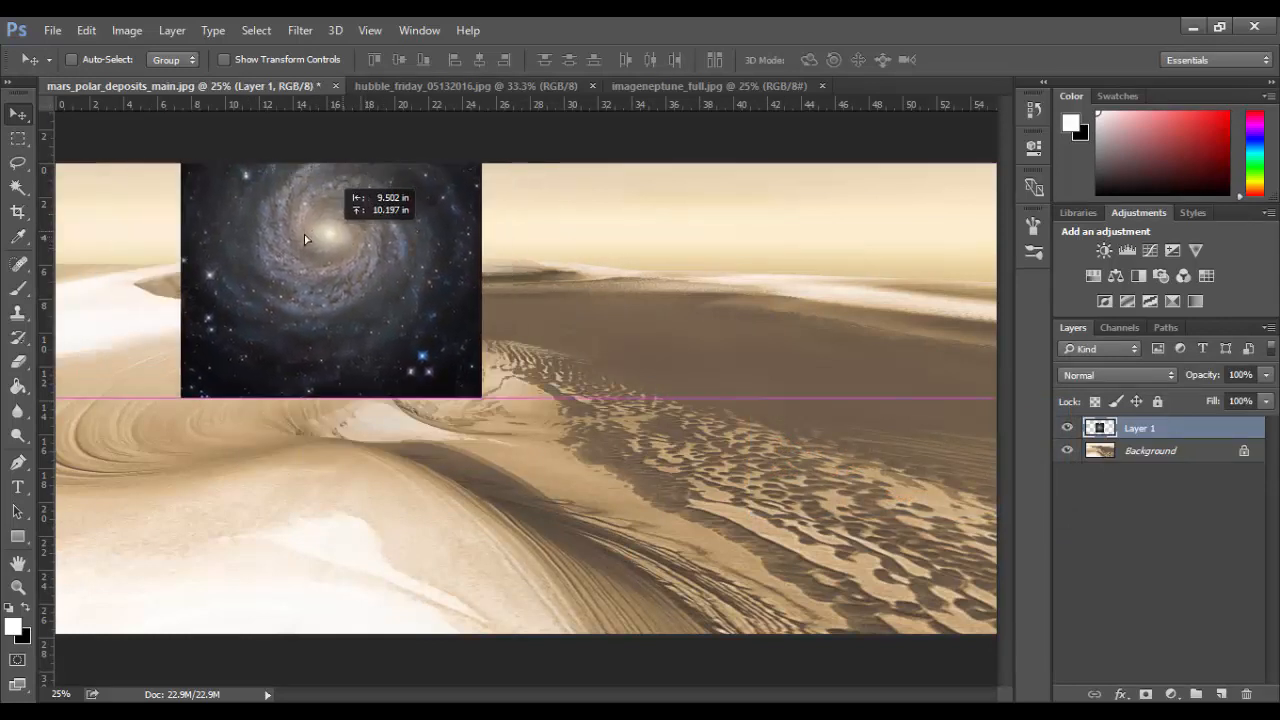
{"action": "left_click_drag", "start_coordinate": [307, 240], "coordinate": [352, 260]}
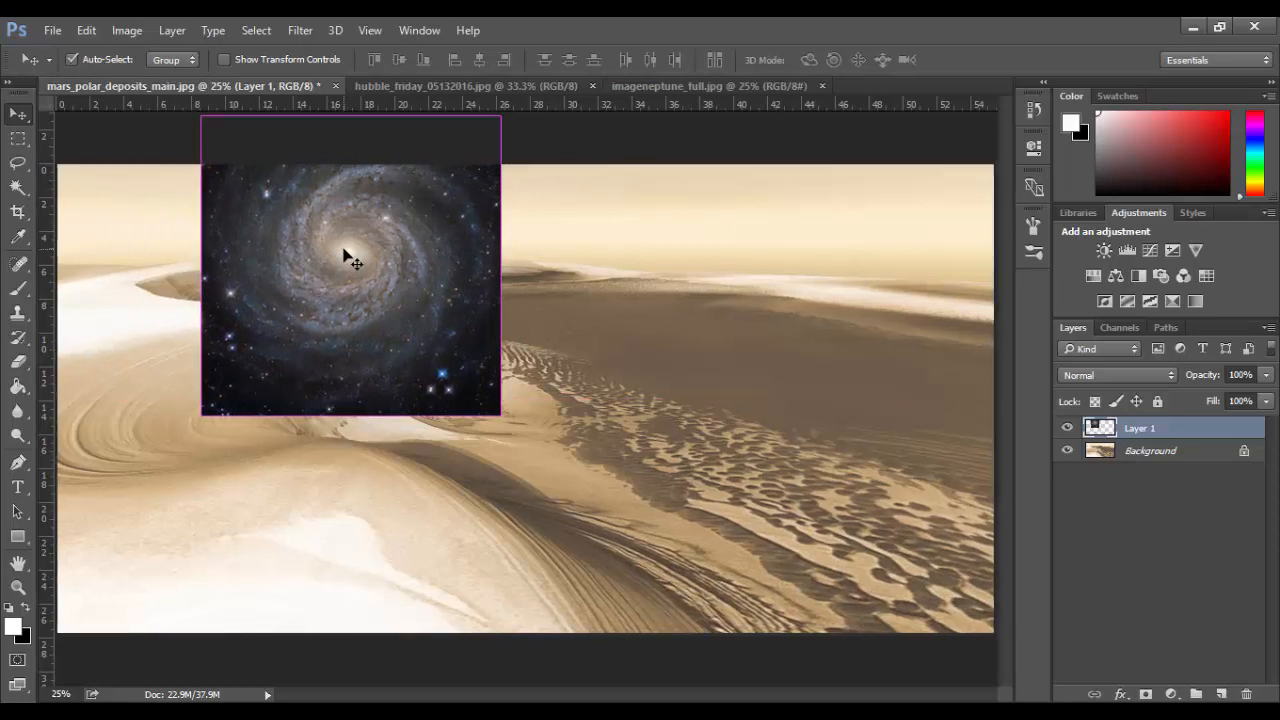
{"action": "left_click_drag", "start_coordinate": [350, 260], "coordinate": [210, 300]}
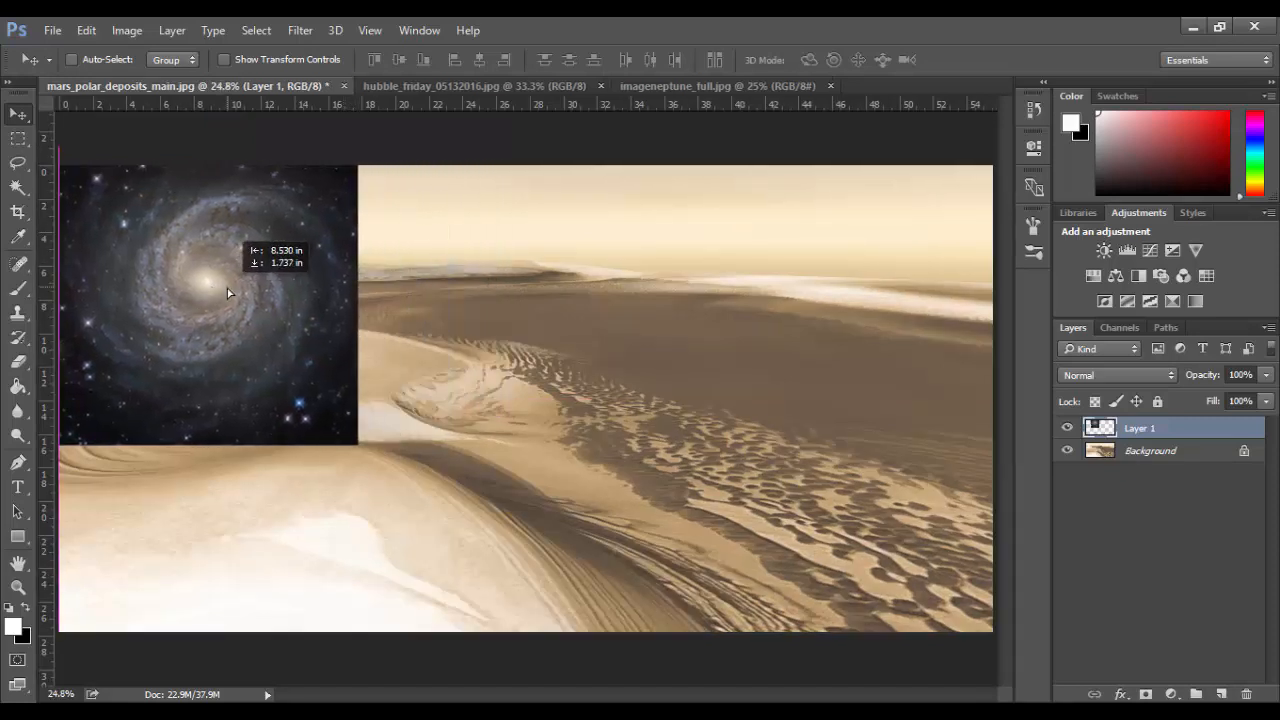
{"action": "left_click_drag", "start_coordinate": [228, 293], "coordinate": [210, 235]}
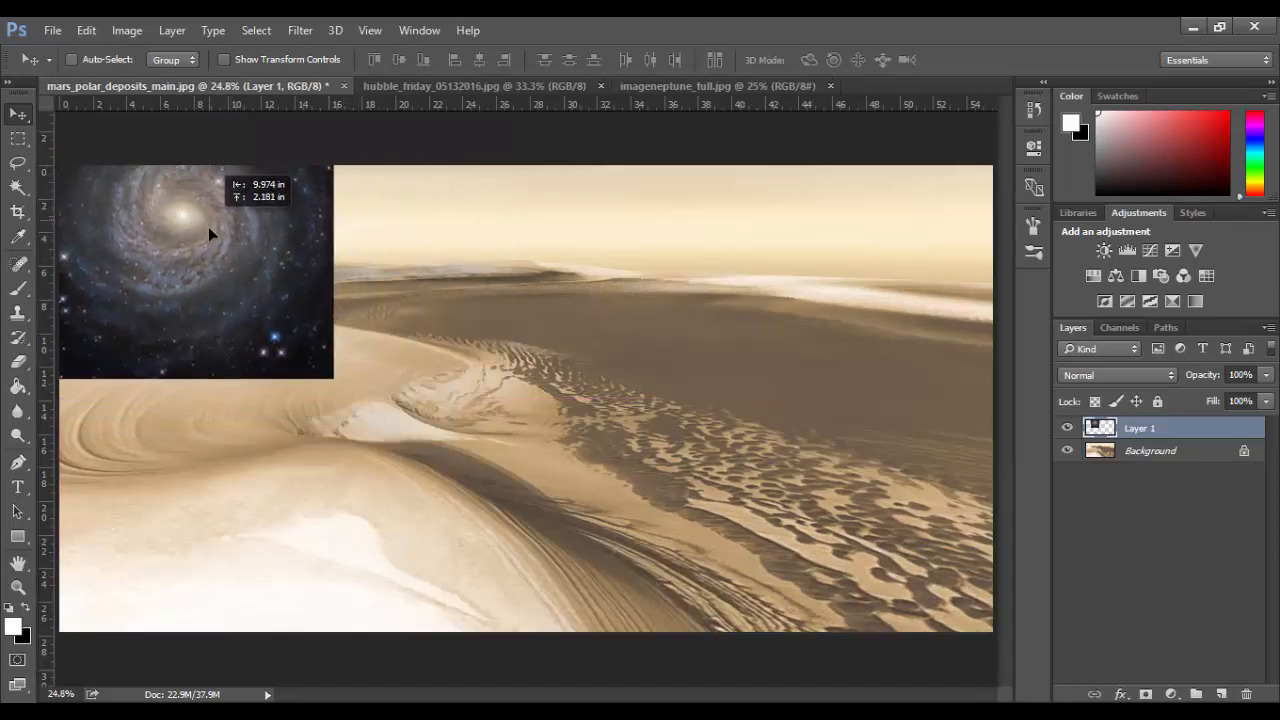
{"action": "left_click_drag", "start_coordinate": [210, 235], "coordinate": [620, 245]}
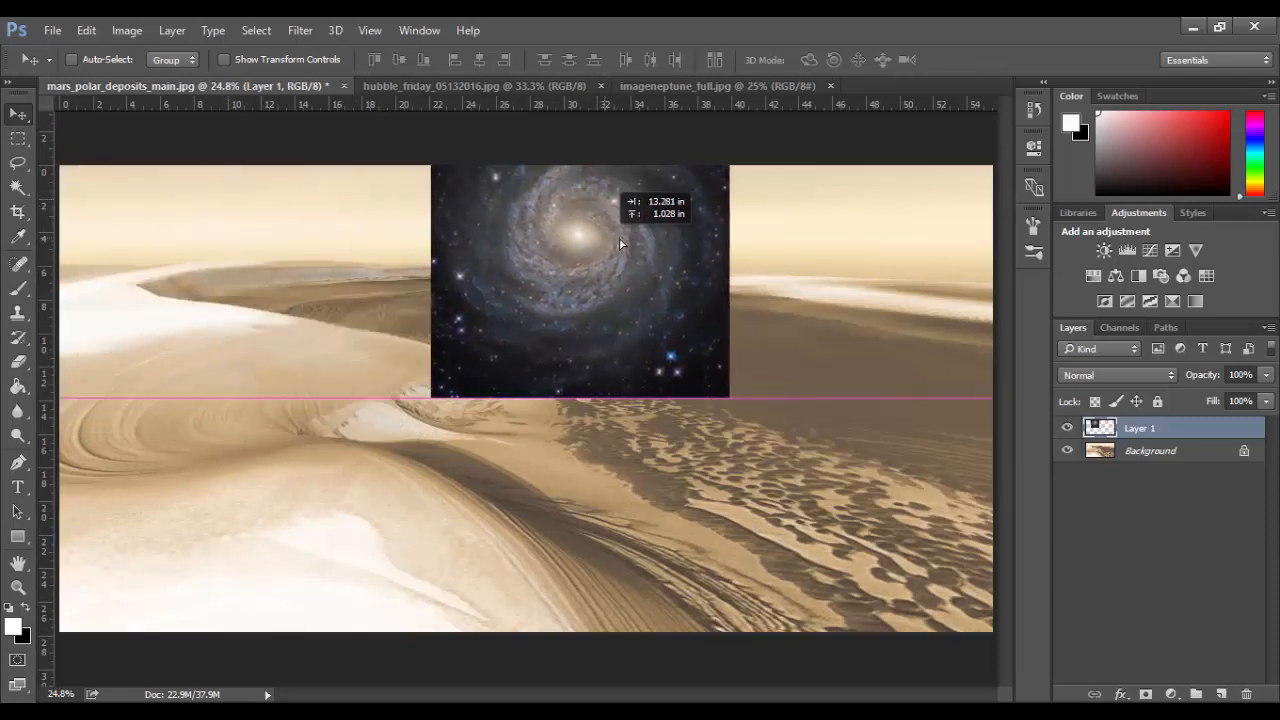
{"action": "left_click_drag", "start_coordinate": [620, 243], "coordinate": [560, 213]}
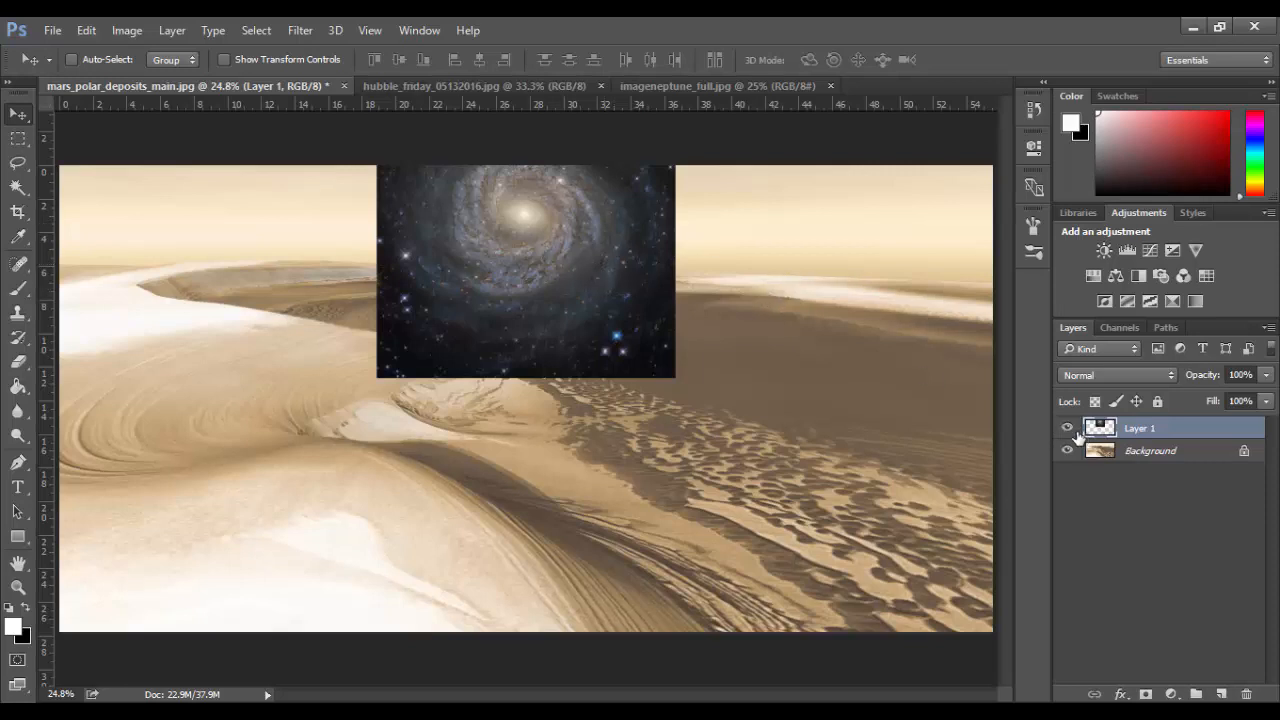
- Hide Layer 1 and marquee-select the Background's sky band down to the horizon
{"action": "left_click", "coordinate": [1066, 428]}
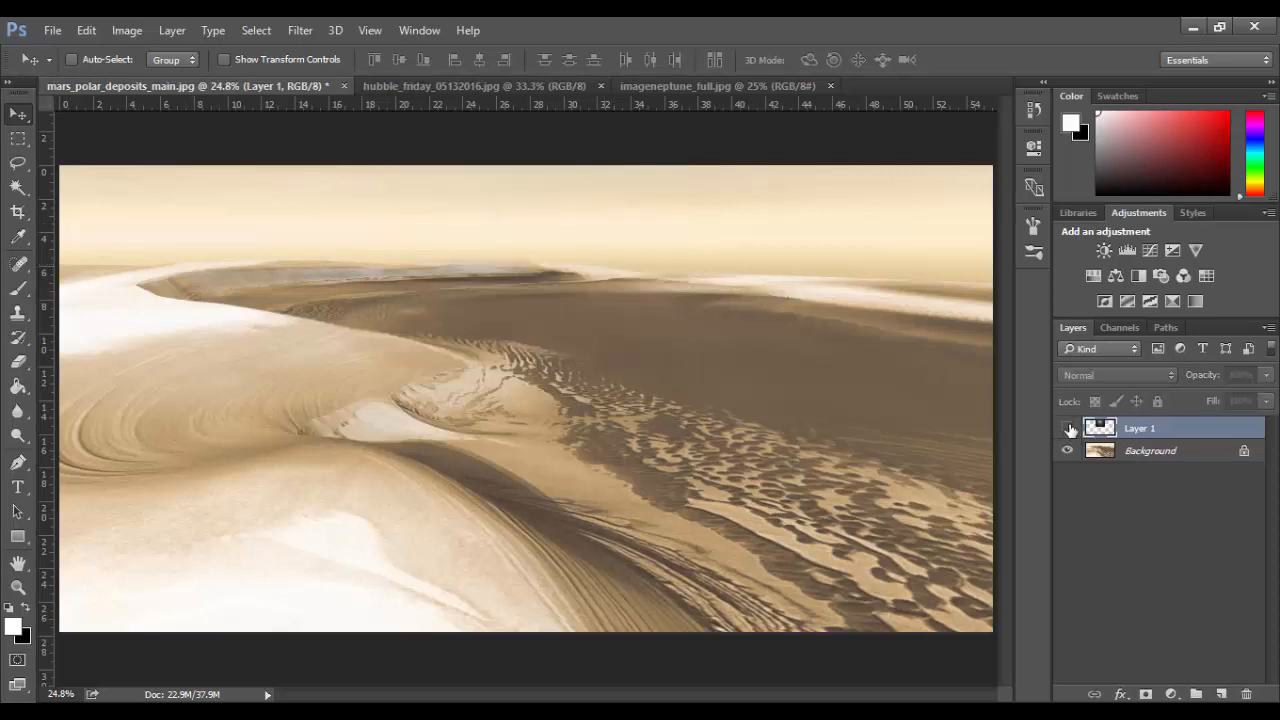
{"action": "left_click", "coordinate": [1150, 450]}
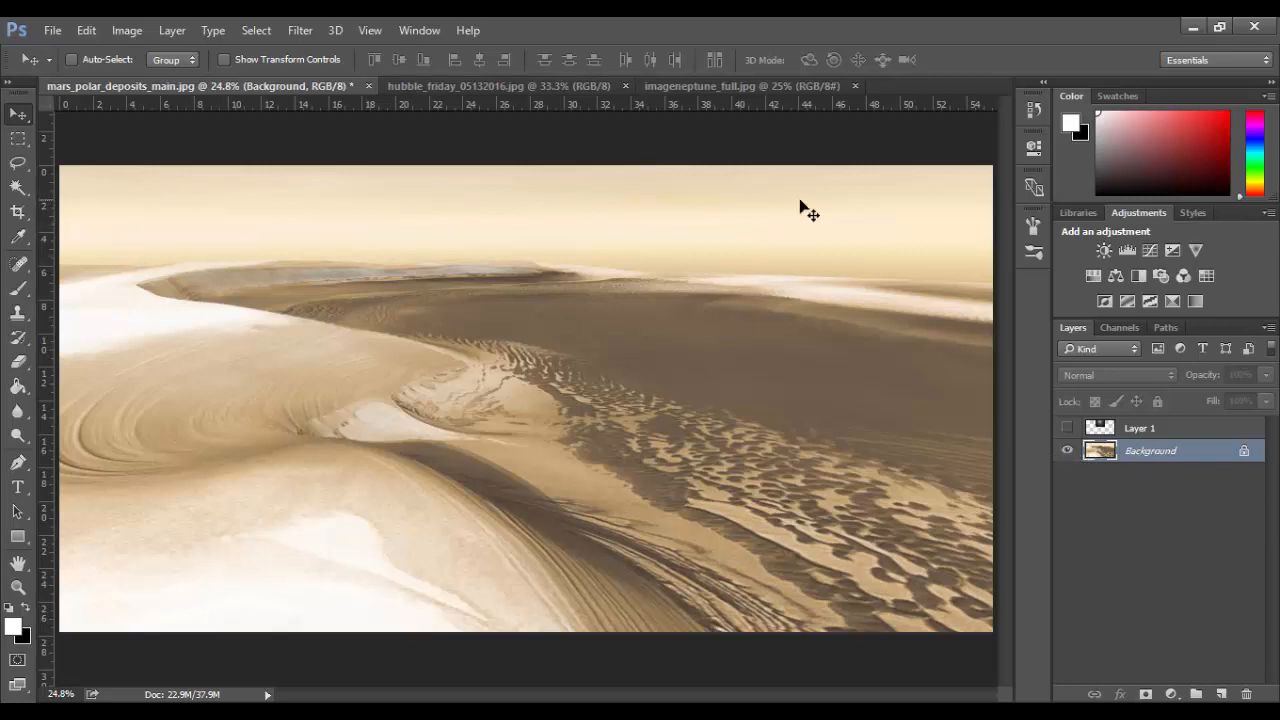
{"action": "mouse_move", "coordinate": [107, 257]}
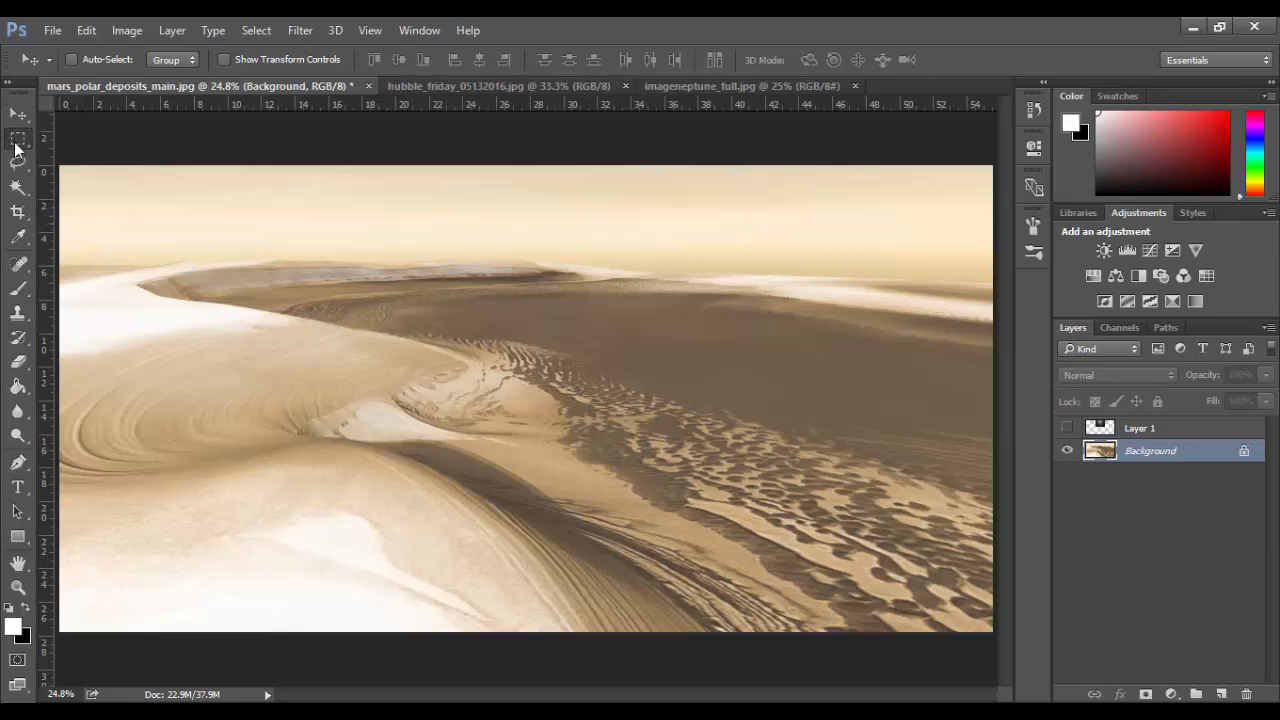
{"action": "left_click", "coordinate": [17, 136]}
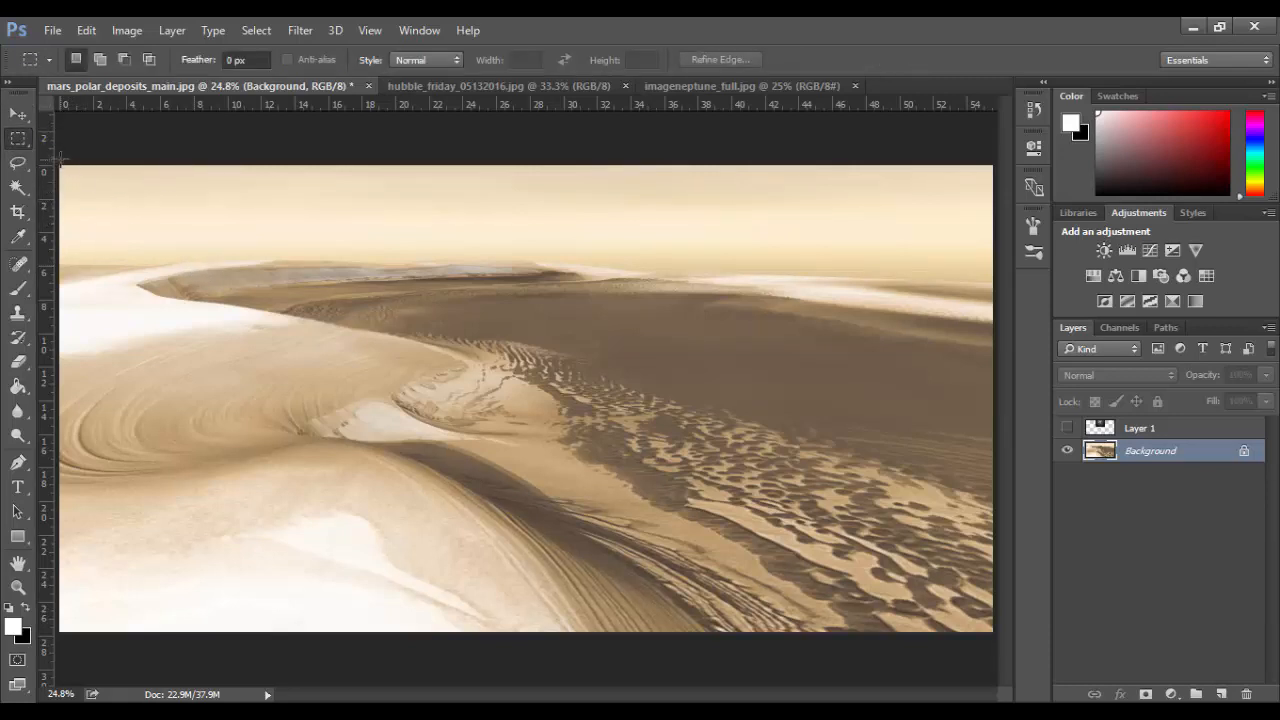
{"action": "left_click_drag", "start_coordinate": [62, 162], "coordinate": [990, 290]}
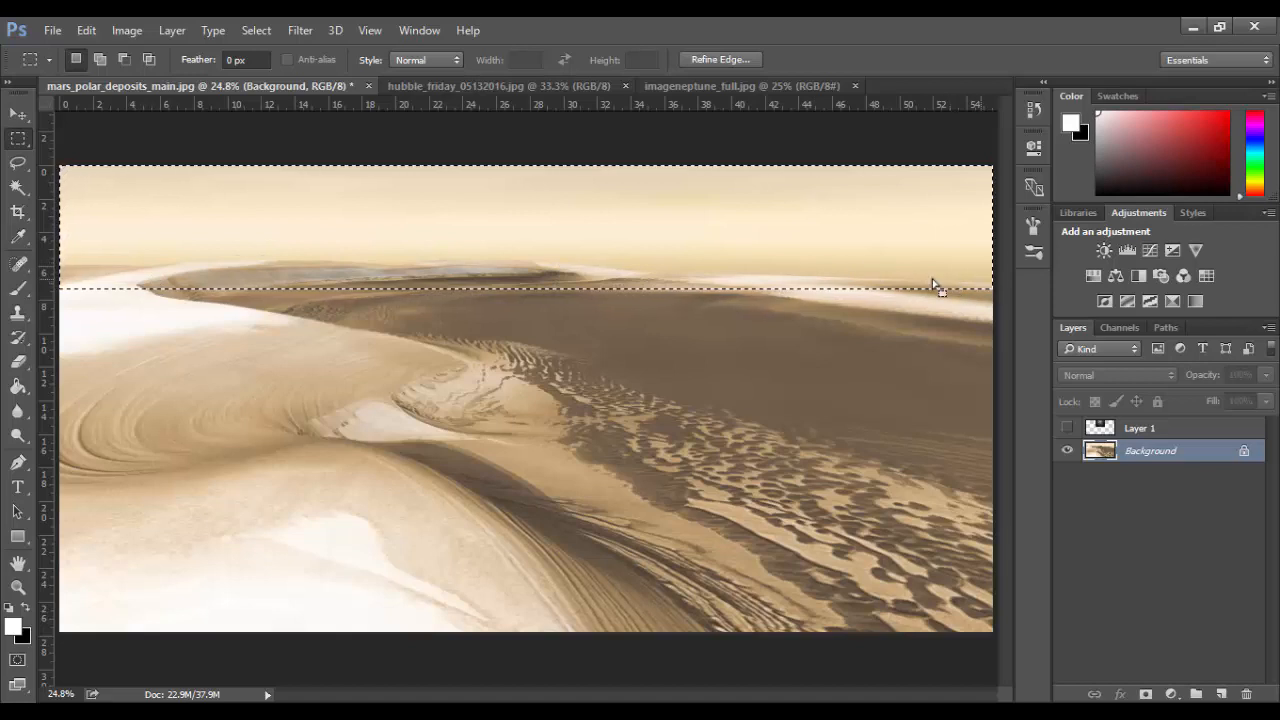
{"action": "mouse_move", "coordinate": [65, 280]}
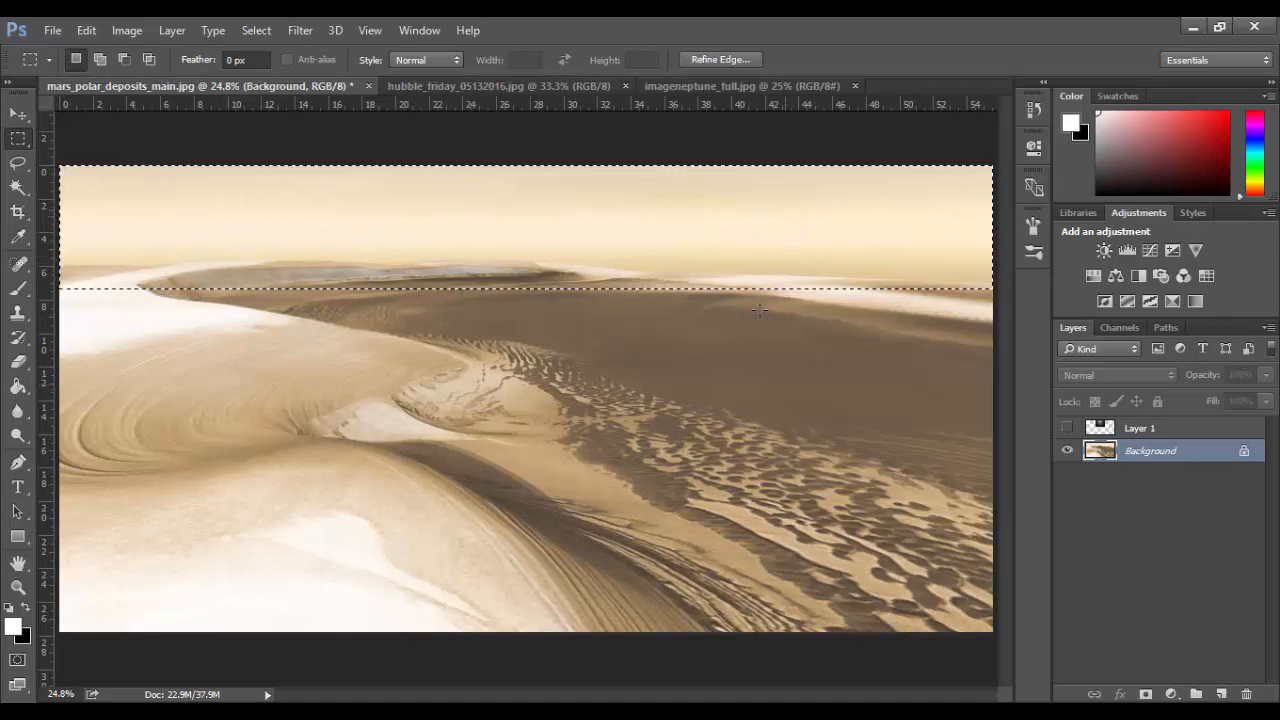
{"action": "left_click_drag", "start_coordinate": [757, 310], "coordinate": [65, 178]}
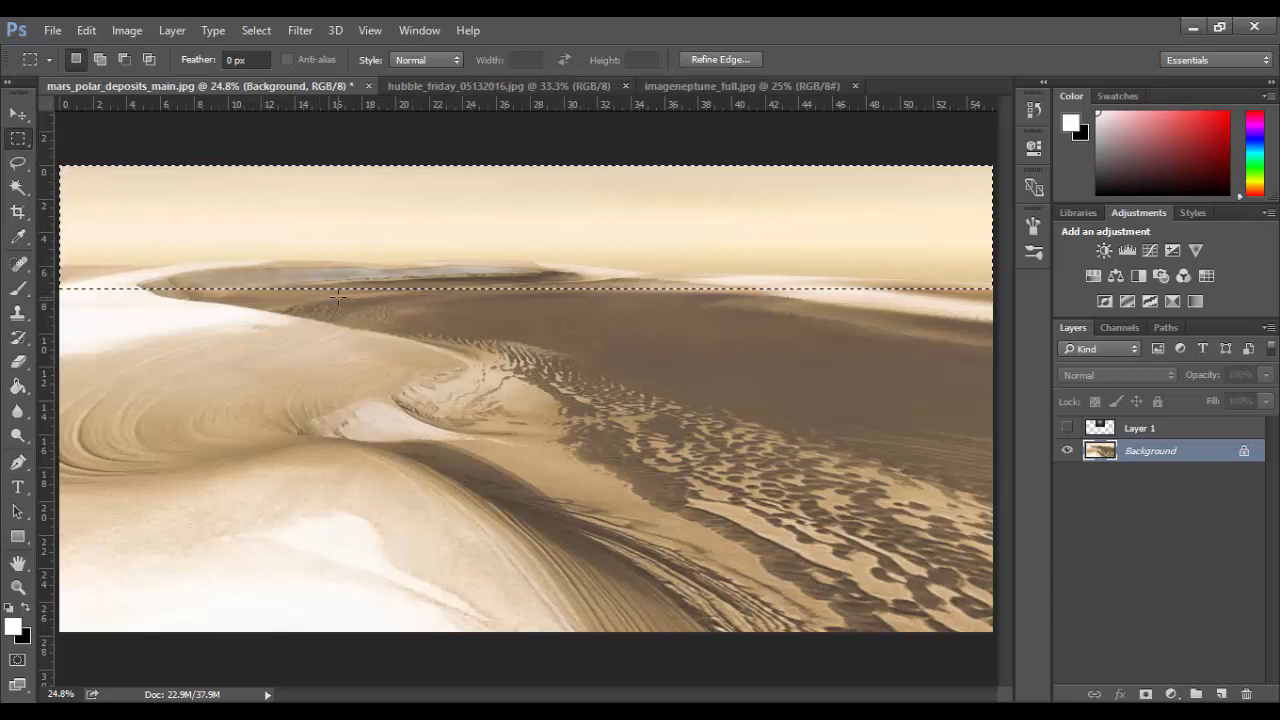
- In Quick Mask, paint the selection edge along the left dune ridge
{"action": "key", "text": "q"}
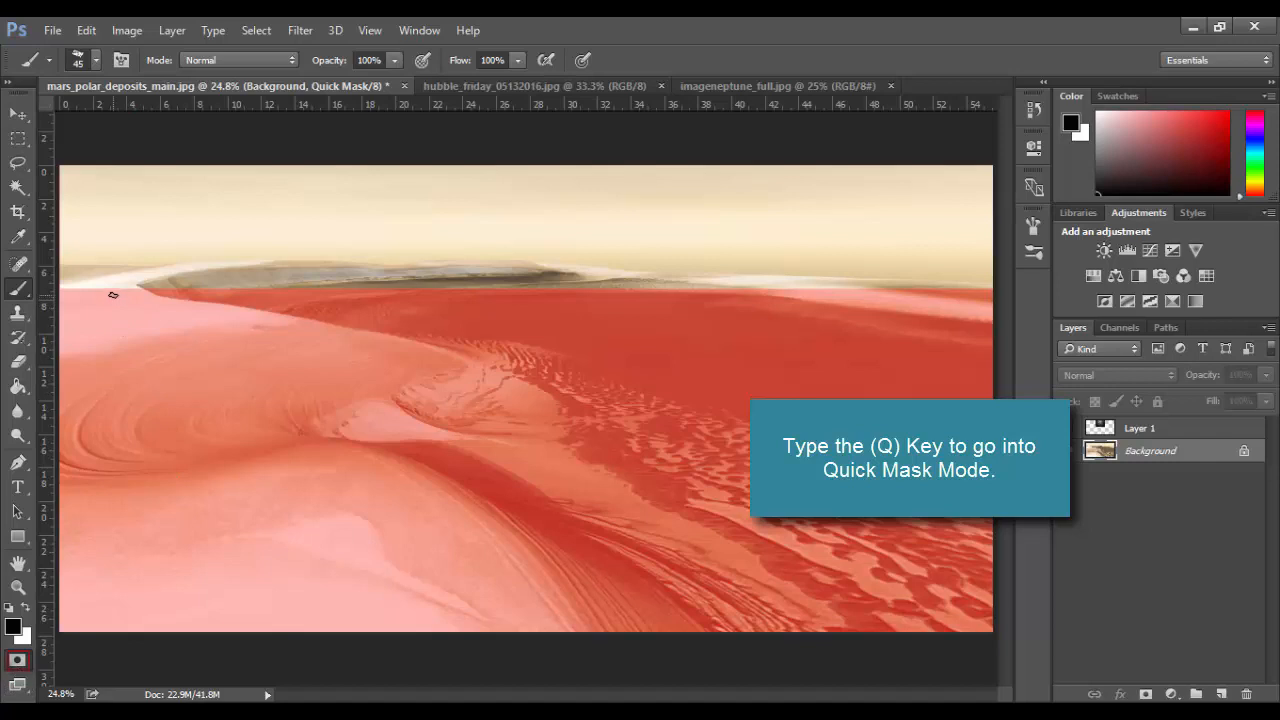
{"action": "mouse_move", "coordinate": [135, 303]}
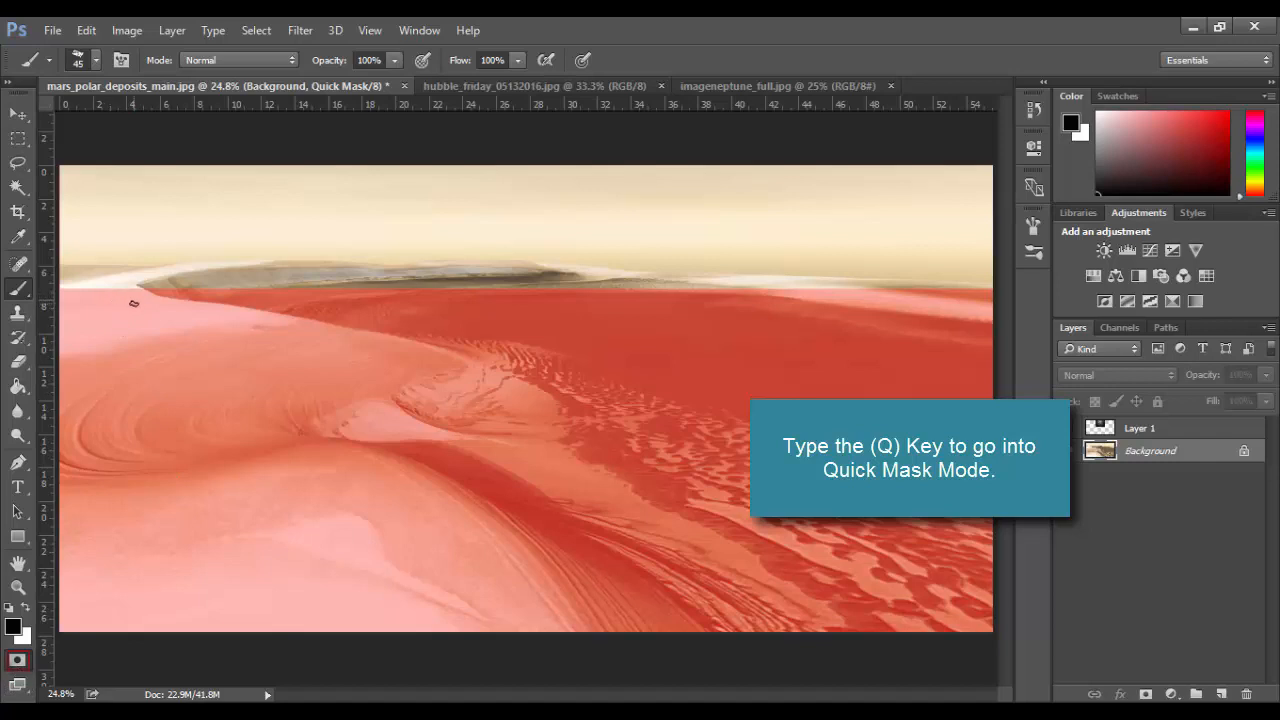
{"action": "key", "text": "q"}
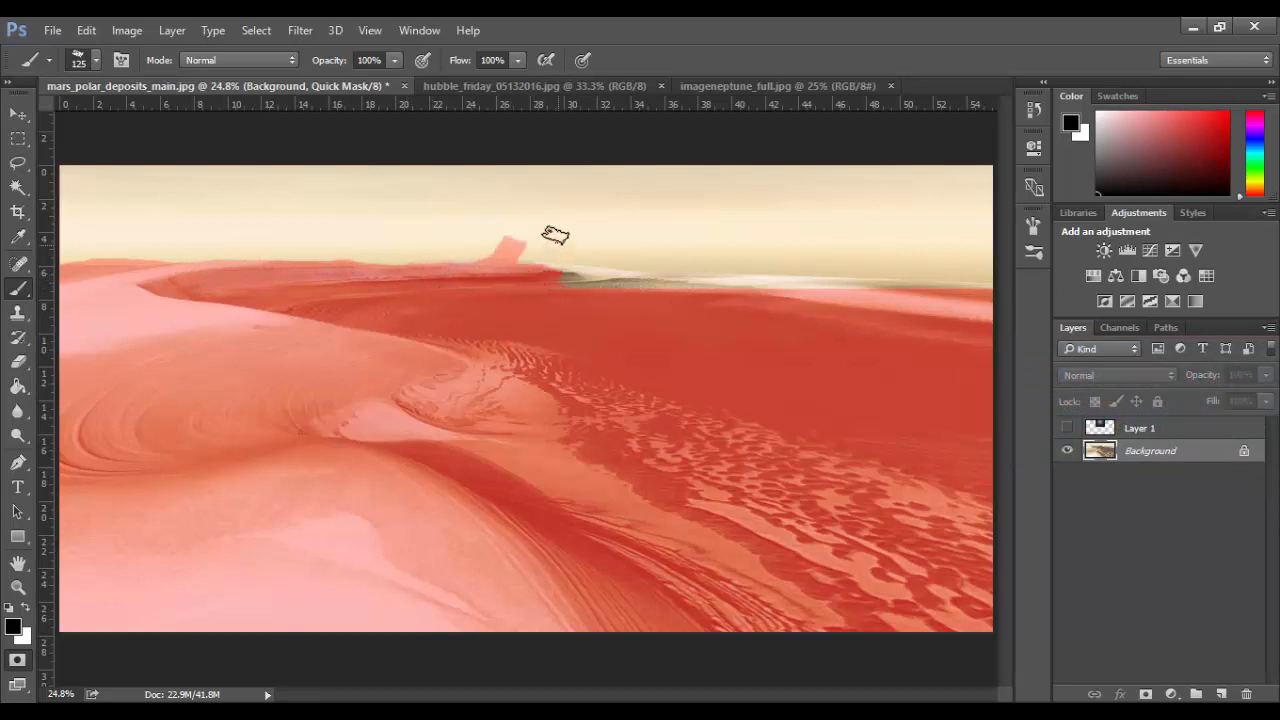
{"action": "key", "text": "x"}
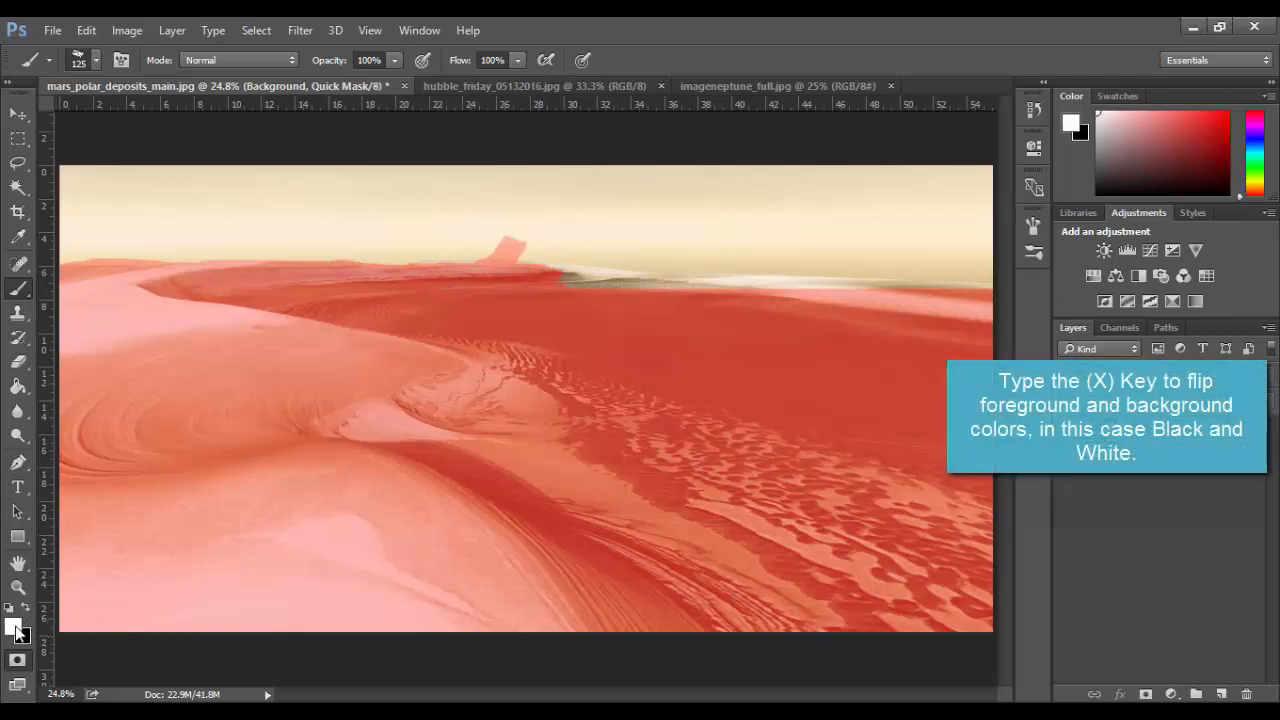
{"action": "key", "text": "x"}
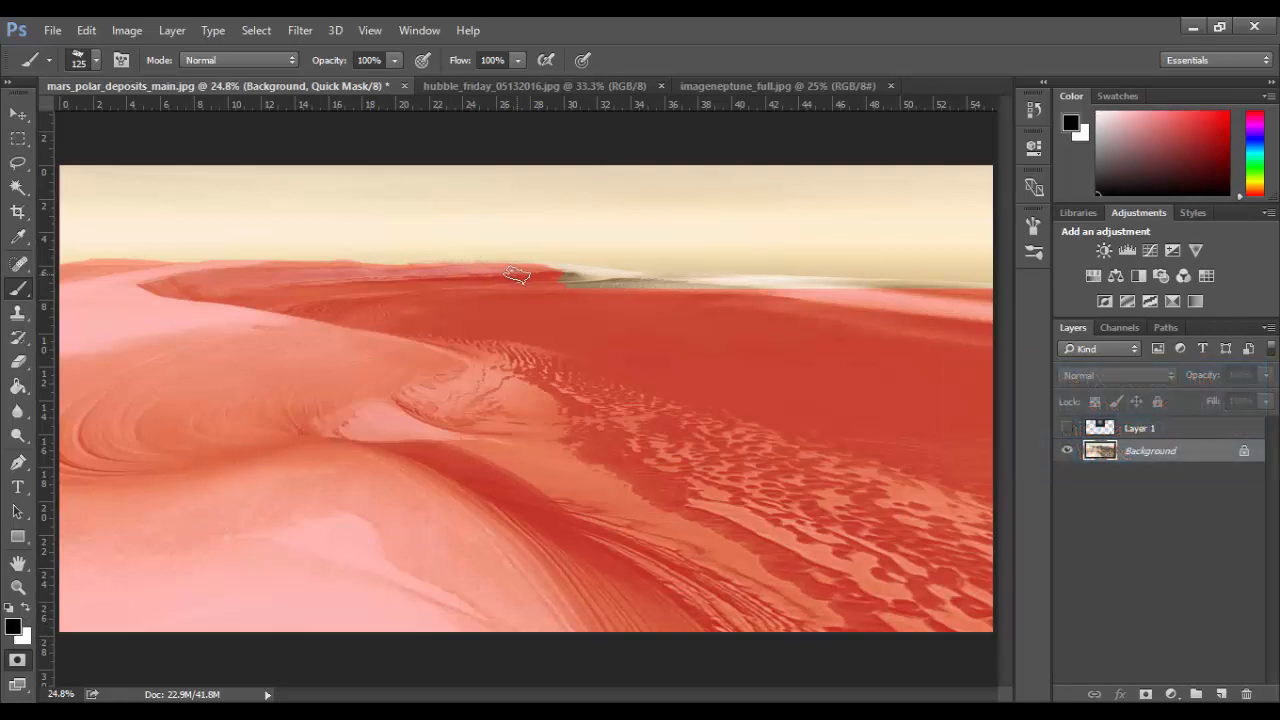
{"action": "left_click_drag", "start_coordinate": [517, 275], "coordinate": [635, 297]}
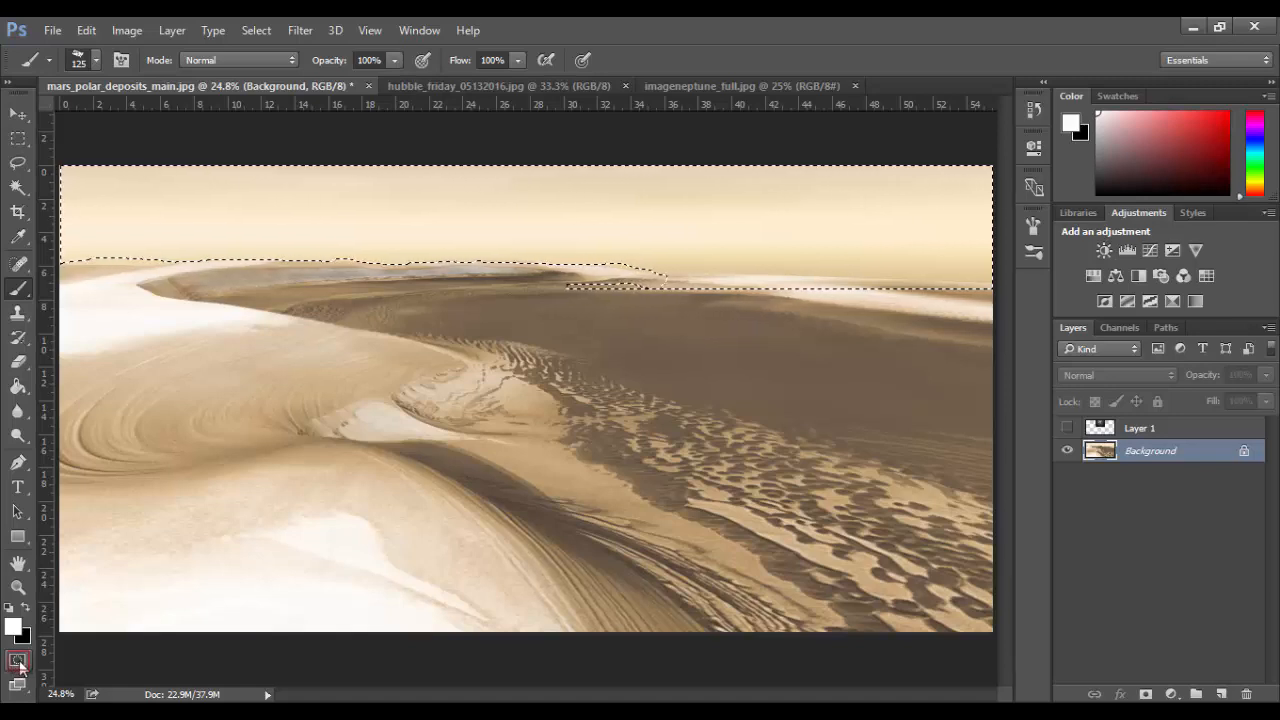
- Re-enter Quick Mask mode to extend the edge along the right-hand horizon
{"action": "left_click", "coordinate": [18, 660]}
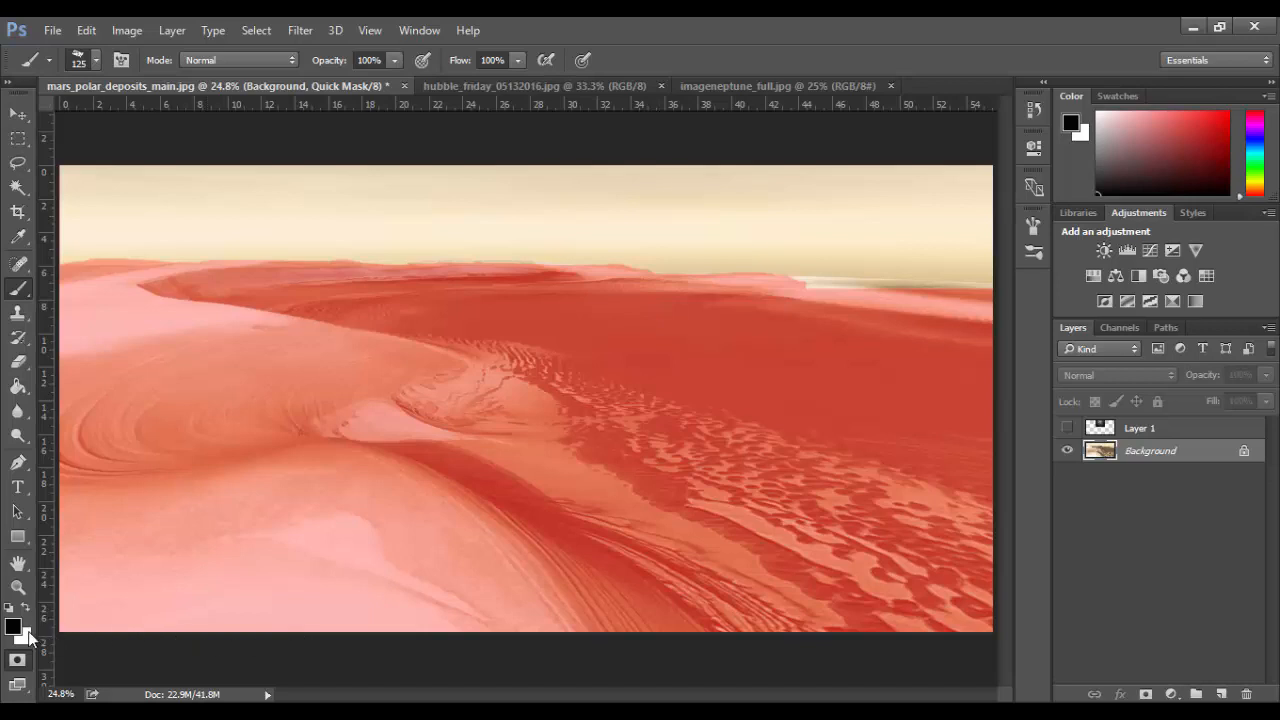
{"action": "mouse_move", "coordinate": [70, 625]}
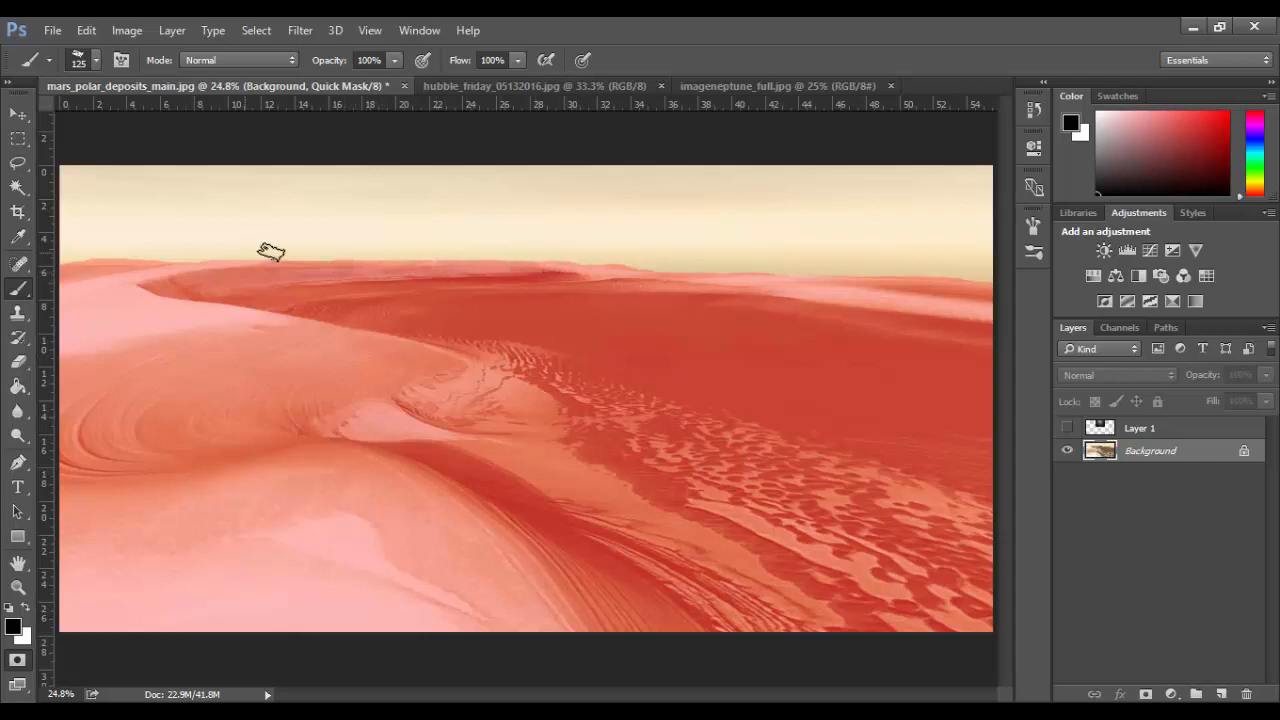
{"action": "mouse_move", "coordinate": [800, 413]}
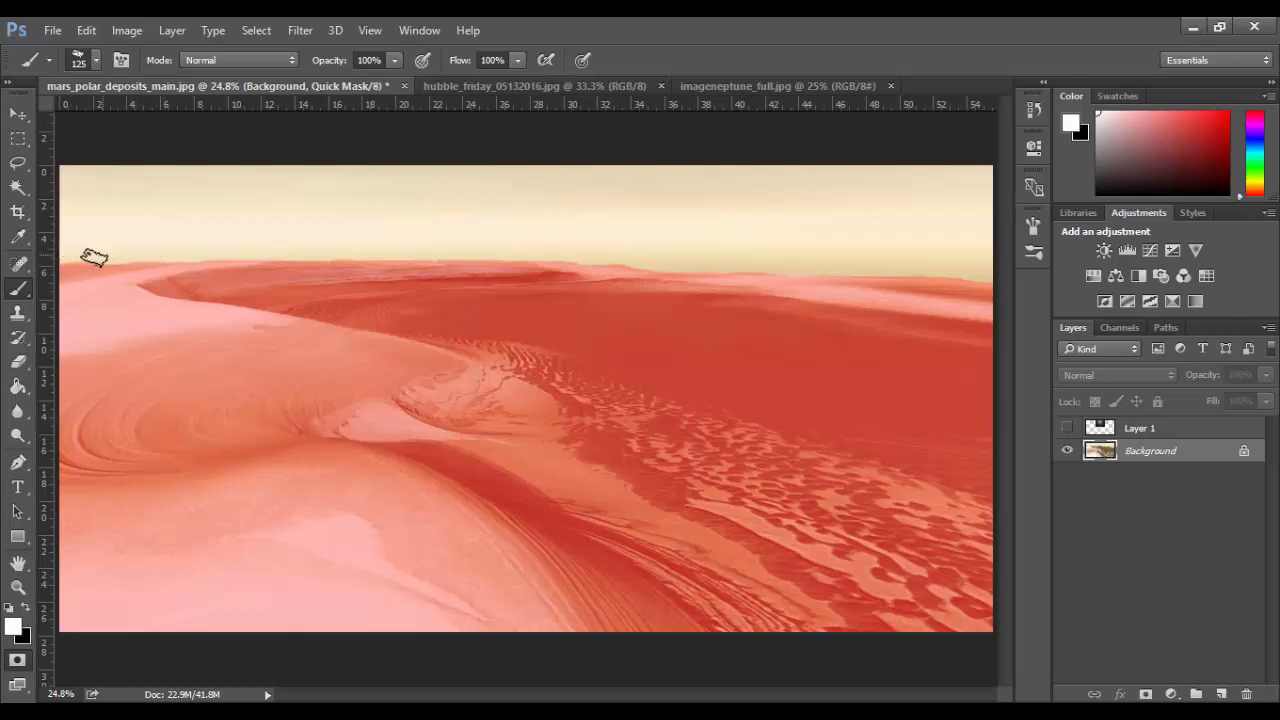
{"action": "mouse_move", "coordinate": [572, 250]}
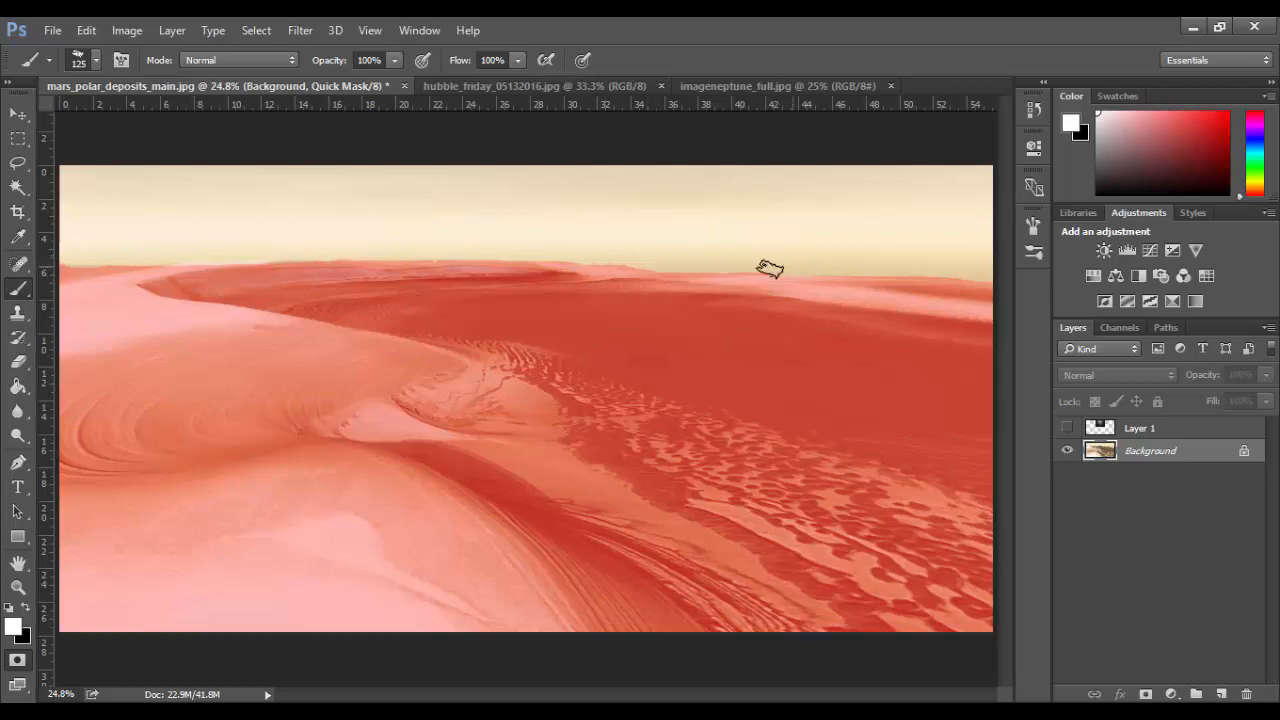
{"action": "mouse_move", "coordinate": [791, 267]}
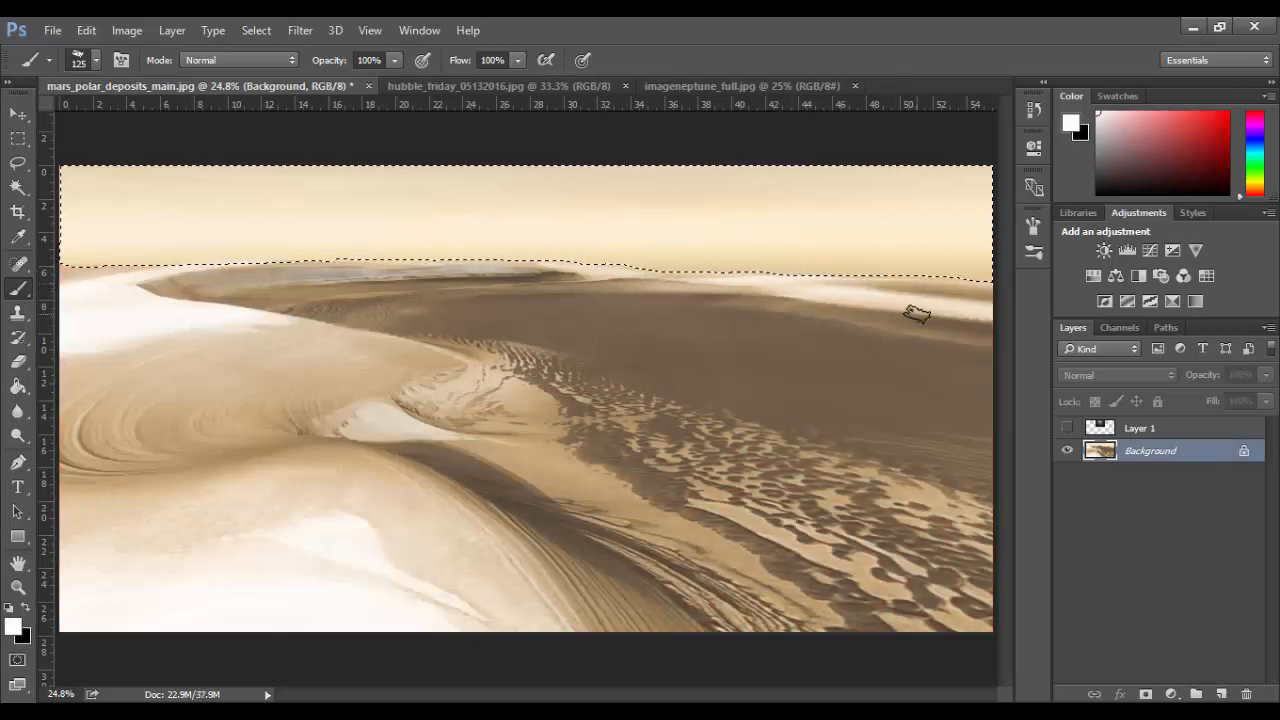
{"action": "left_click", "coordinate": [1140, 428]}
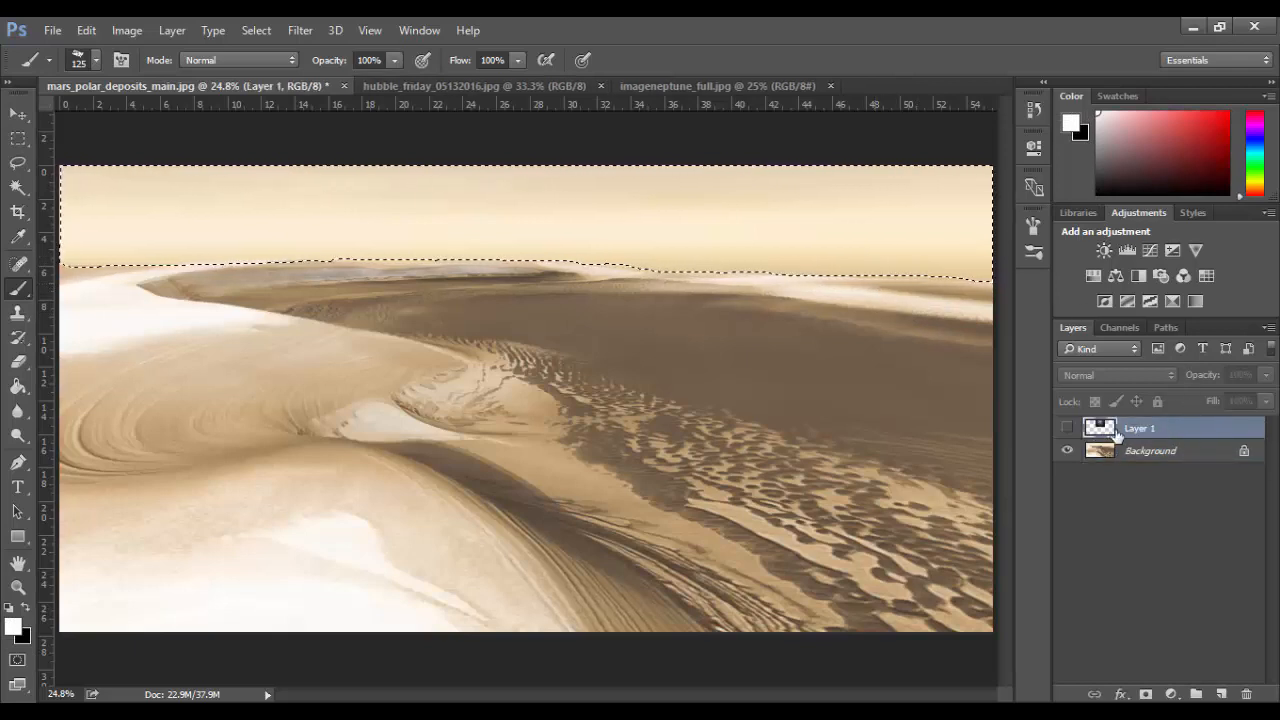
{"action": "left_click", "coordinate": [1067, 428]}
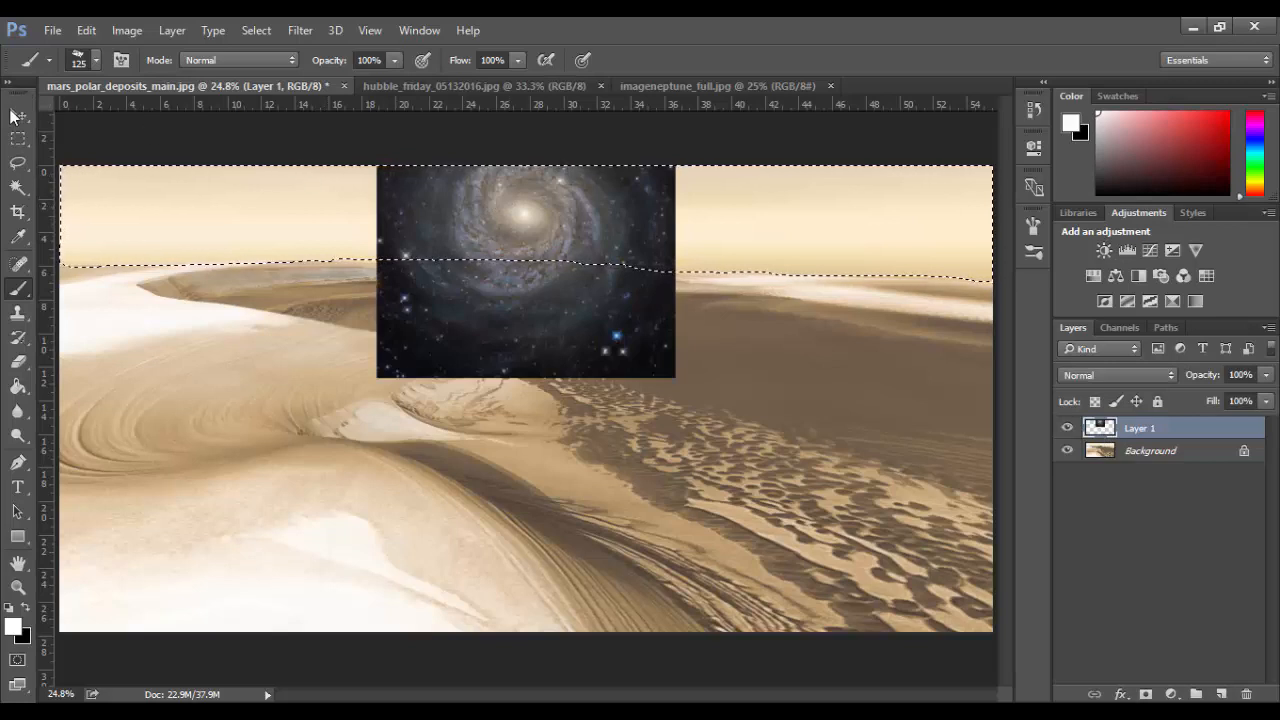
{"action": "left_click", "coordinate": [17, 112]}
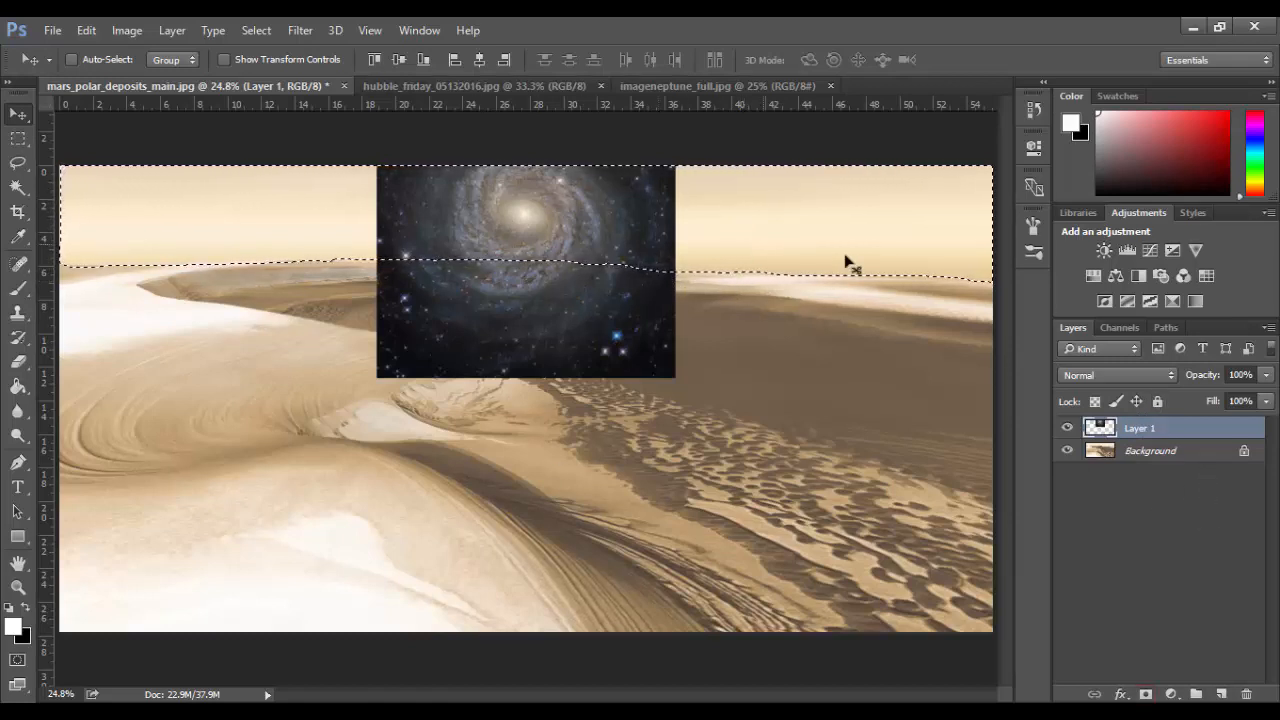
{"action": "left_click", "coordinate": [1144, 694]}
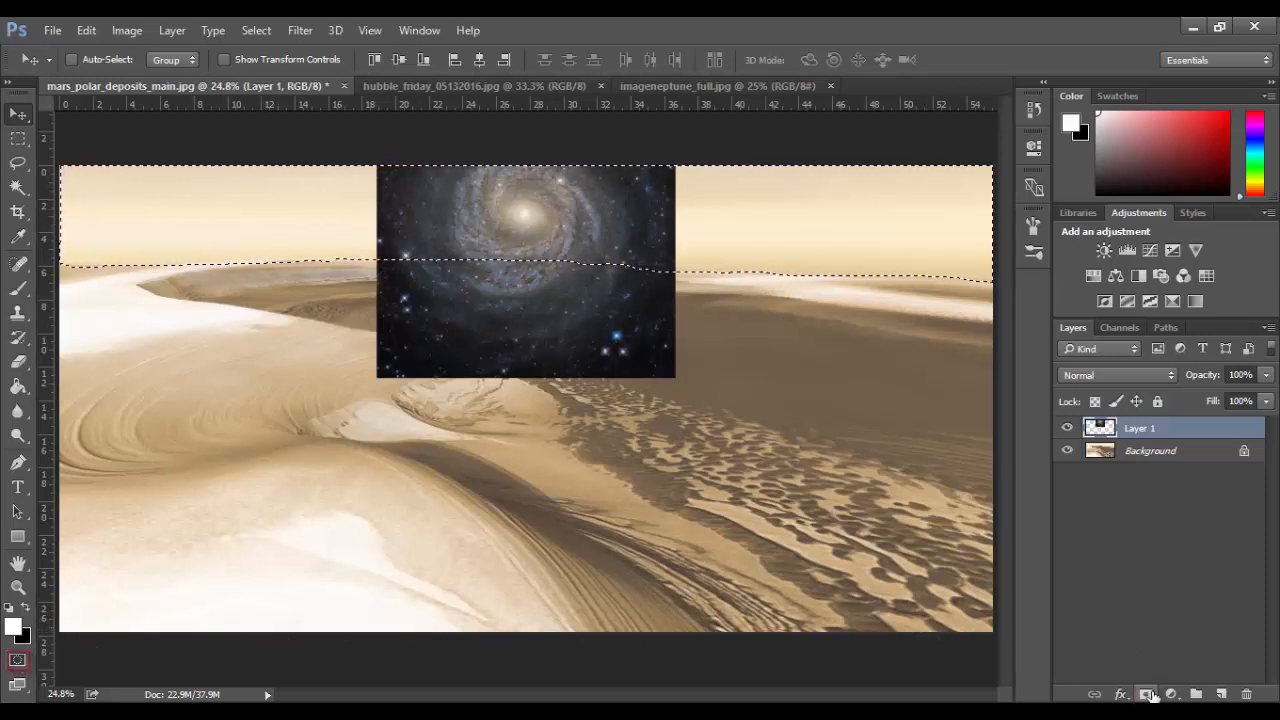
- Add a layer mask from the sky selection so the galaxy shows only in the sky
{"action": "left_click", "coordinate": [1146, 693]}
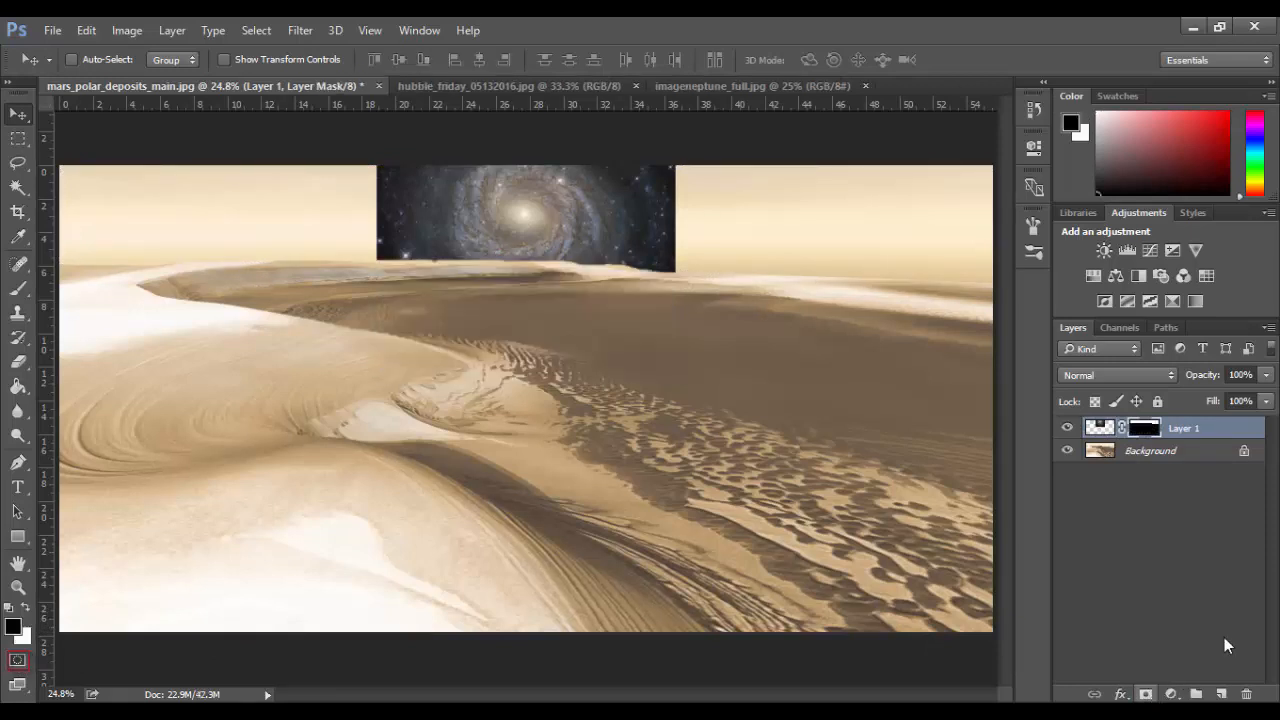
{"action": "mouse_move", "coordinate": [1007, 365]}
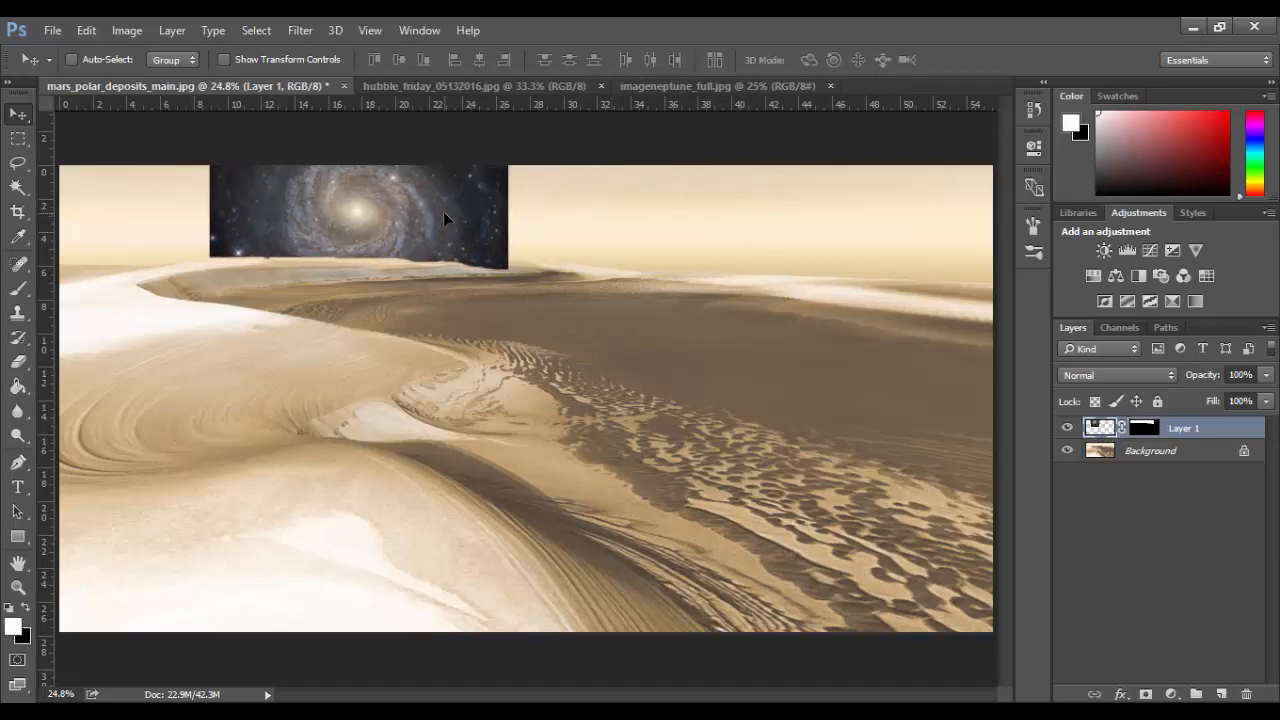
{"action": "left_click_drag", "start_coordinate": [358, 215], "coordinate": [540, 205]}
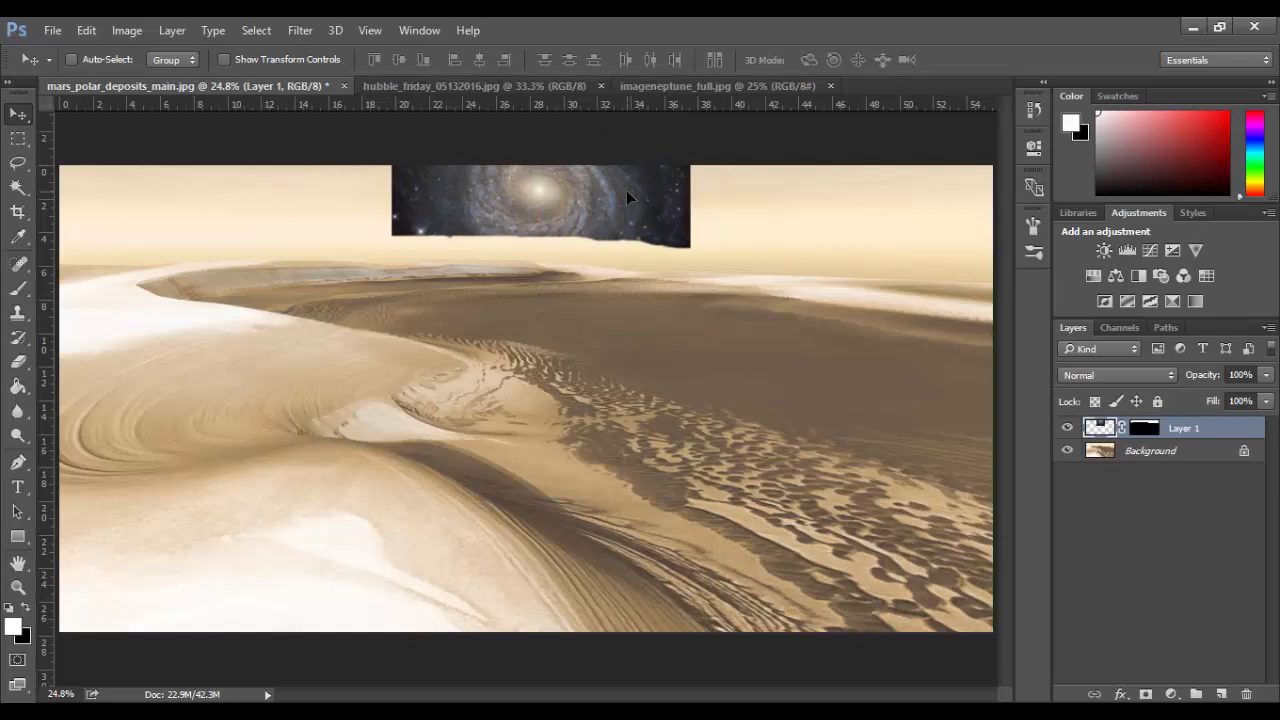
{"action": "mouse_move", "coordinate": [658, 273]}
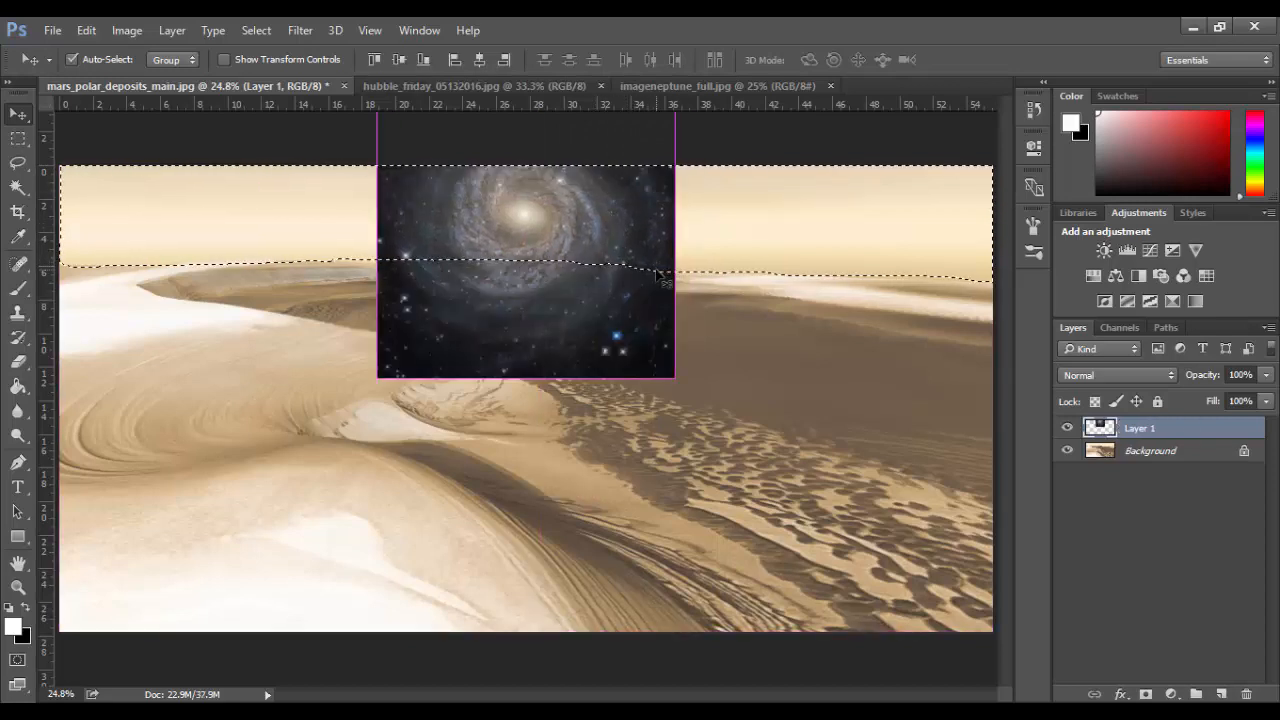
{"action": "left_click", "coordinate": [1144, 694]}
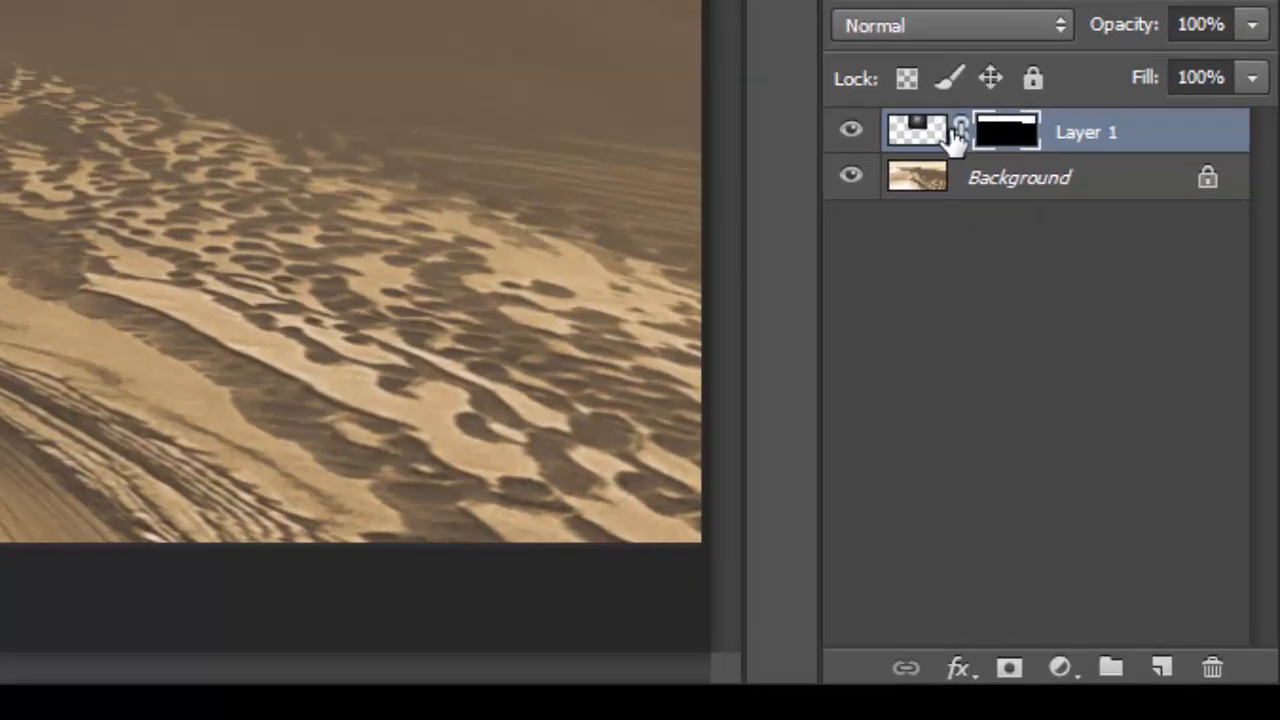
- Unlink the mask and slide the galaxy to the sky's left end
{"action": "left_click", "coordinate": [916, 131]}
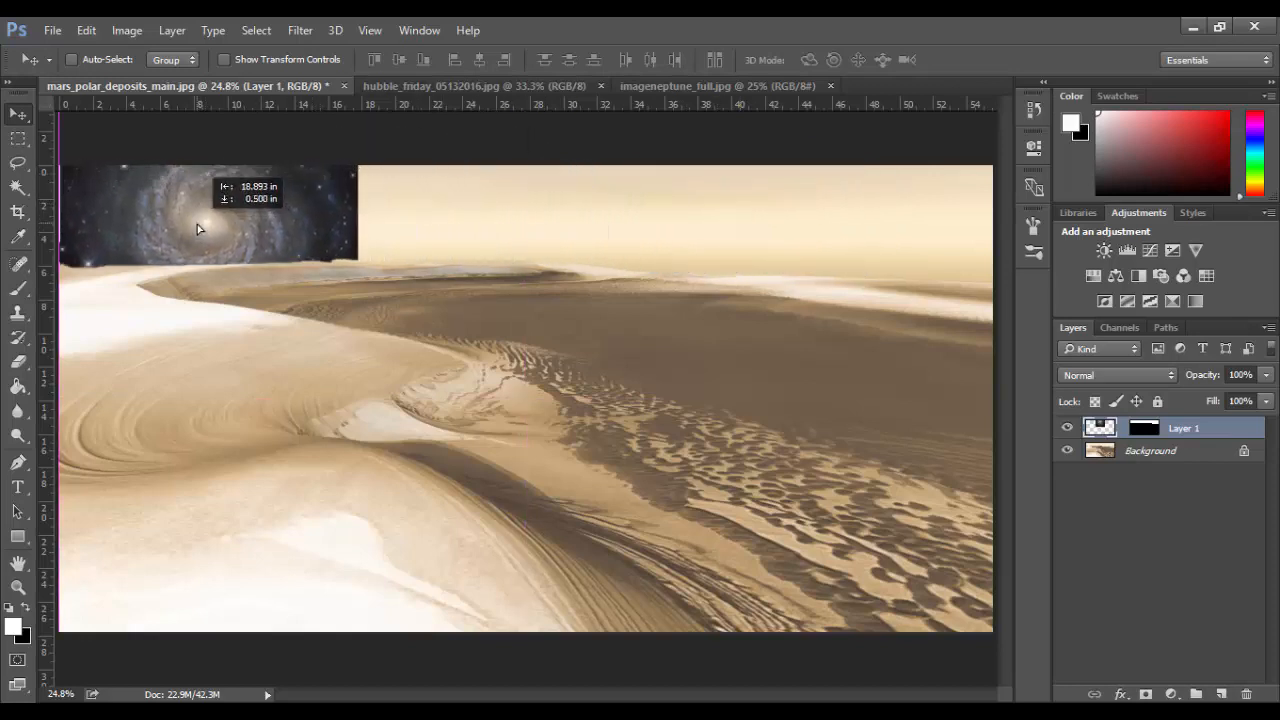
{"action": "left_click_drag", "start_coordinate": [197, 228], "coordinate": [212, 230]}
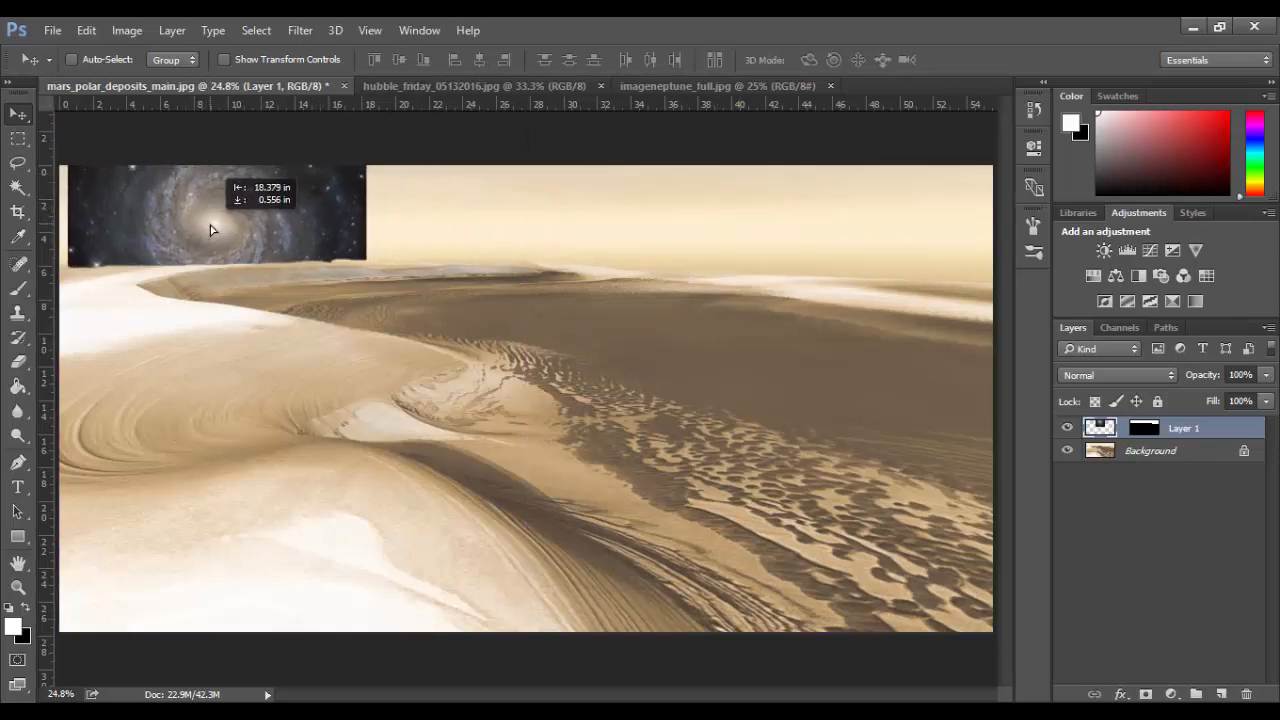
{"action": "left_click_drag", "start_coordinate": [210, 230], "coordinate": [167, 220]}
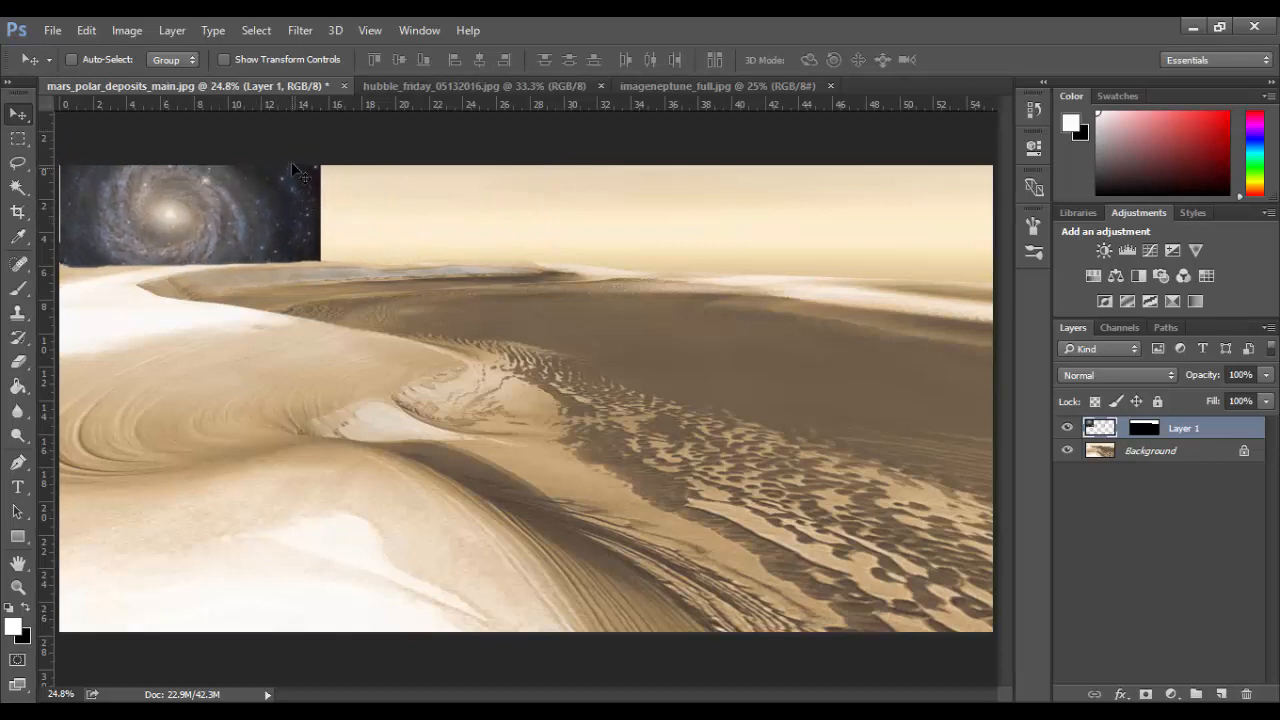
{"action": "mouse_move", "coordinate": [535, 103]}
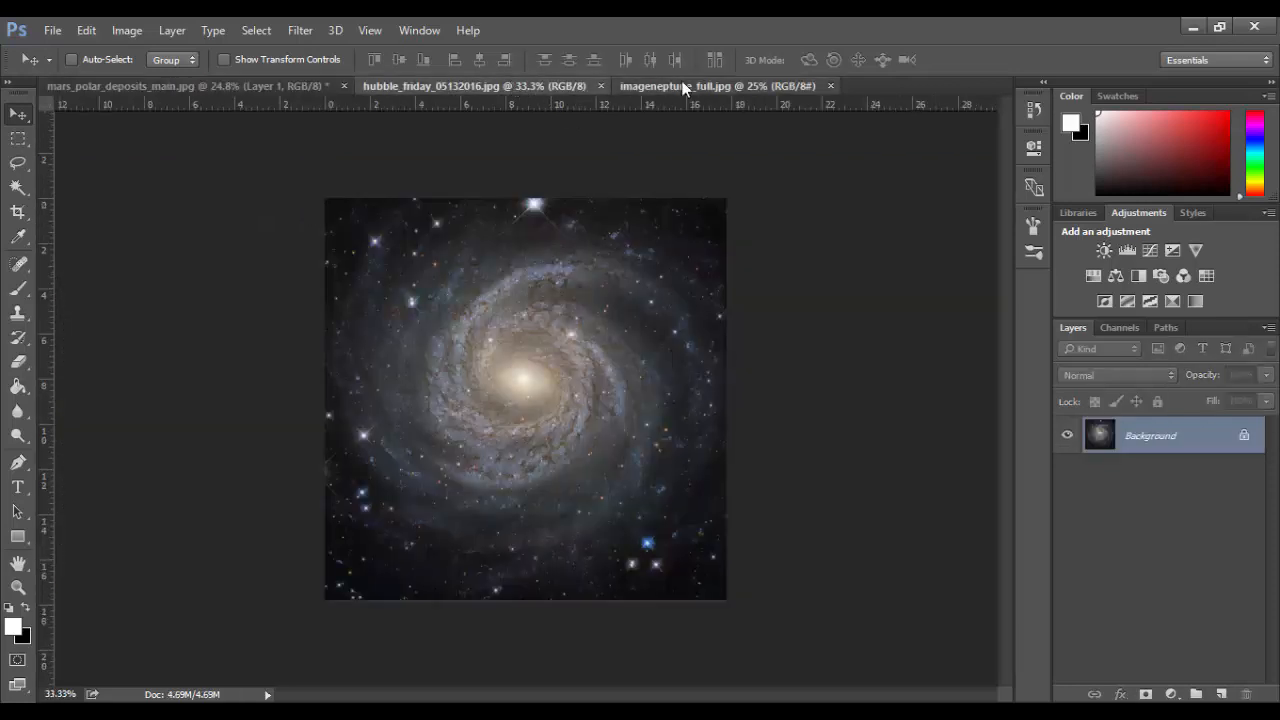
- Open the red nebula photo hubble_friday_07012016.jpg and copy the whole image
{"action": "left_click", "coordinate": [713, 86]}
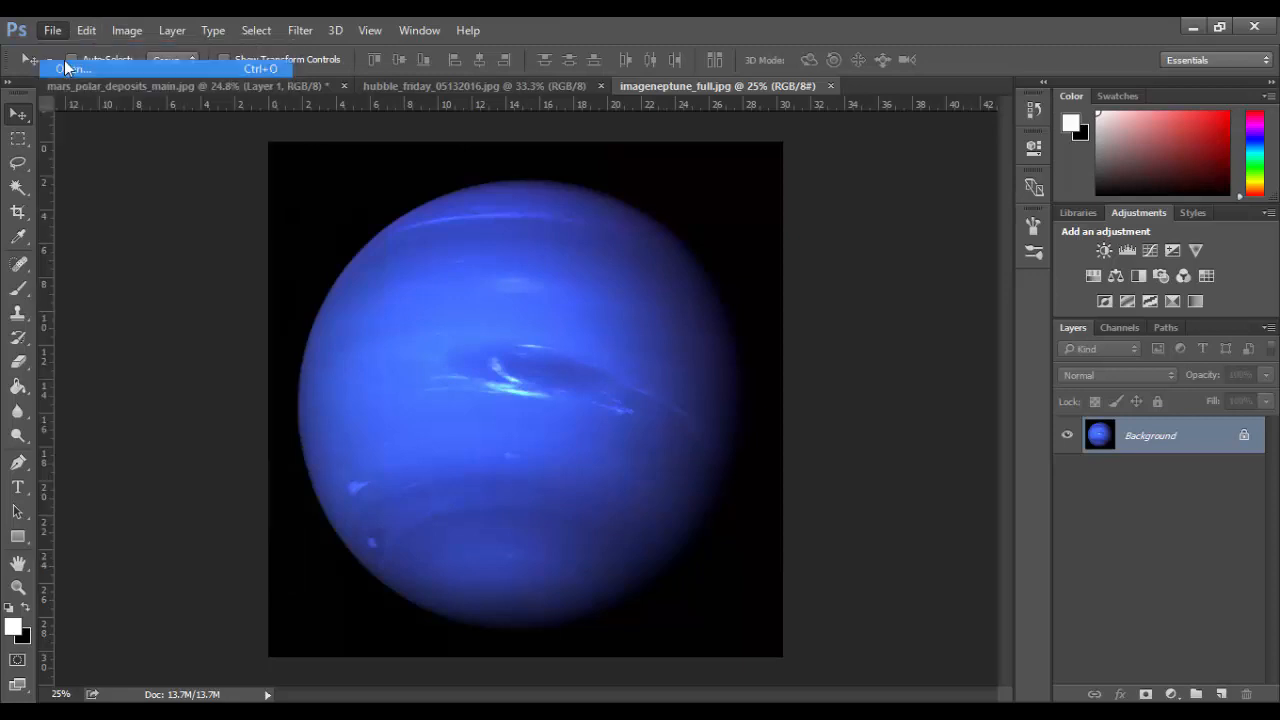
{"action": "left_click", "coordinate": [72, 68]}
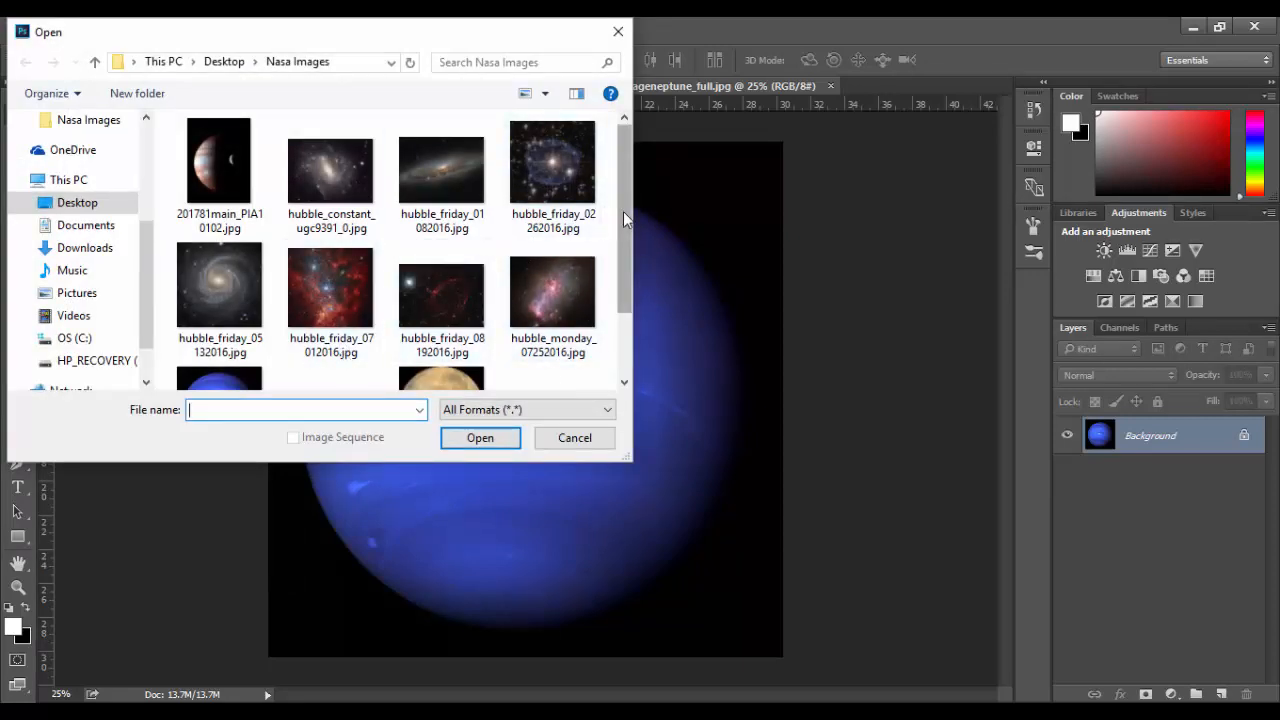
{"action": "scroll", "scroll_direction": "down", "scroll_amount": 3}
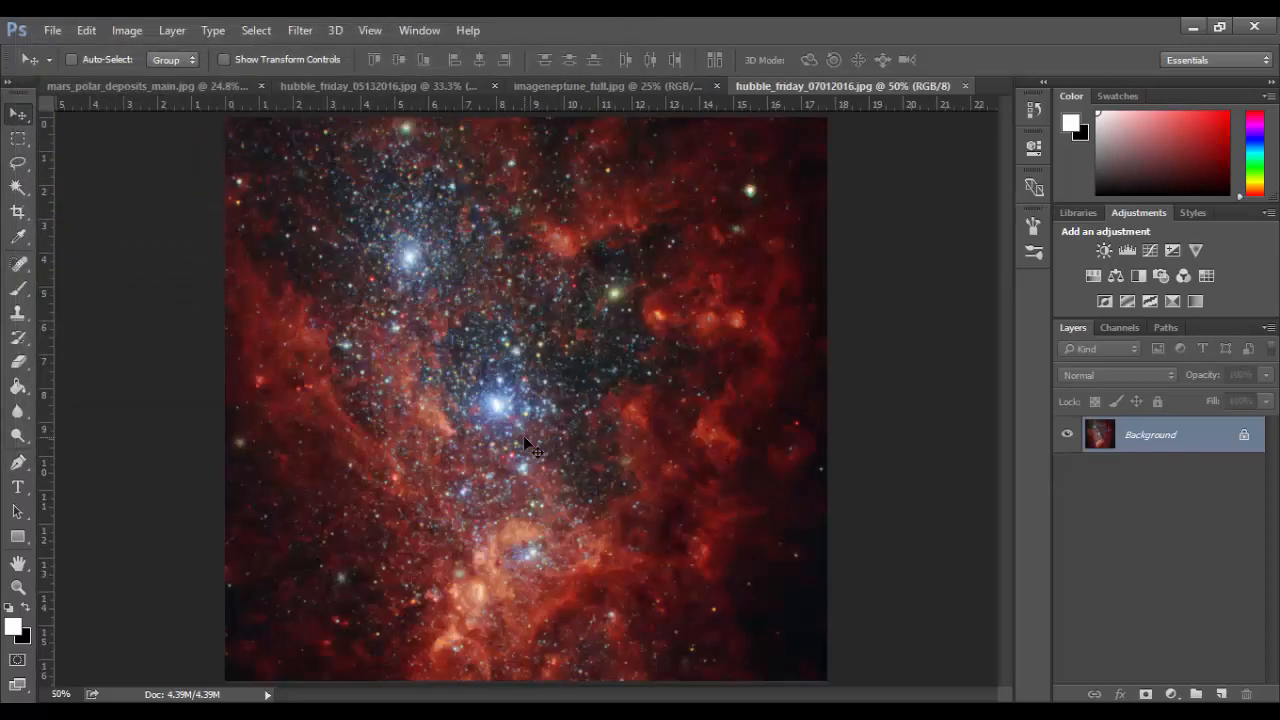
{"action": "mouse_move", "coordinate": [620, 420]}
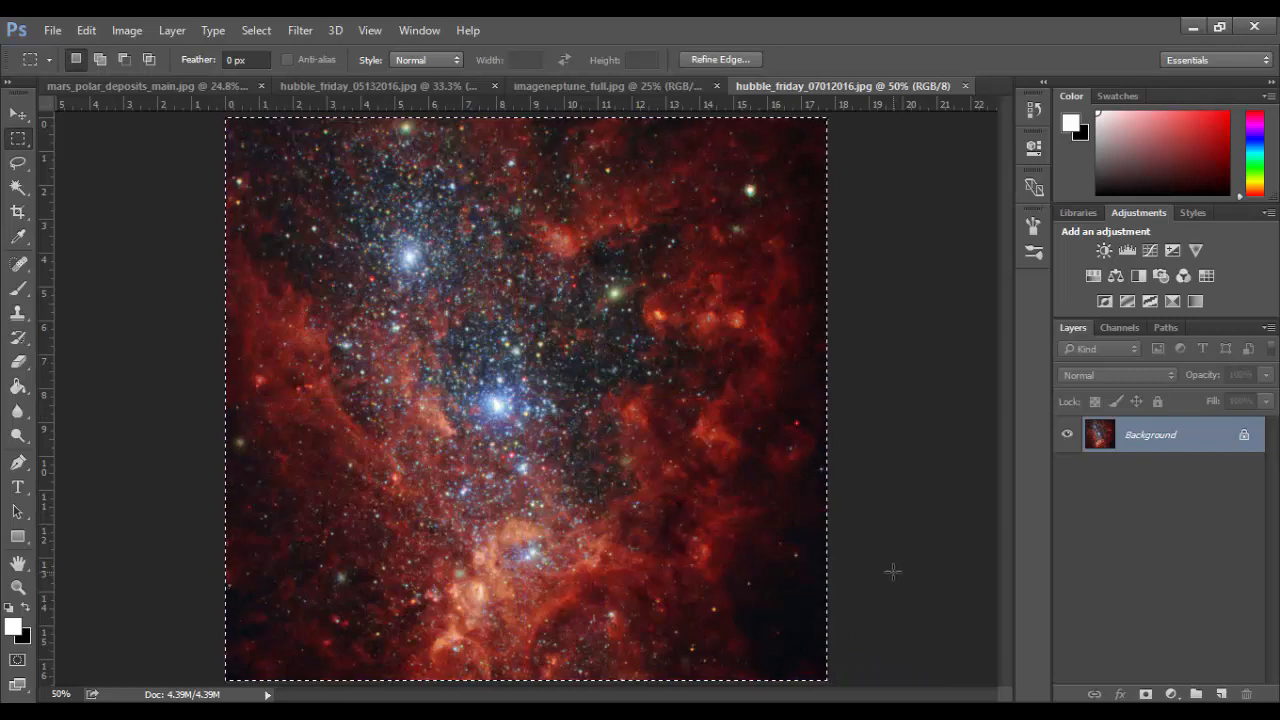
{"action": "mouse_move", "coordinate": [127, 30]}
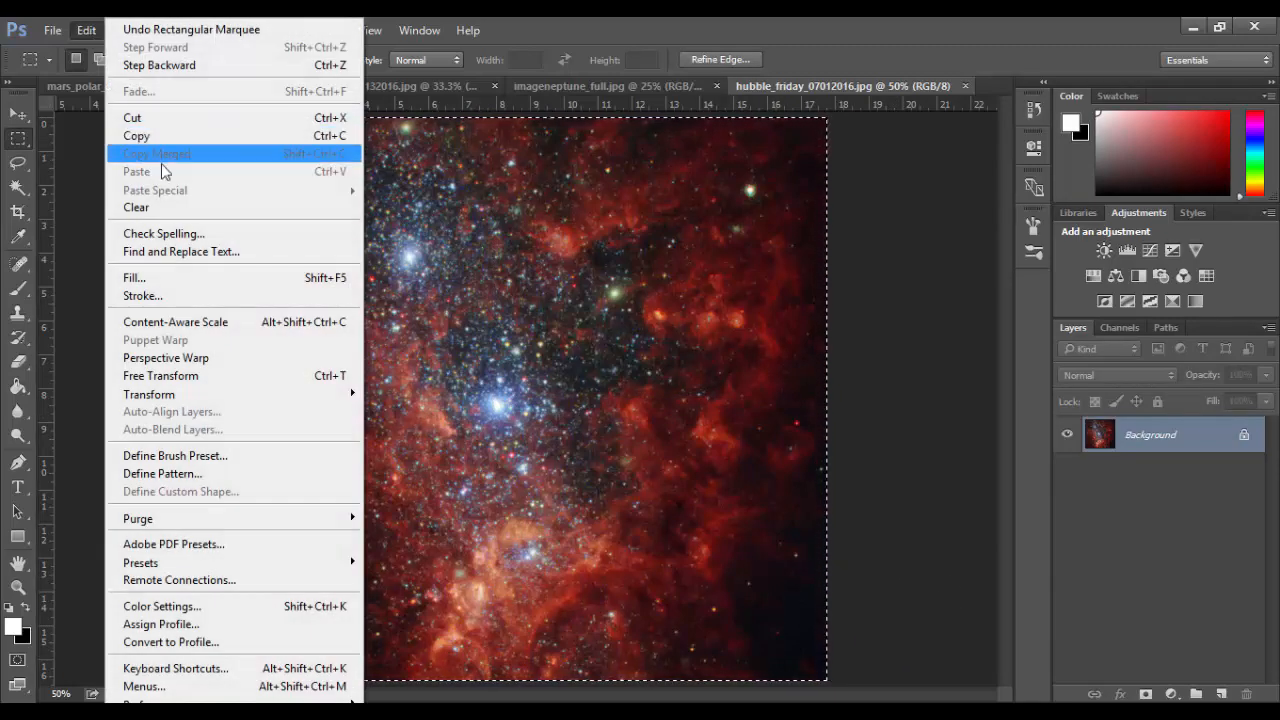
{"action": "mouse_move", "coordinate": [136, 135]}
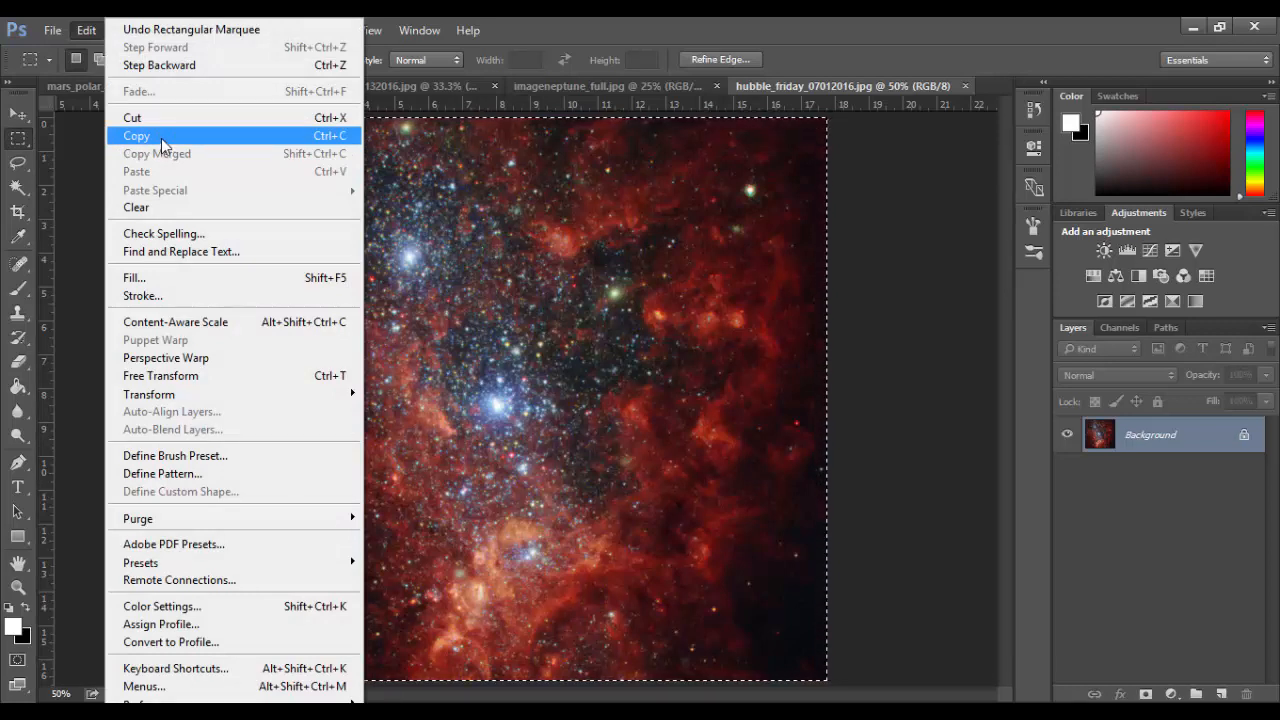
{"action": "left_click", "coordinate": [136, 135]}
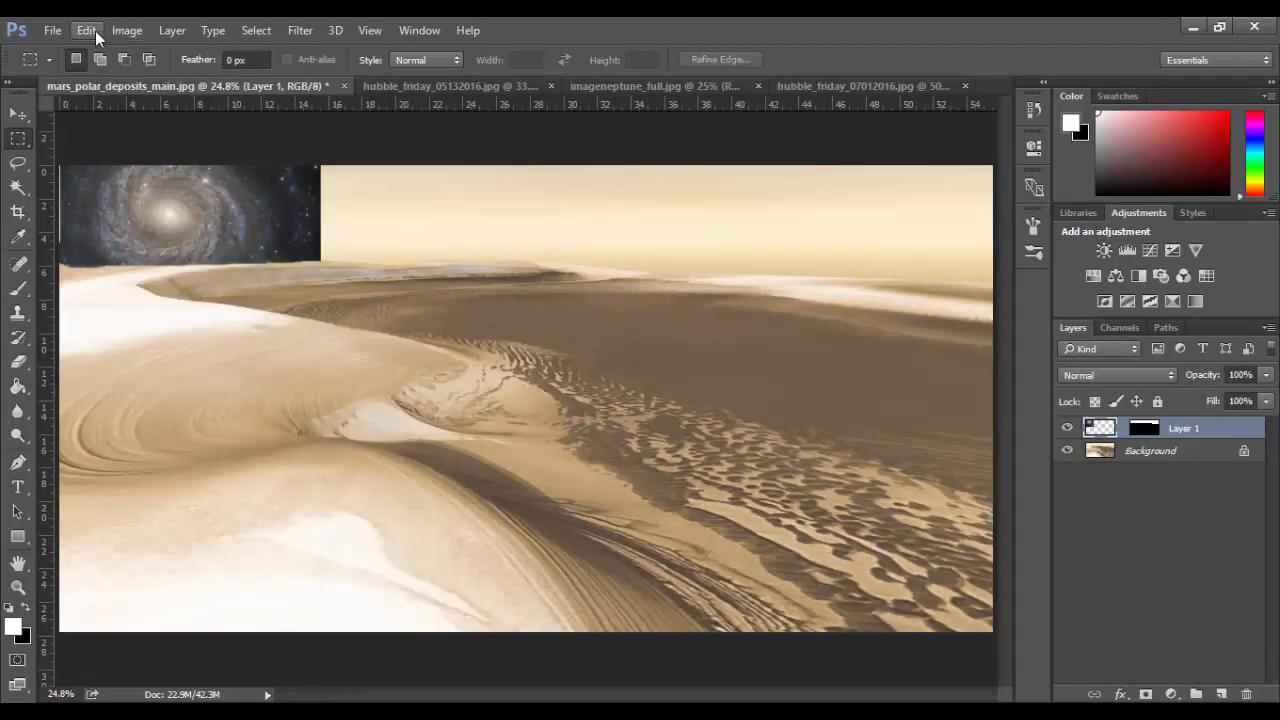
- Paste the nebula into the Mars dunes picture as a new layer and move it up toward the sky
{"action": "left_click", "coordinate": [86, 30]}
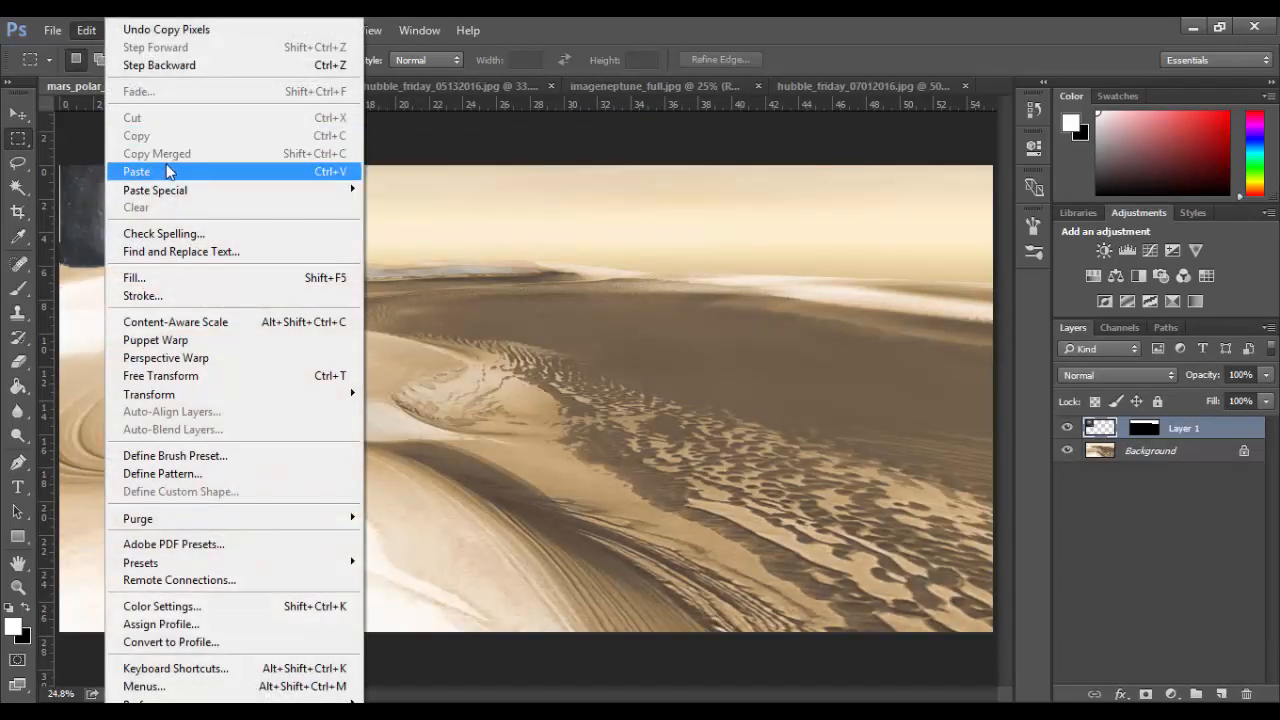
{"action": "left_click", "coordinate": [136, 171]}
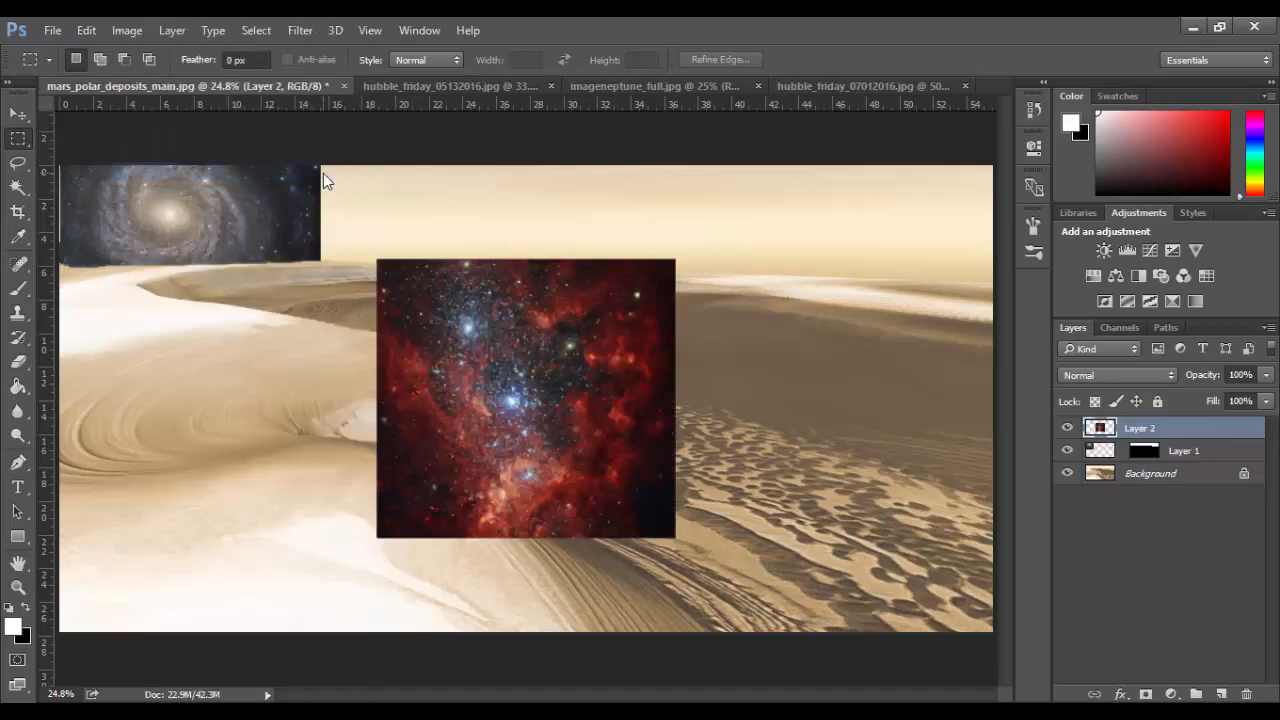
{"action": "left_click", "coordinate": [18, 113]}
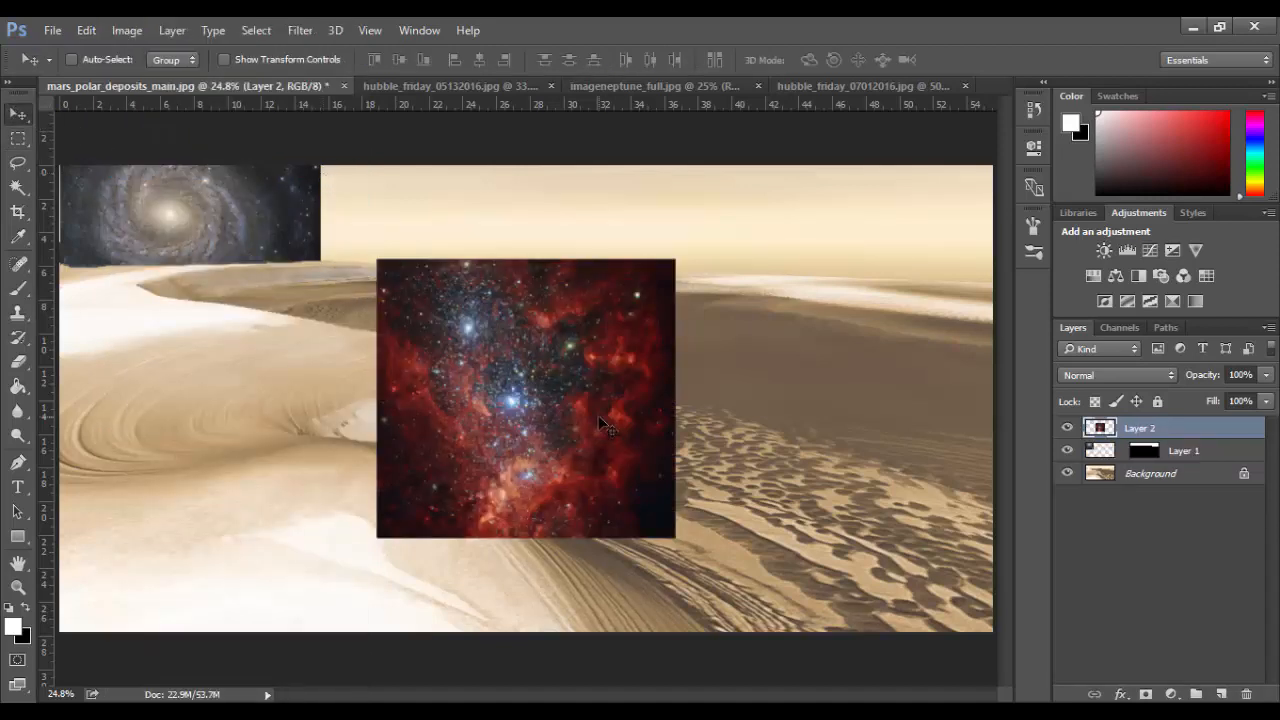
{"action": "left_click_drag", "start_coordinate": [600, 425], "coordinate": [500, 235]}
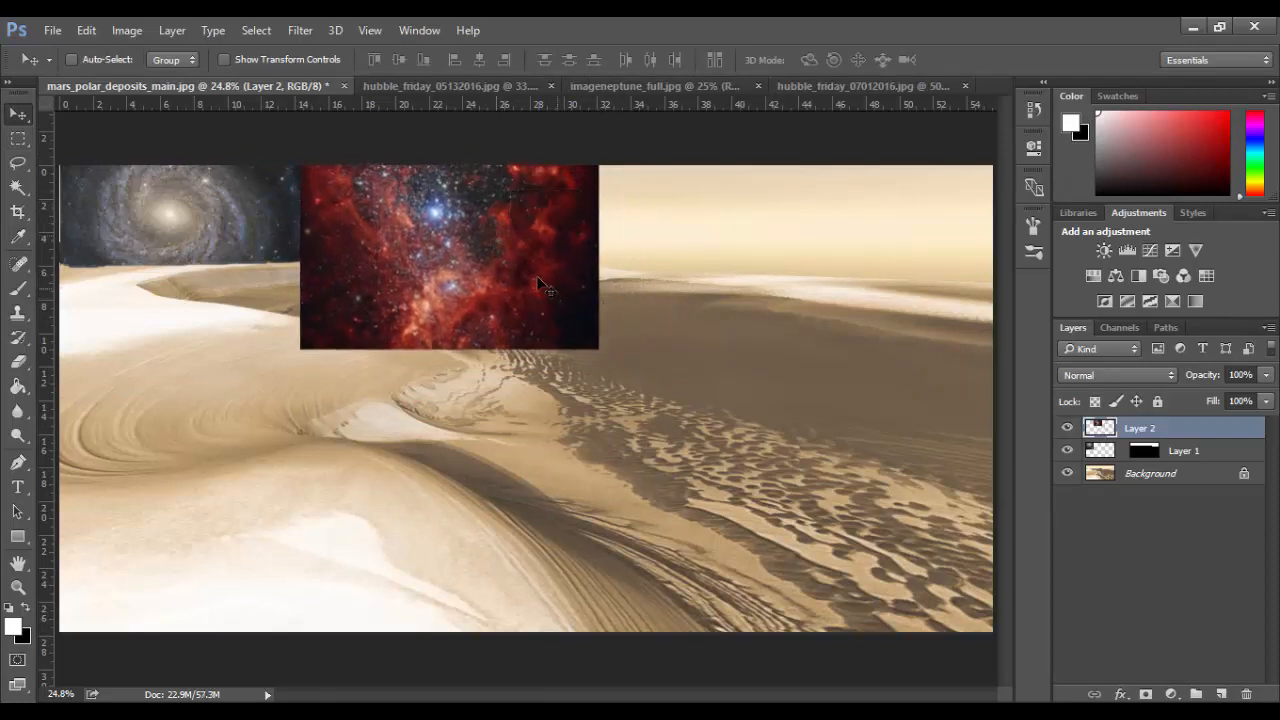
- Nudge Layer 2 against the top edge, lined up just right of the spiral galaxy
{"action": "left_click_drag", "start_coordinate": [545, 285], "coordinate": [530, 290]}
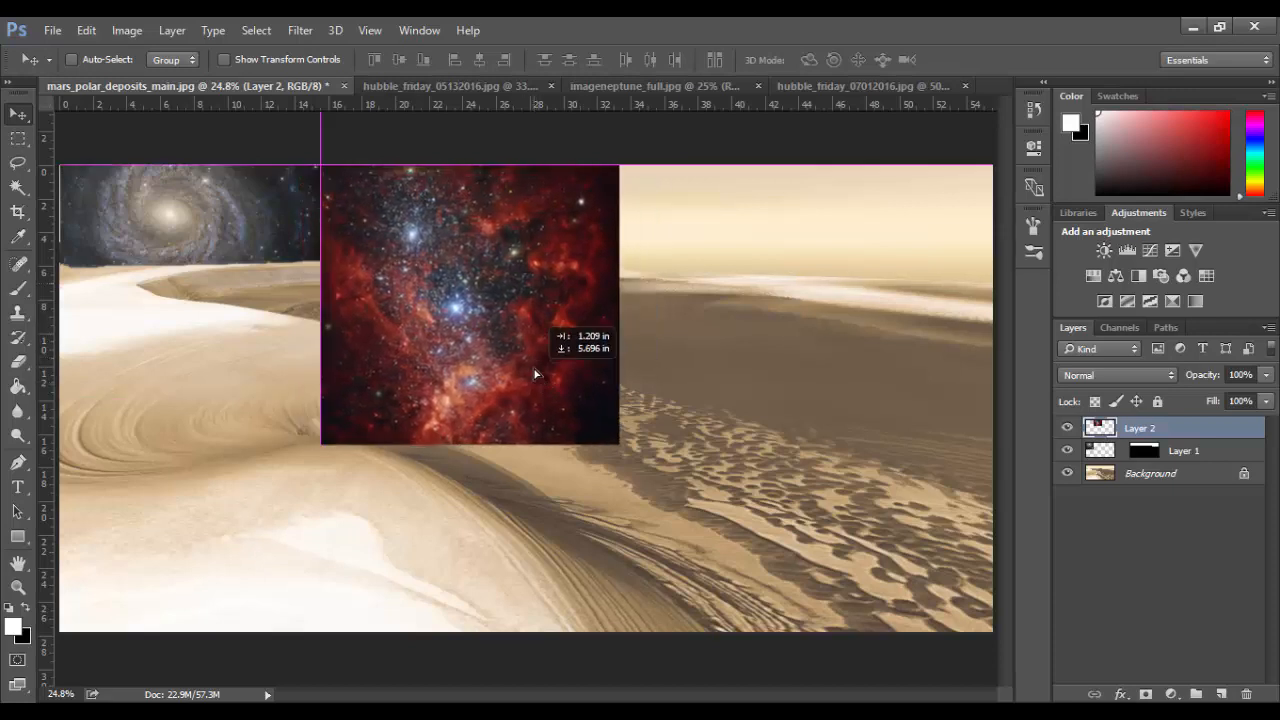
{"action": "left_click_drag", "start_coordinate": [535, 374], "coordinate": [520, 390]}
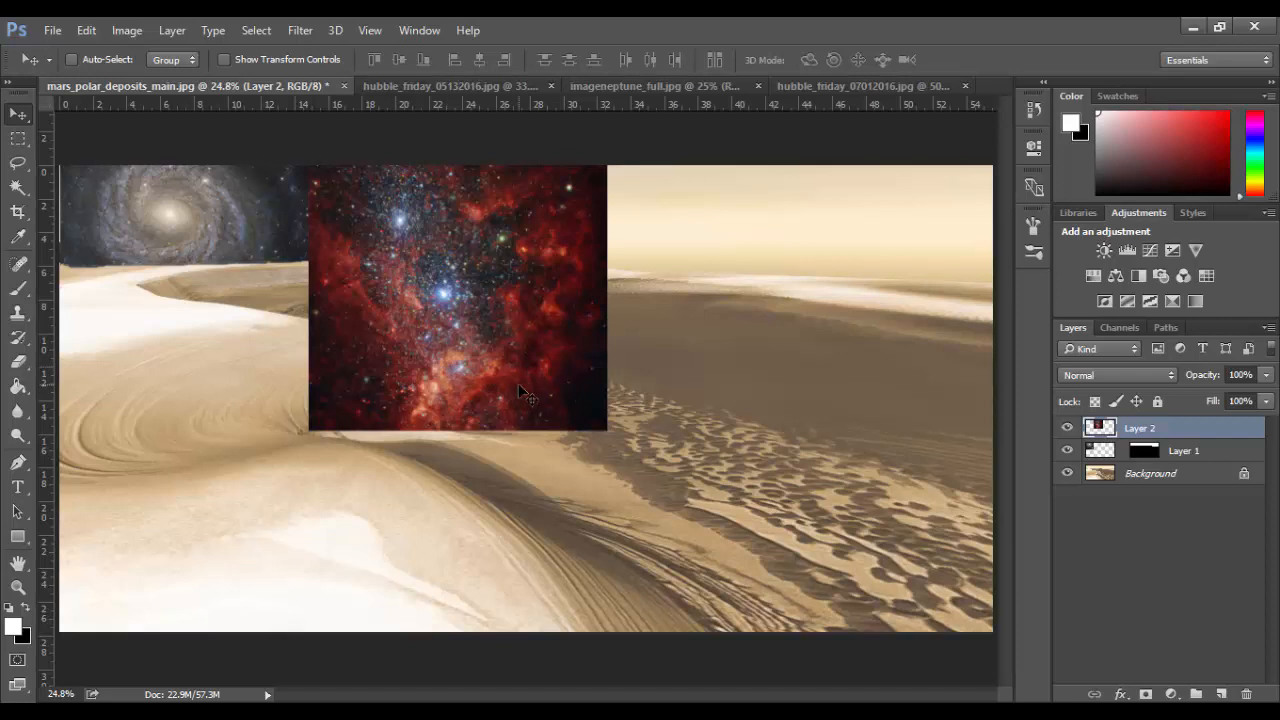
{"action": "mouse_move", "coordinate": [555, 400]}
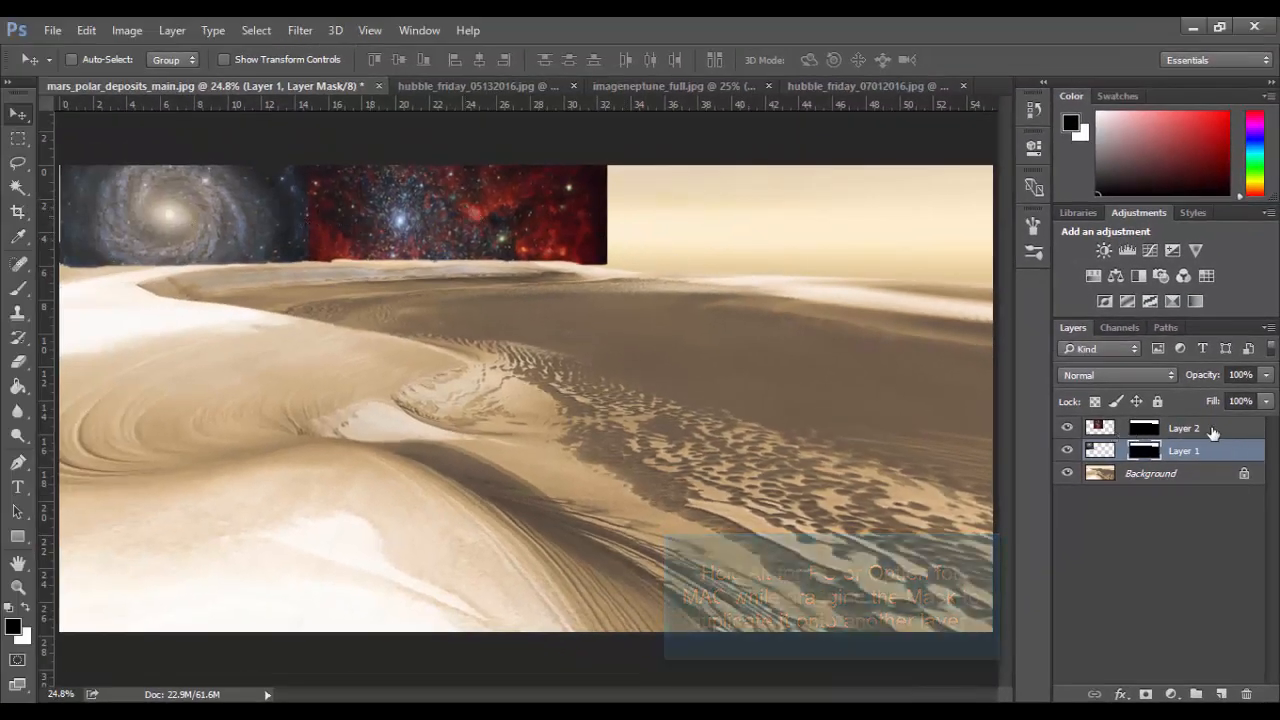
- Try Multiply blending on both the nebula and galaxy layers
{"action": "left_click", "coordinate": [1110, 375]}
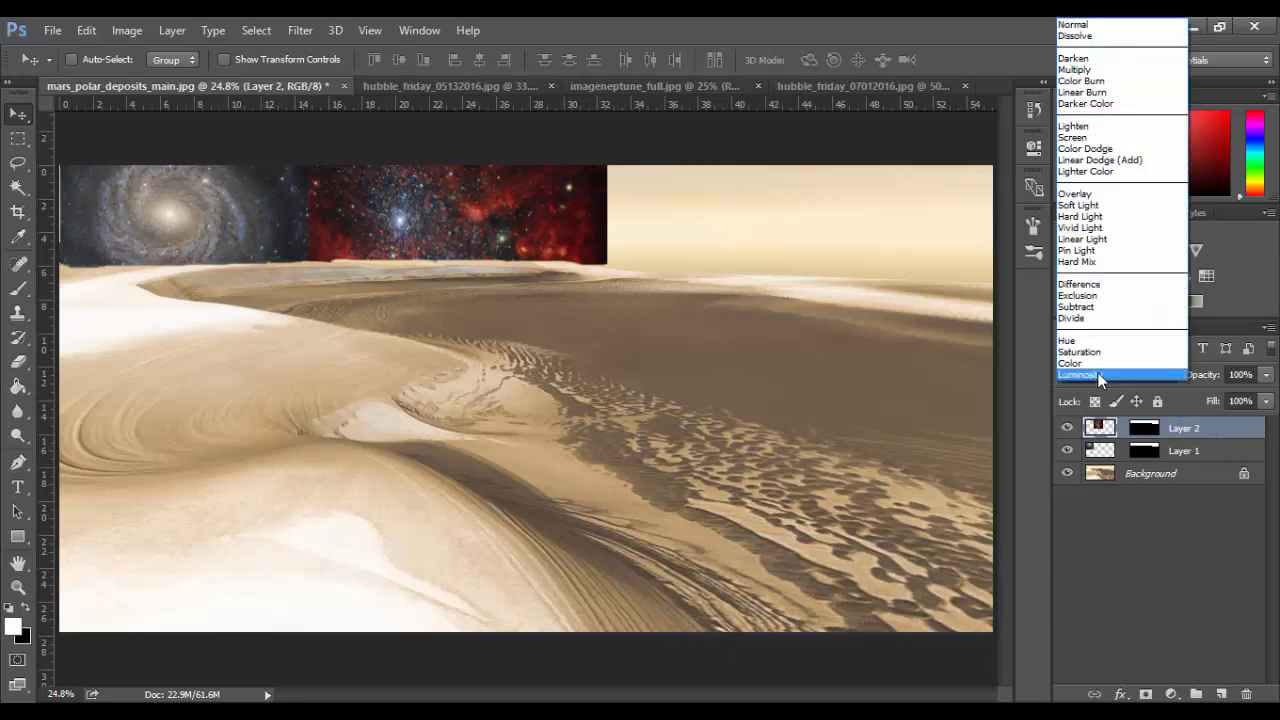
{"action": "mouse_move", "coordinate": [1090, 81]}
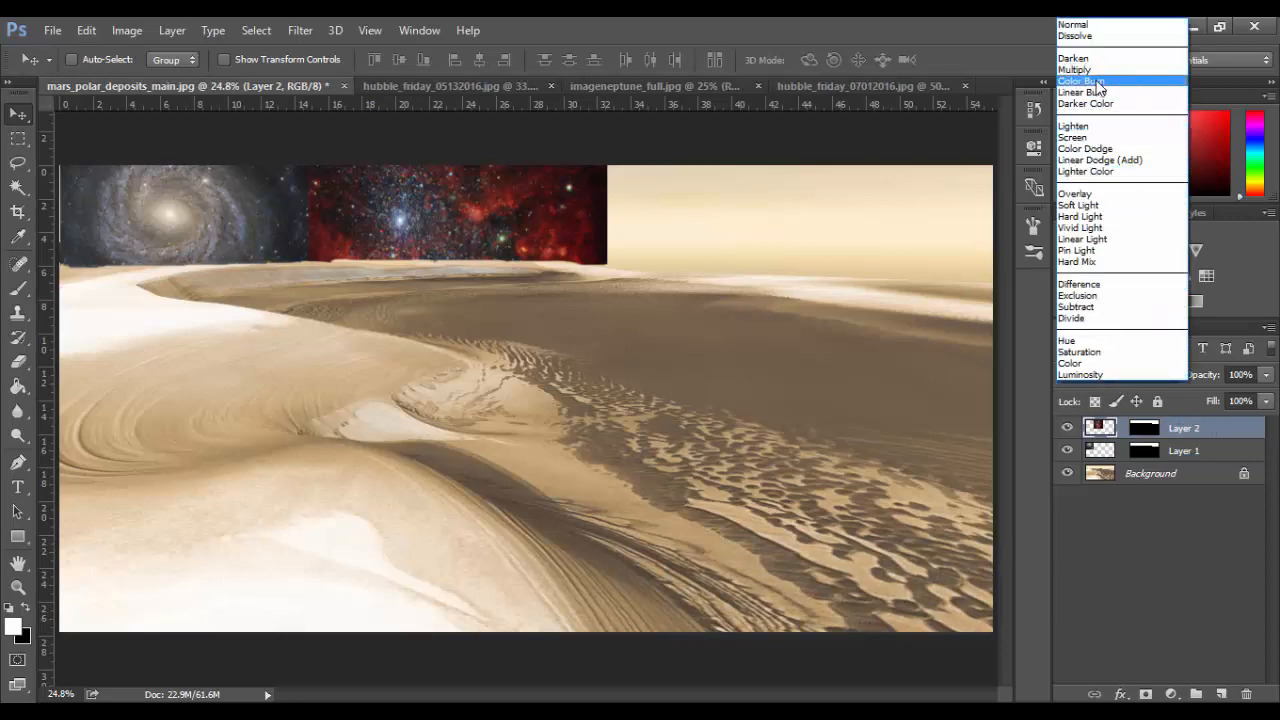
{"action": "left_click", "coordinate": [1075, 69]}
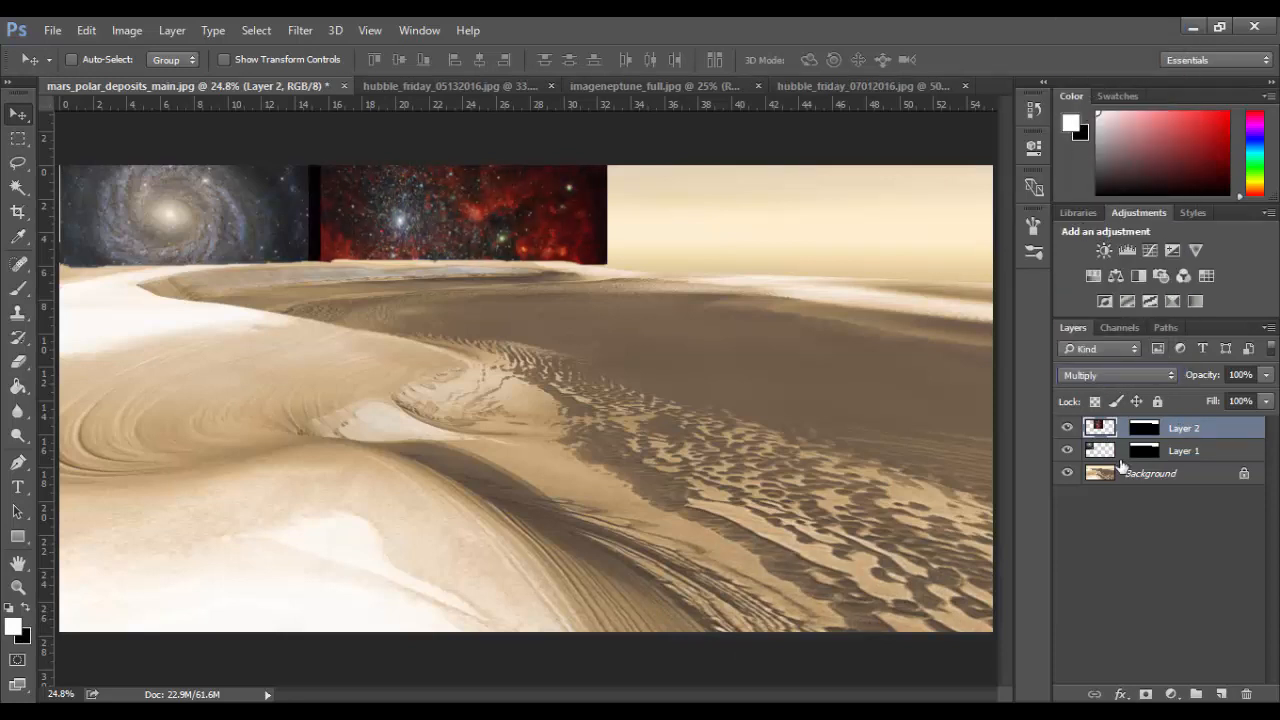
{"action": "left_click", "coordinate": [1115, 374]}
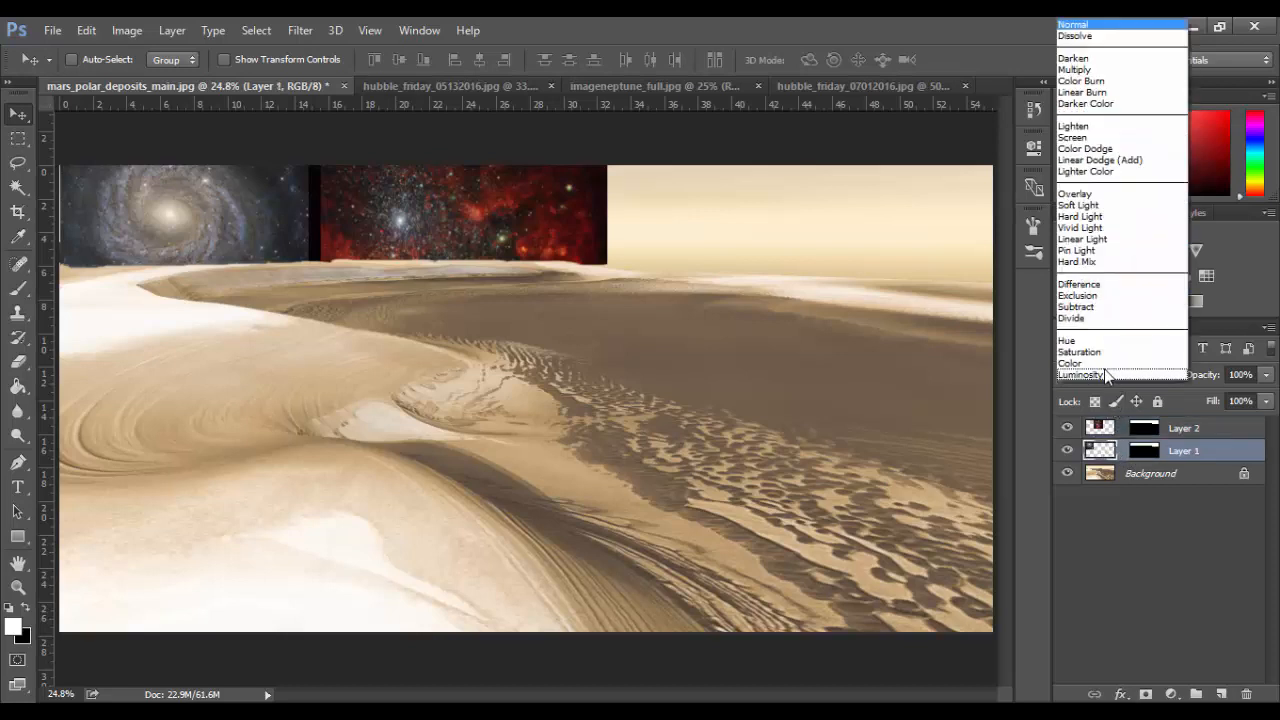
{"action": "left_click", "coordinate": [1074, 69]}
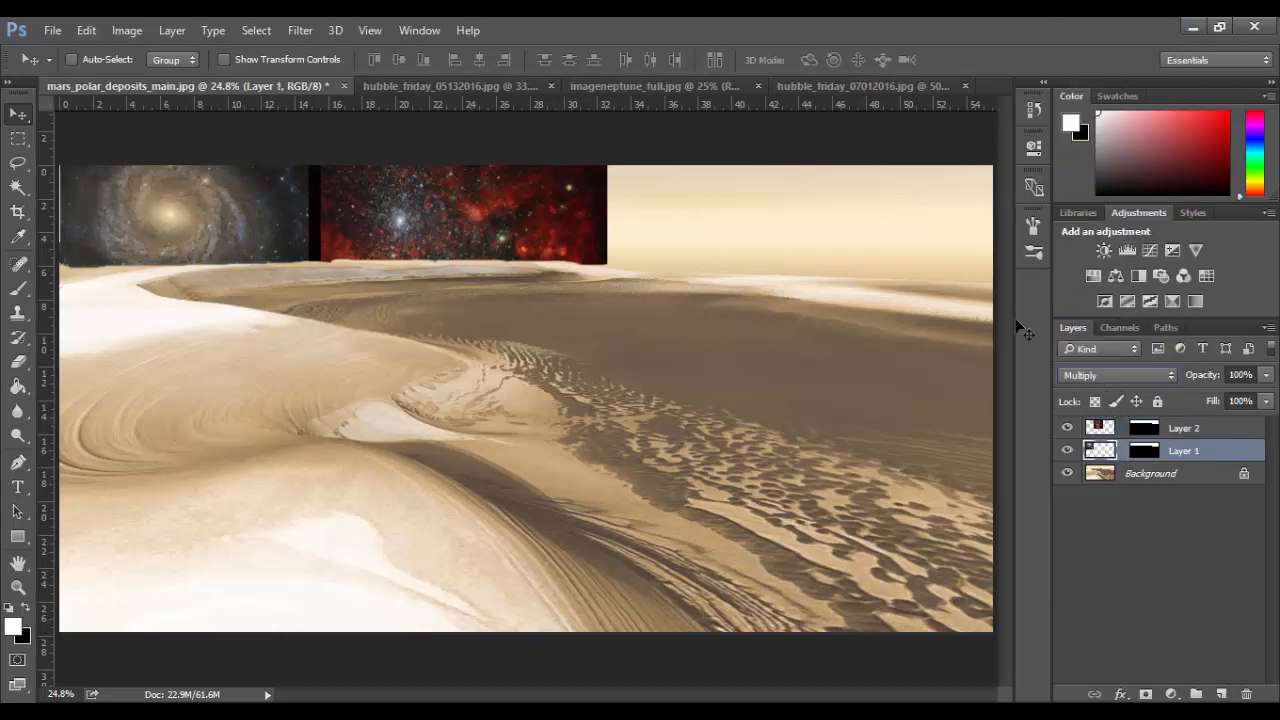
{"action": "mouse_move", "coordinate": [950, 348]}
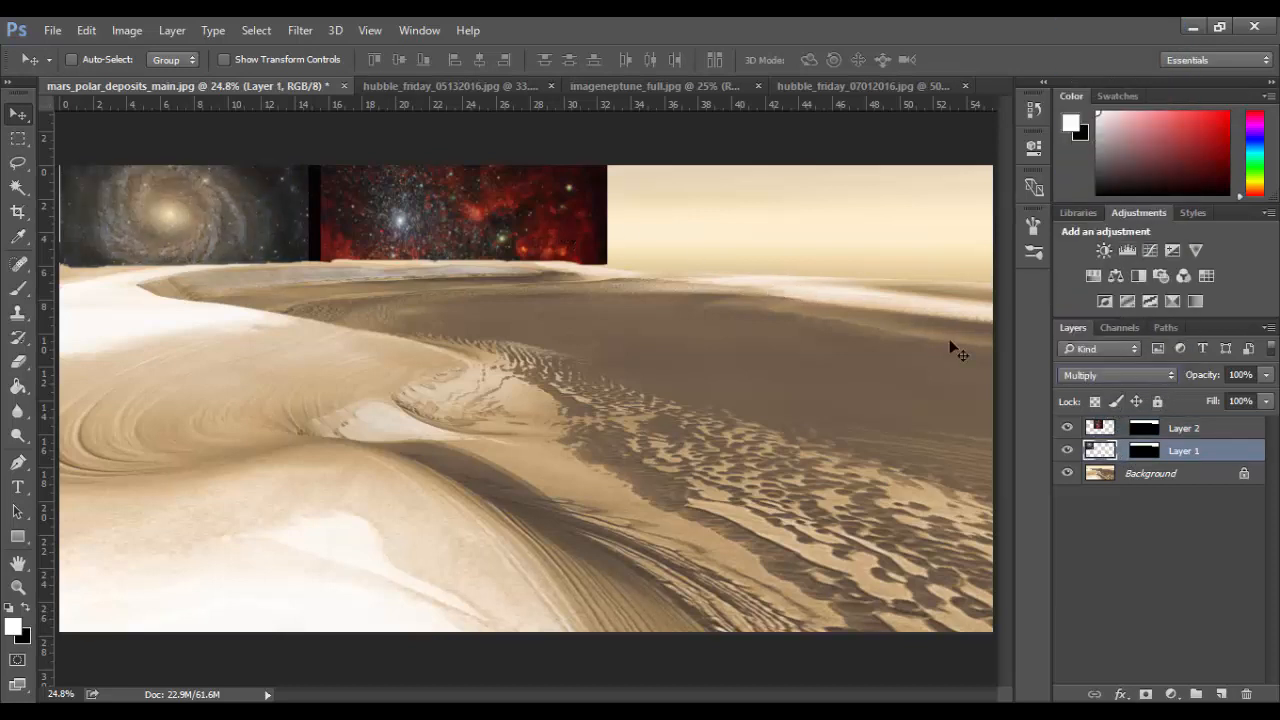
- Switch Layer 2 and Layer 1 to Overlay blending so they melt into the sepia sky
{"action": "left_click", "coordinate": [1183, 428]}
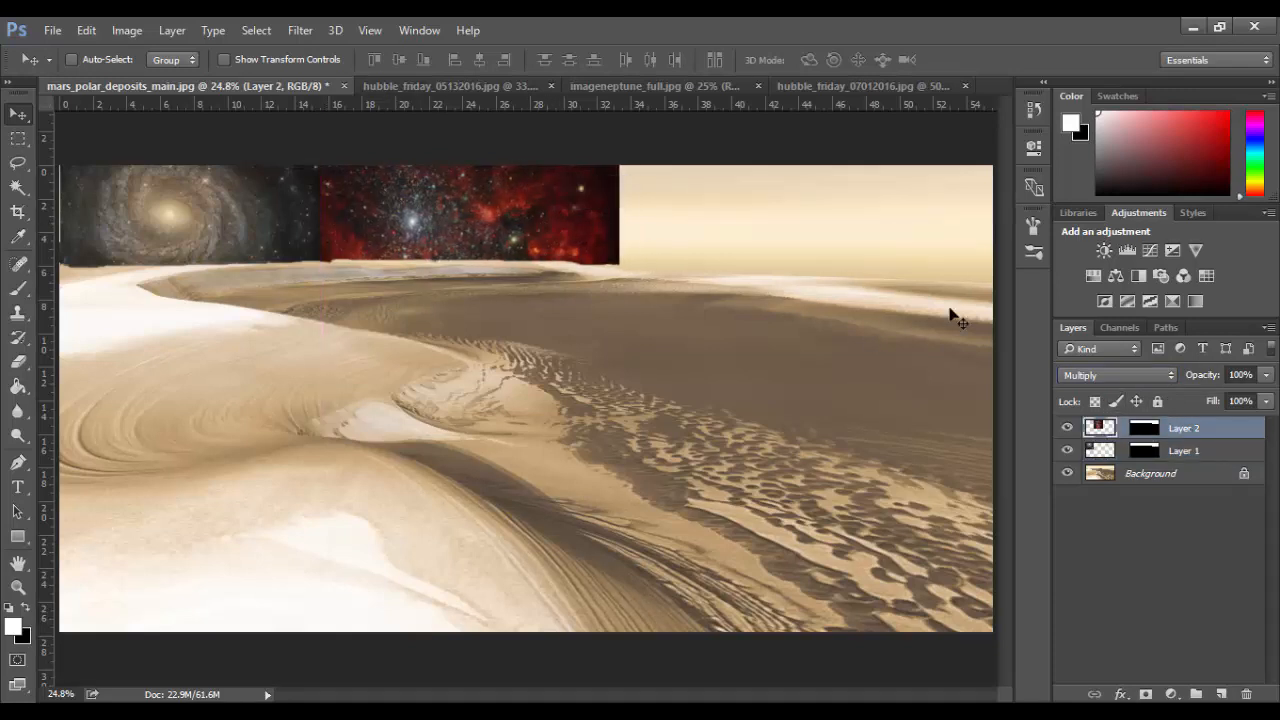
{"action": "left_click", "coordinate": [1113, 375]}
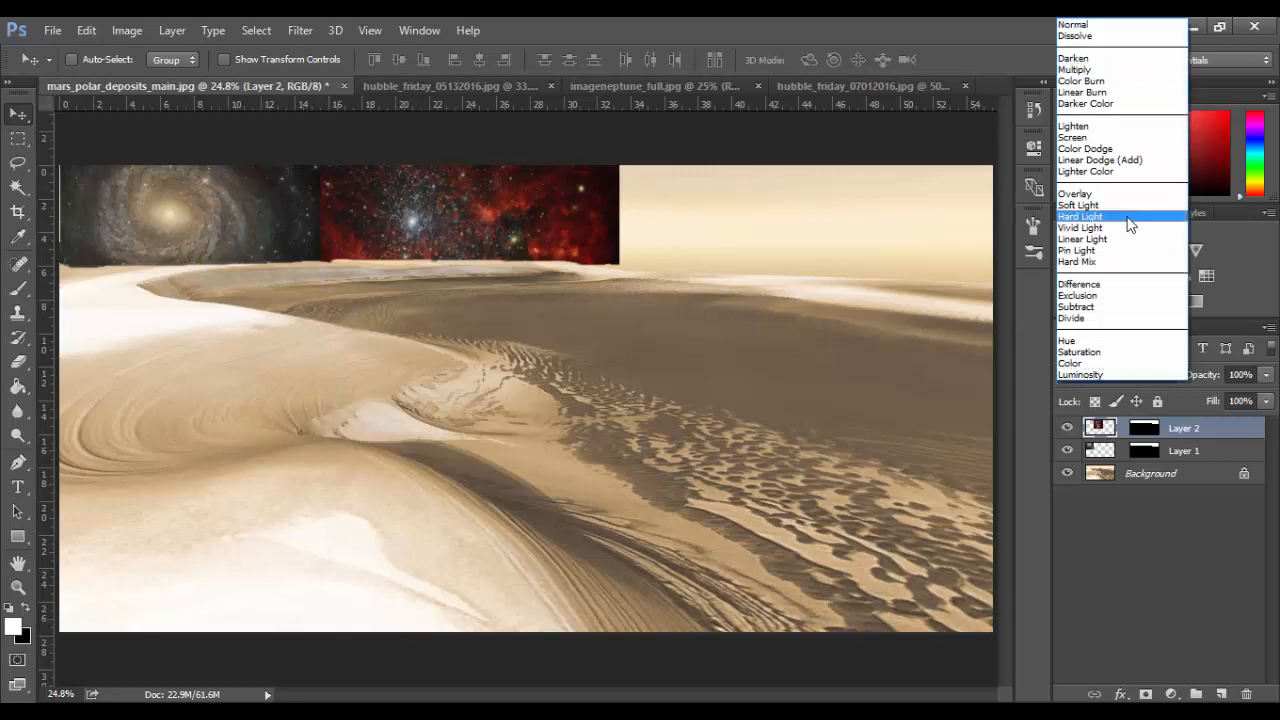
{"action": "left_click", "coordinate": [1075, 194]}
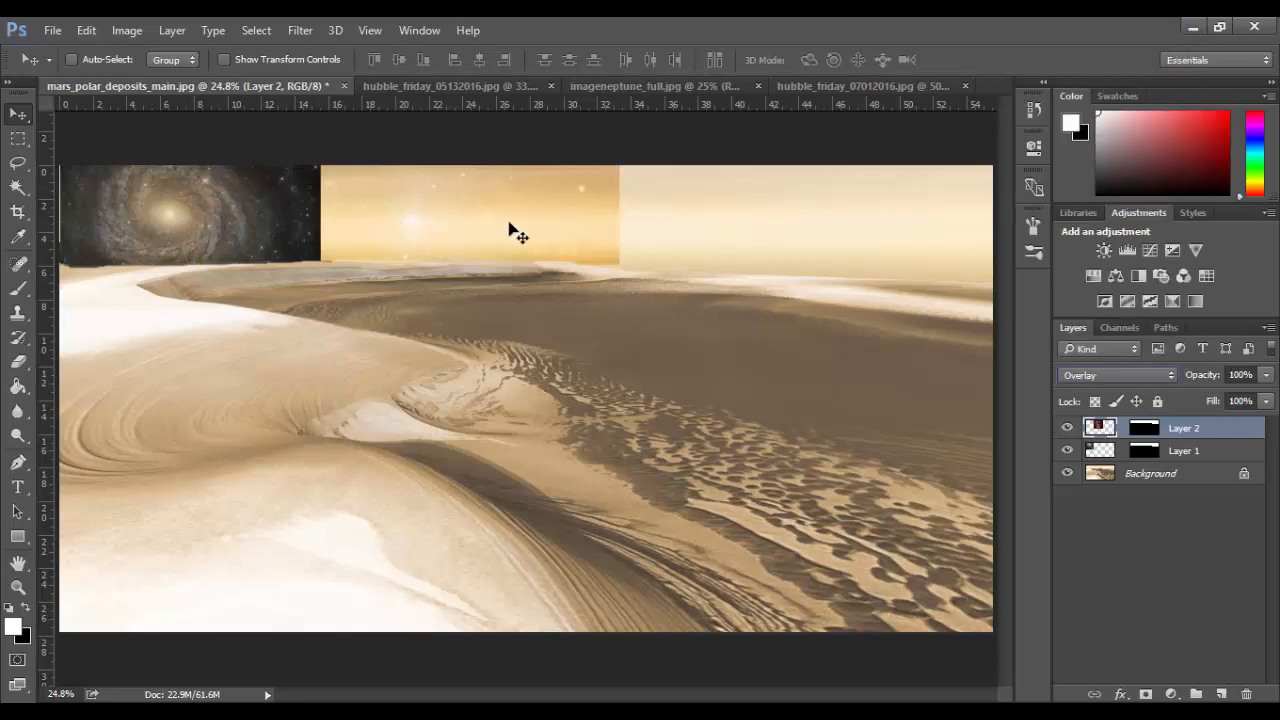
{"action": "left_click", "coordinate": [1115, 374]}
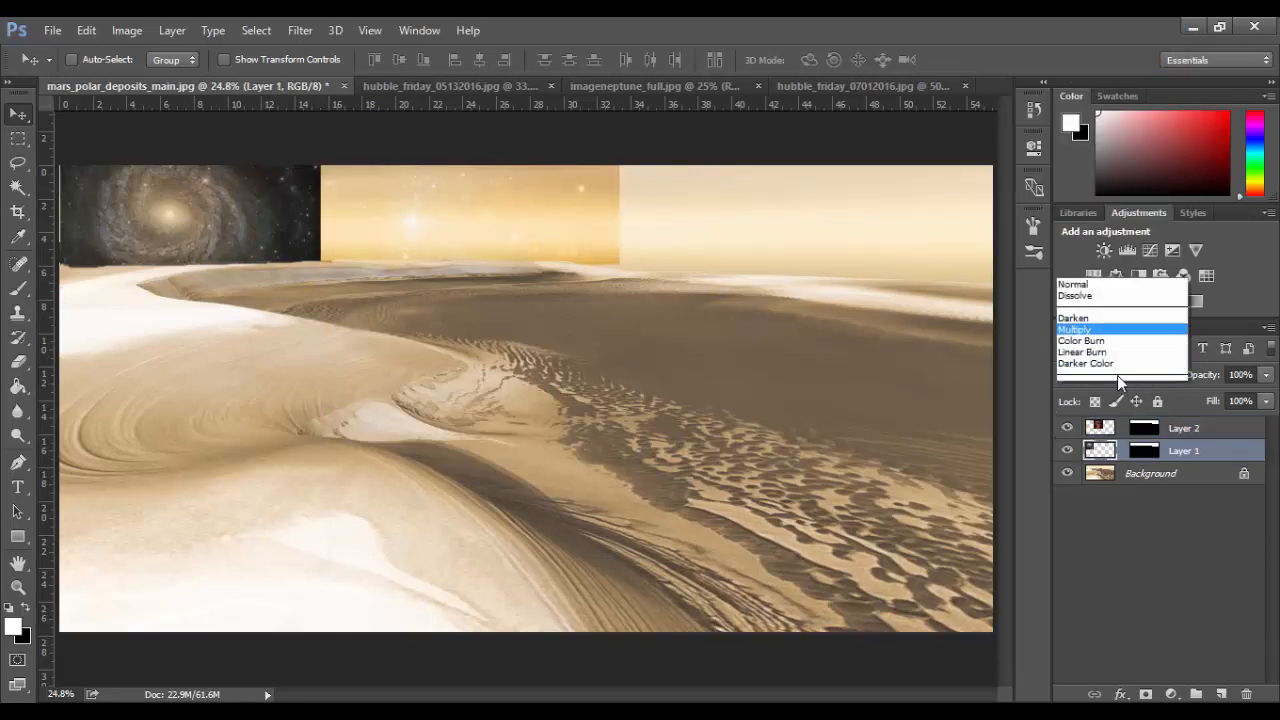
{"action": "left_click", "coordinate": [1080, 375]}
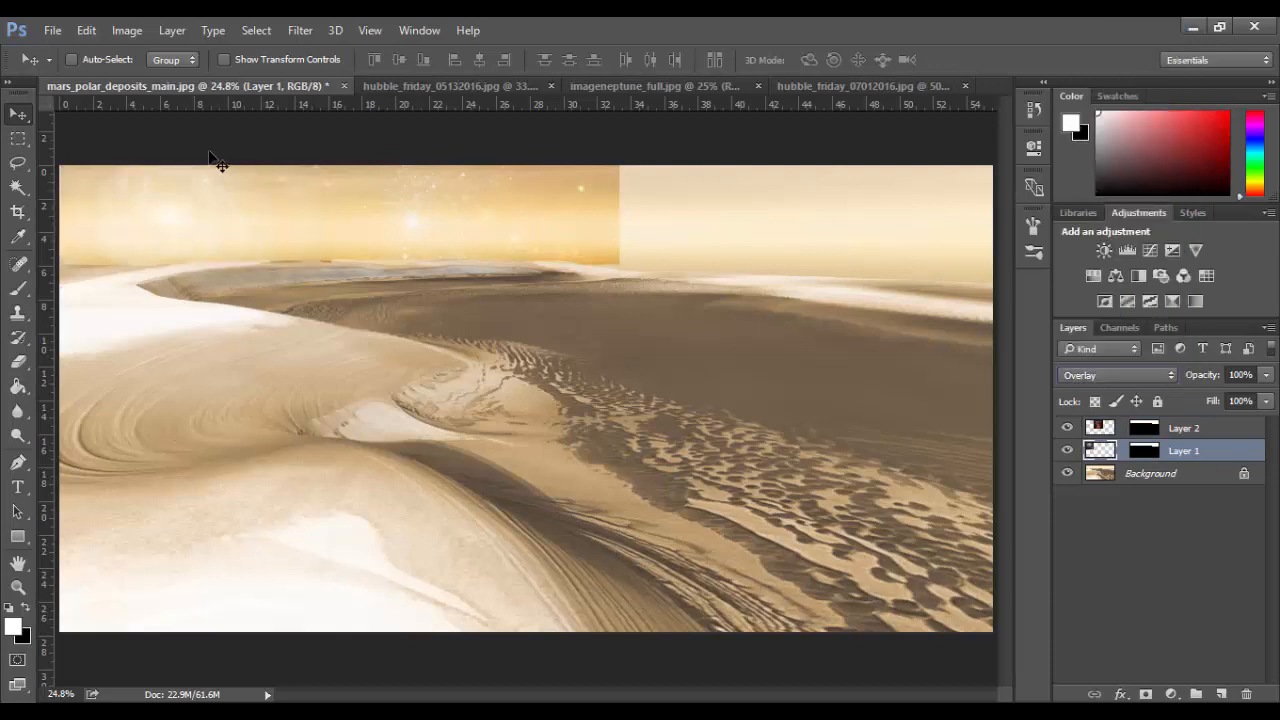
{"action": "mouse_move", "coordinate": [628, 188]}
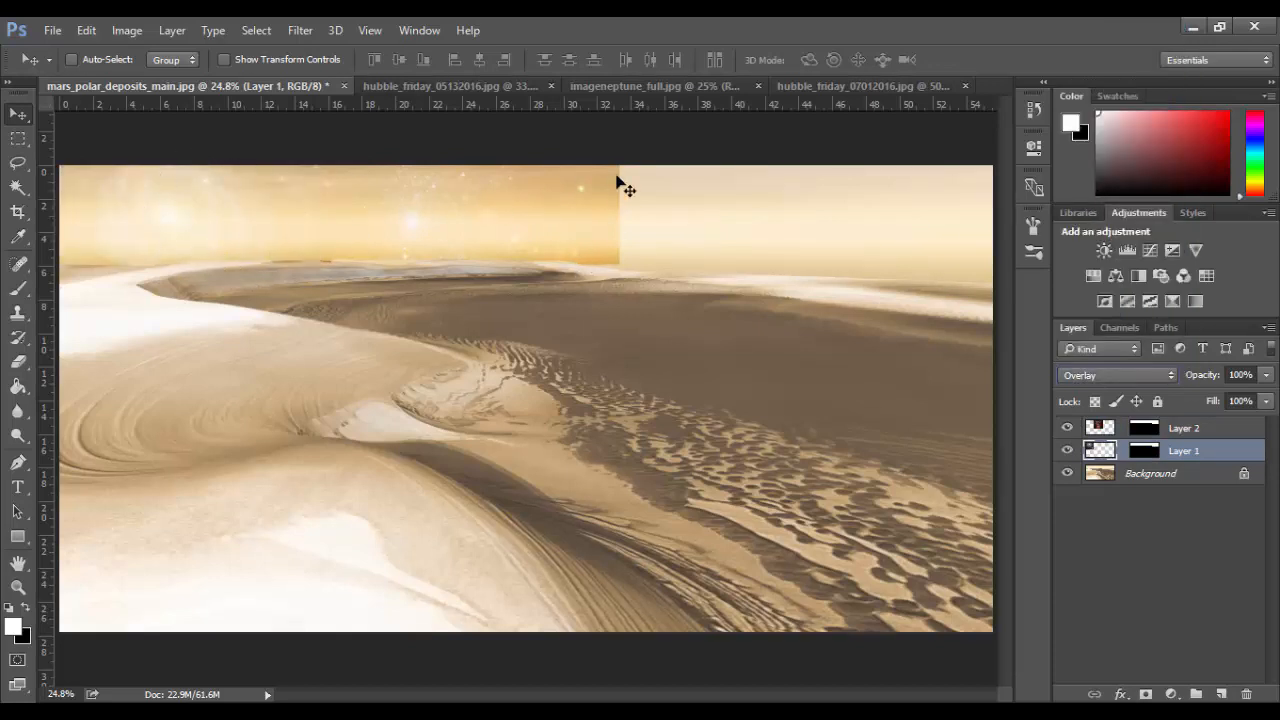
{"action": "mouse_move", "coordinate": [405, 120]}
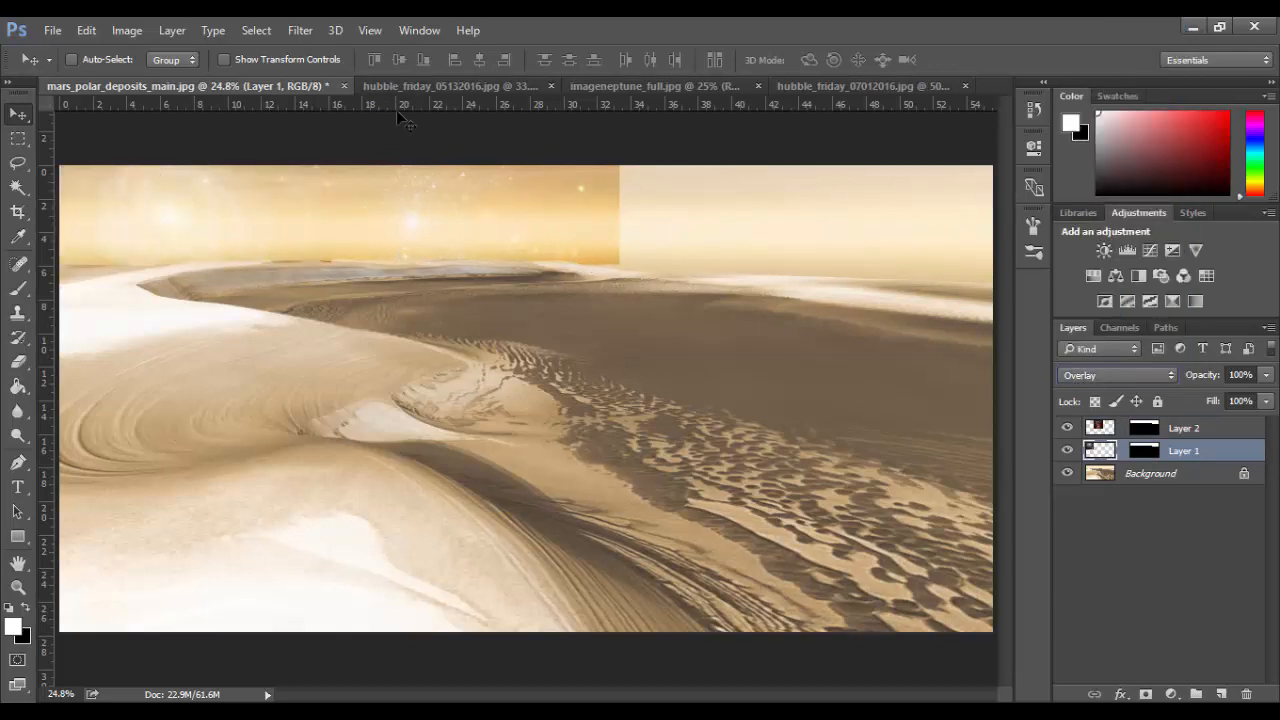
- Copy hubble_monday_07252016.jpg, paste it into the Mars document as Layer 3 and move it toward the sky strip
{"action": "left_click", "coordinate": [52, 30]}
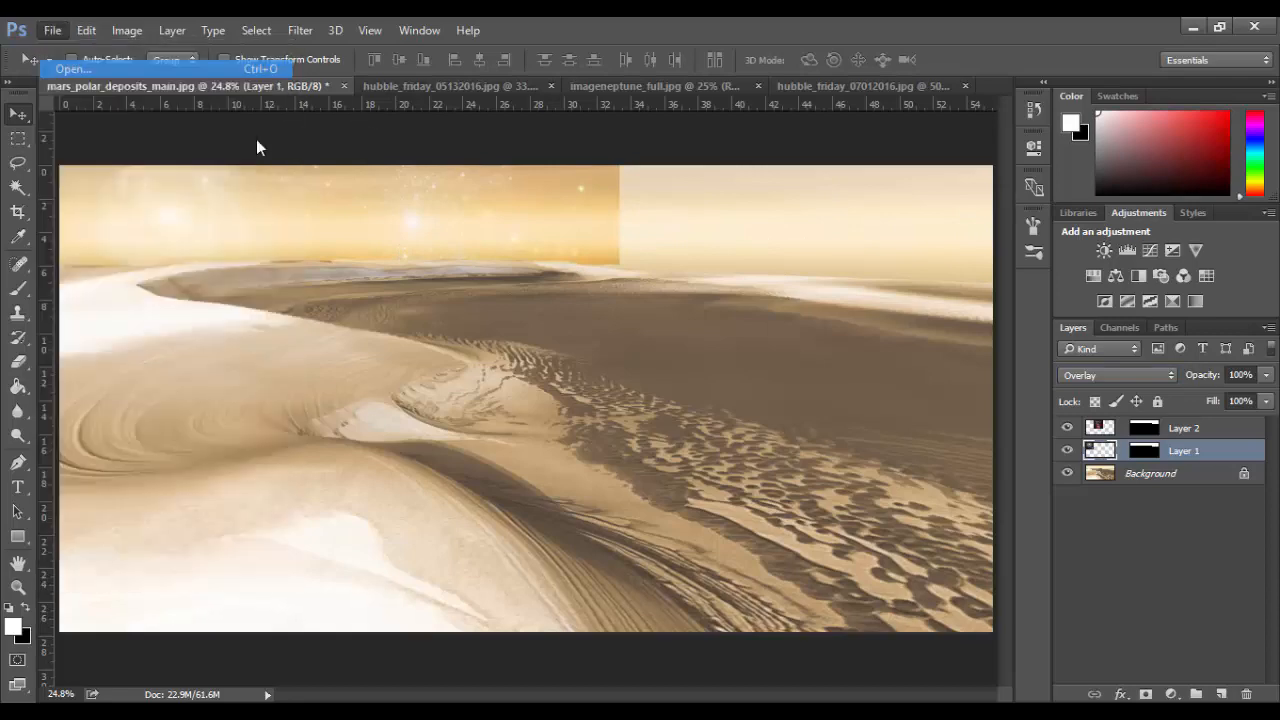
{"action": "left_click", "coordinate": [71, 69]}
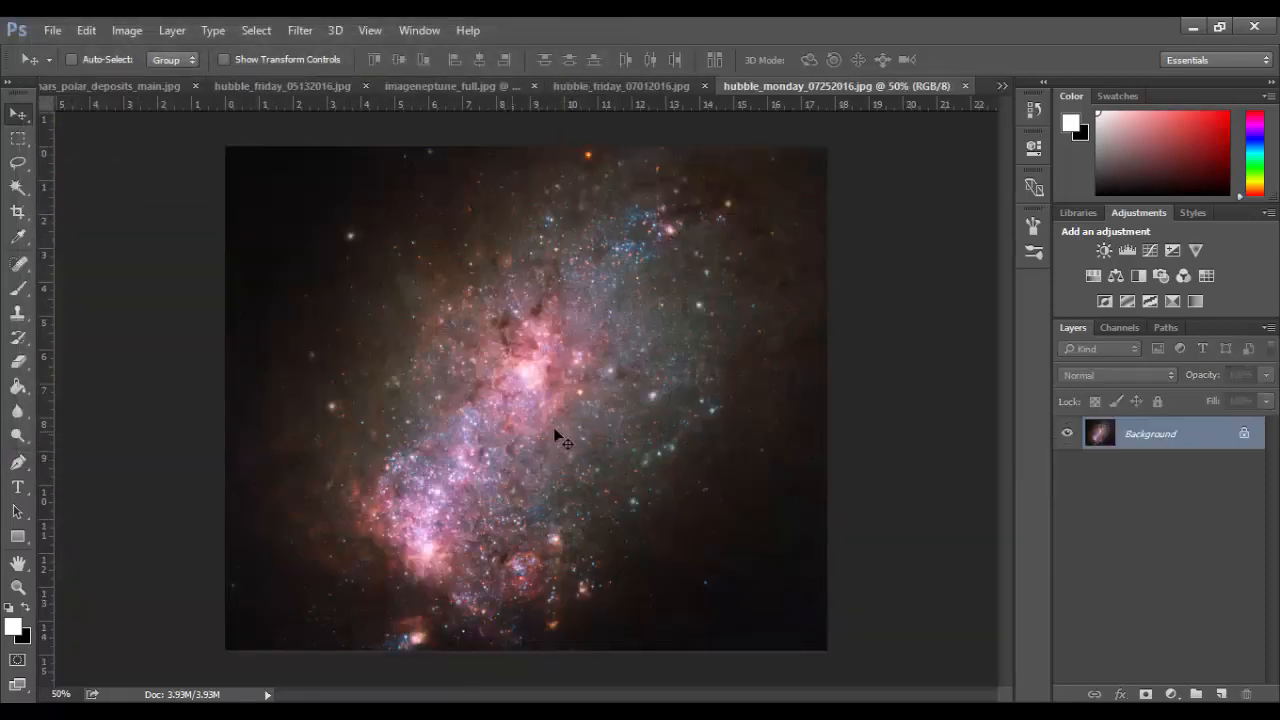
{"action": "mouse_move", "coordinate": [683, 358]}
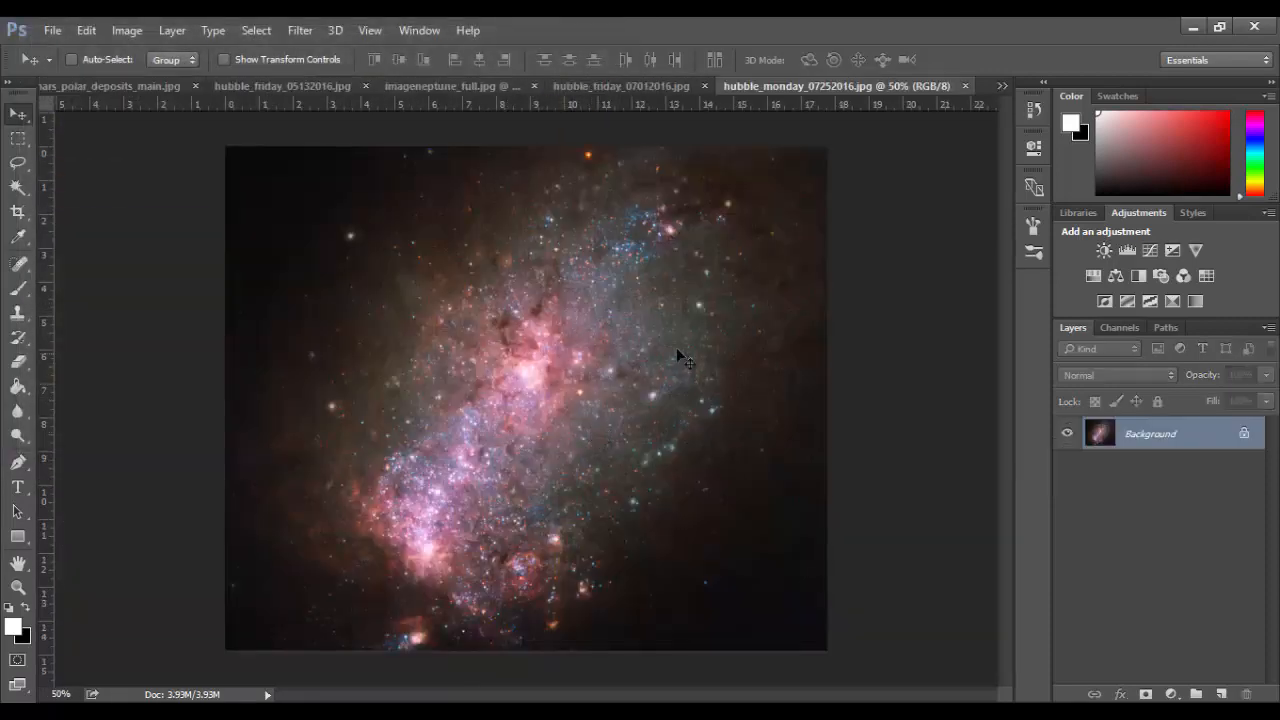
{"action": "key", "text": "ctrl+a"}
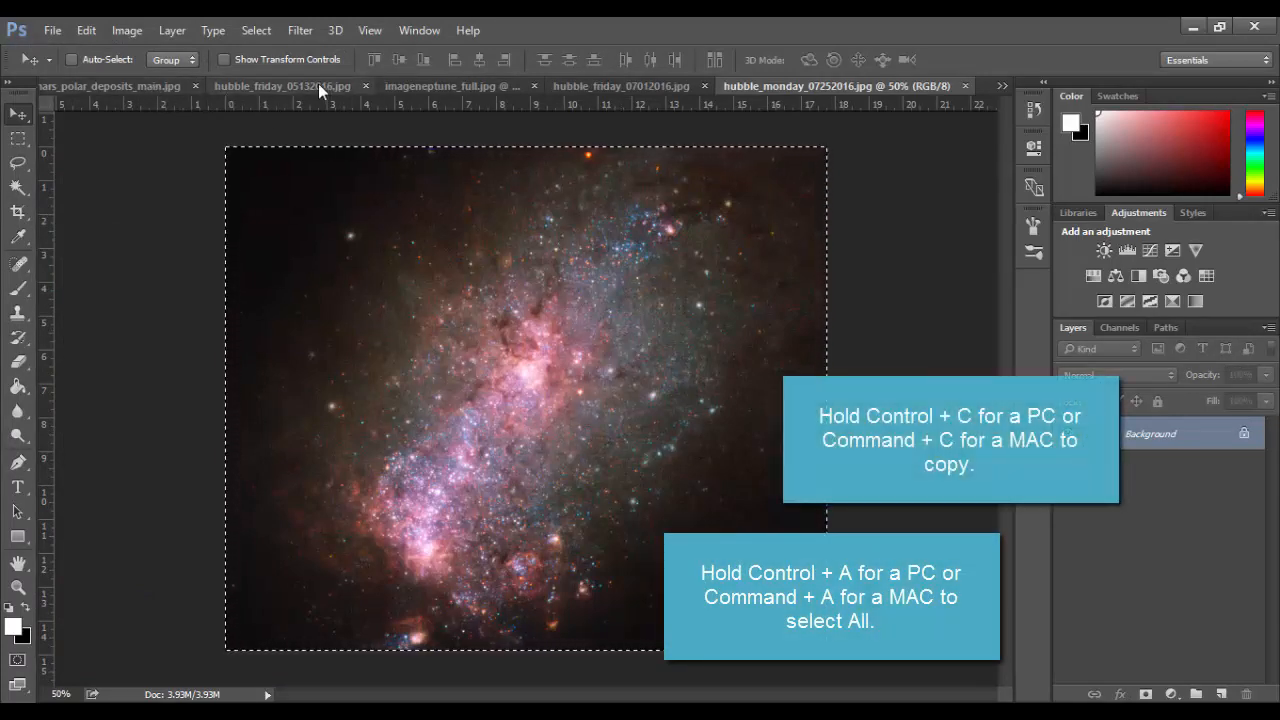
{"action": "left_click", "coordinate": [110, 86]}
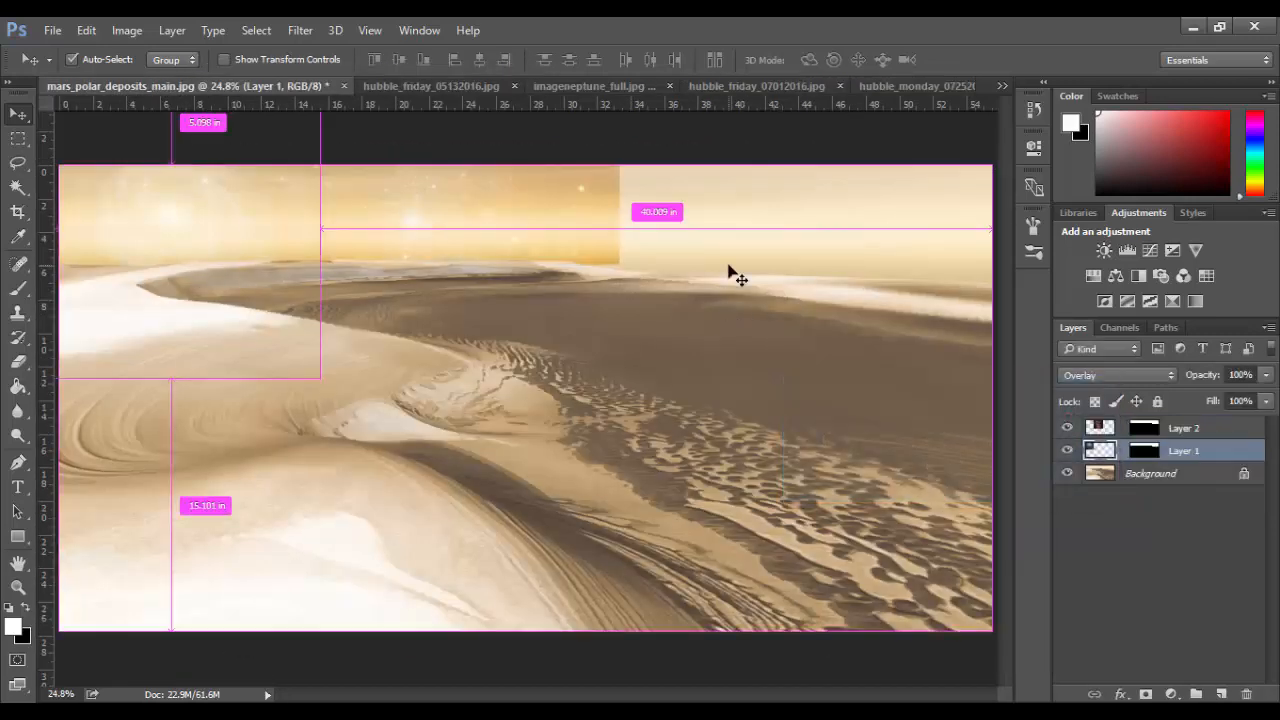
{"action": "key", "text": "ctrl+v"}
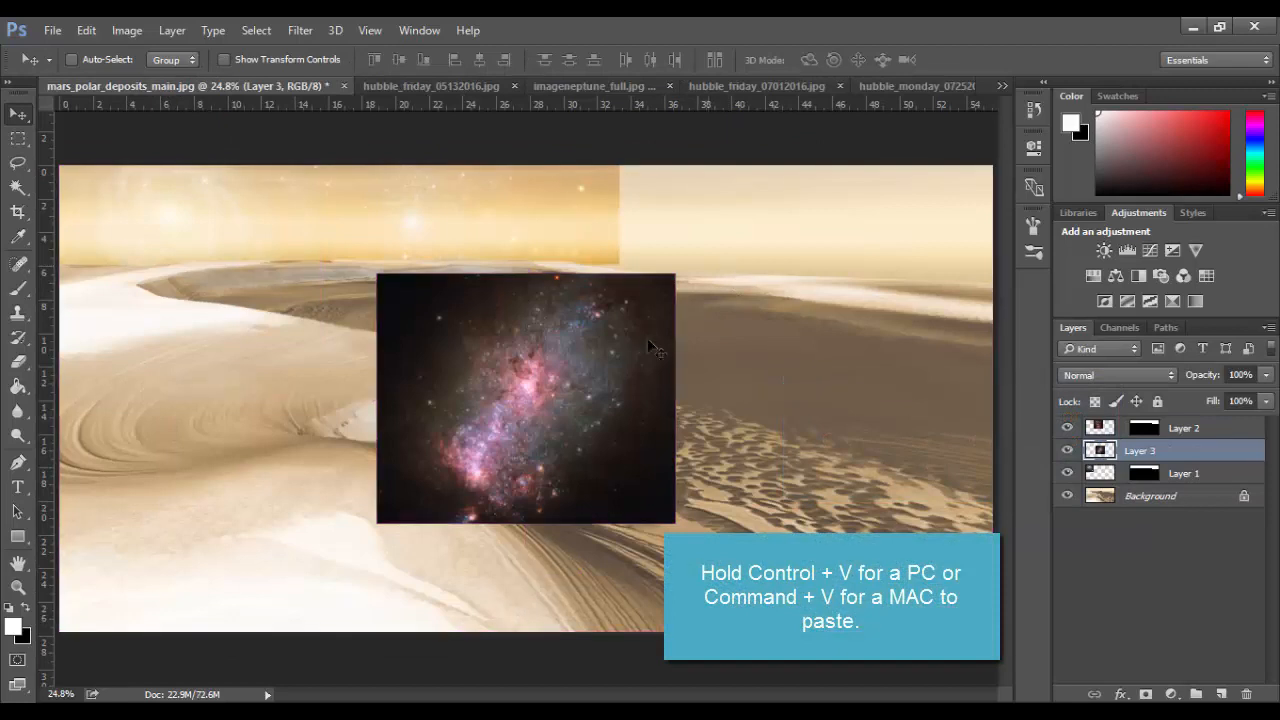
{"action": "left_click_drag", "start_coordinate": [525, 397], "coordinate": [717, 270]}
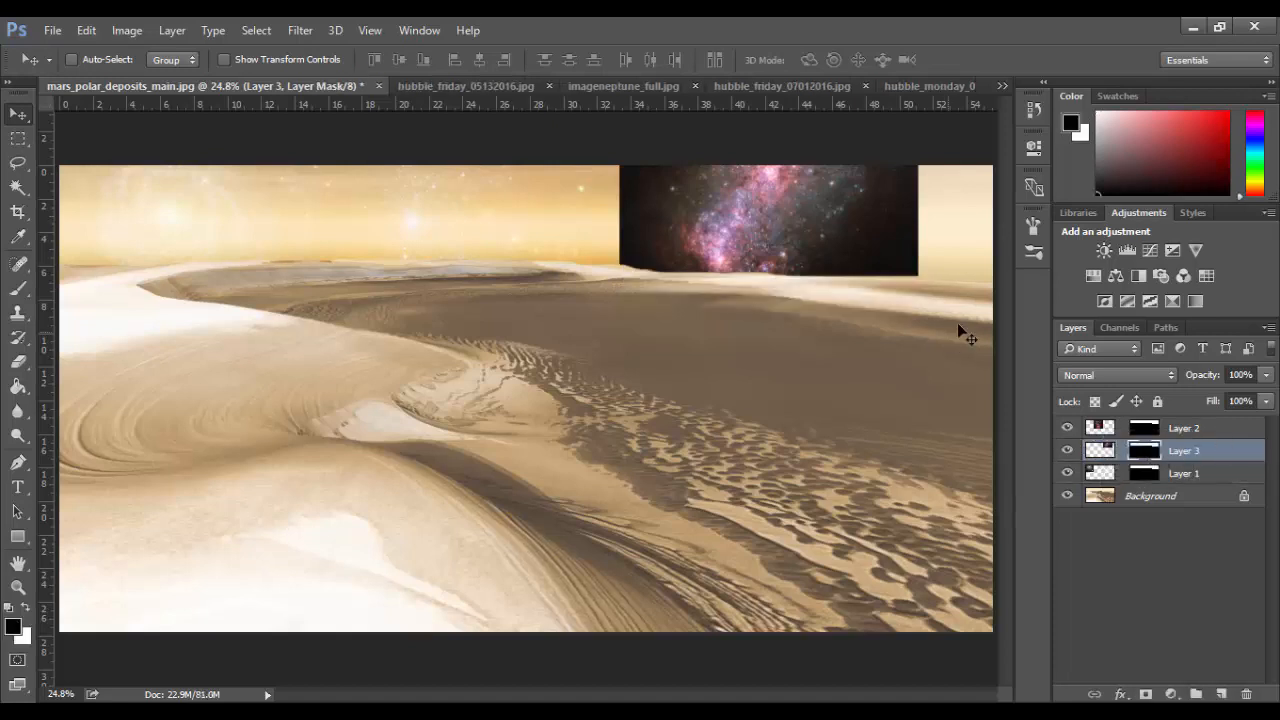
- Set Layer 3's blend mode to Overlay
{"action": "left_click", "coordinate": [1113, 376]}
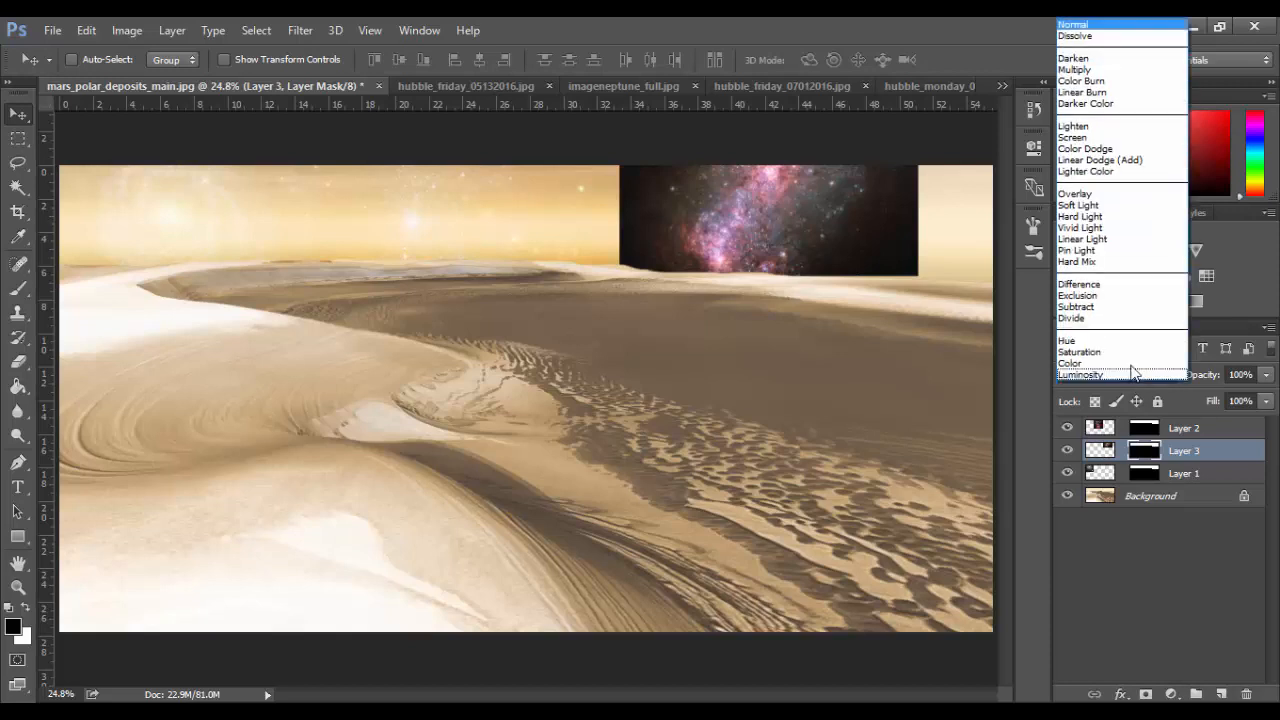
{"action": "left_click", "coordinate": [1075, 193]}
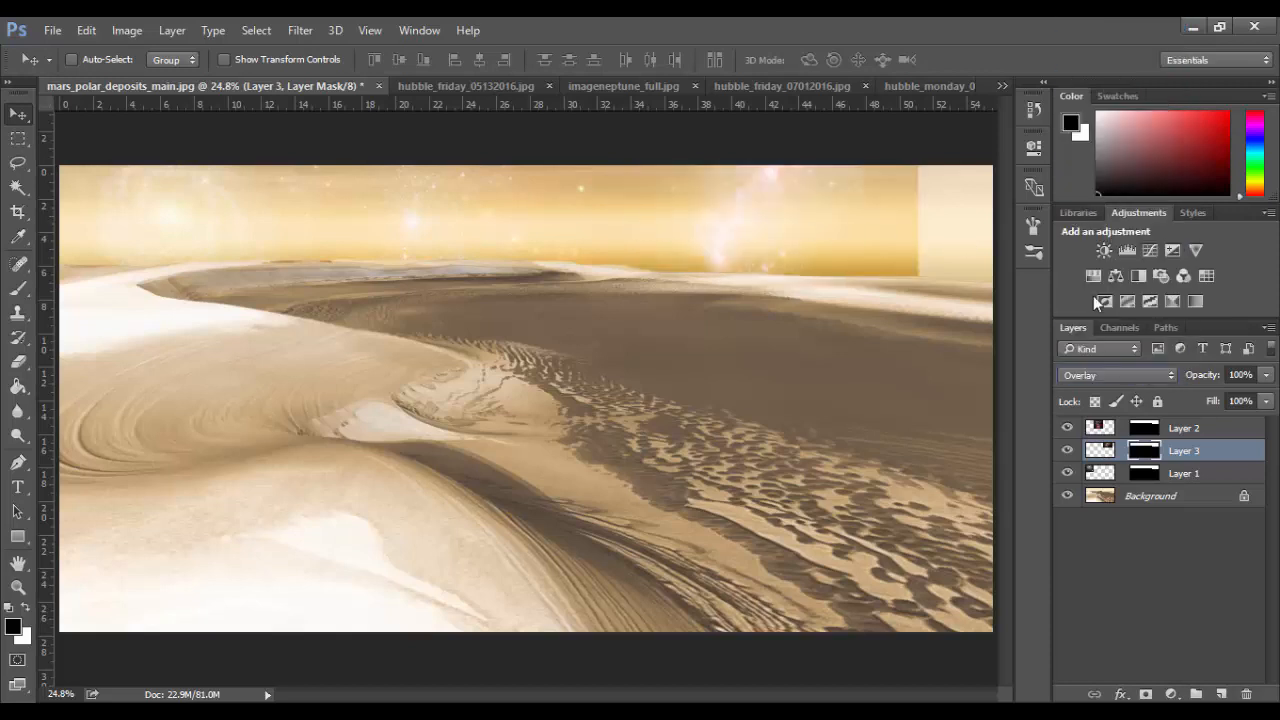
{"action": "mouse_move", "coordinate": [820, 342]}
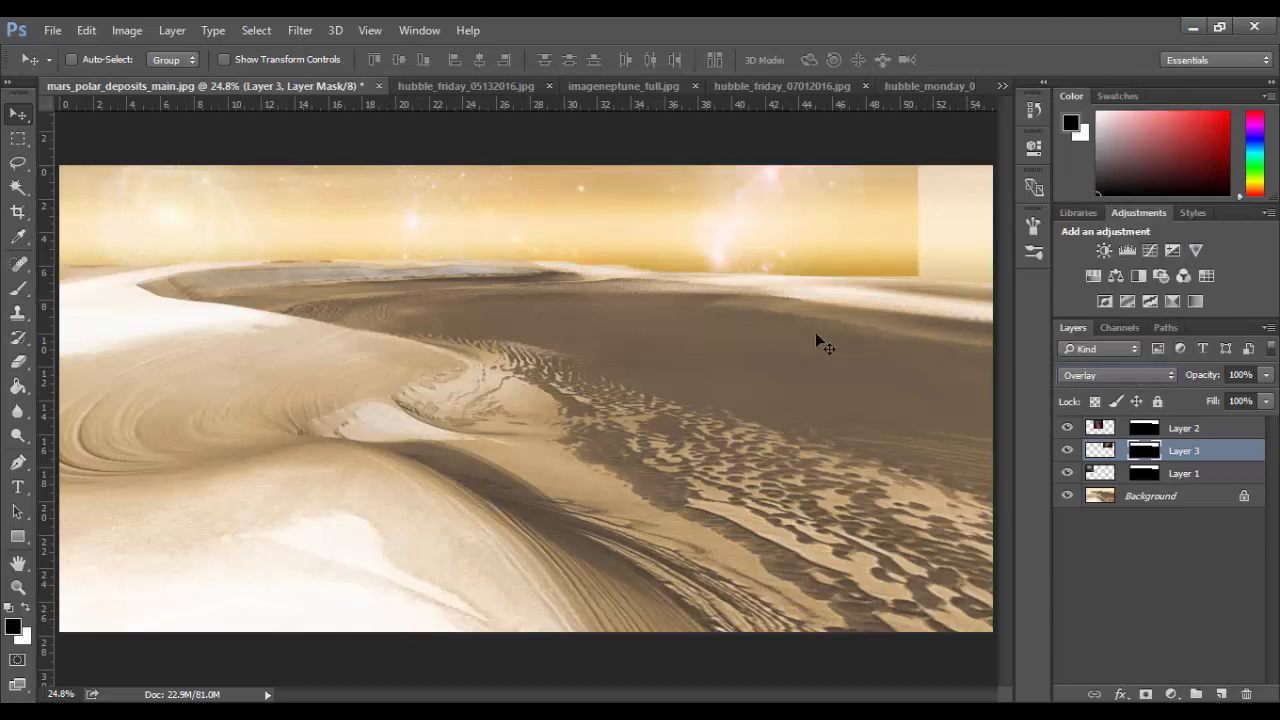
- Open hubble_friday_01082016.jpg from the Nasa Images folder as its own document
{"action": "left_click", "coordinate": [52, 30]}
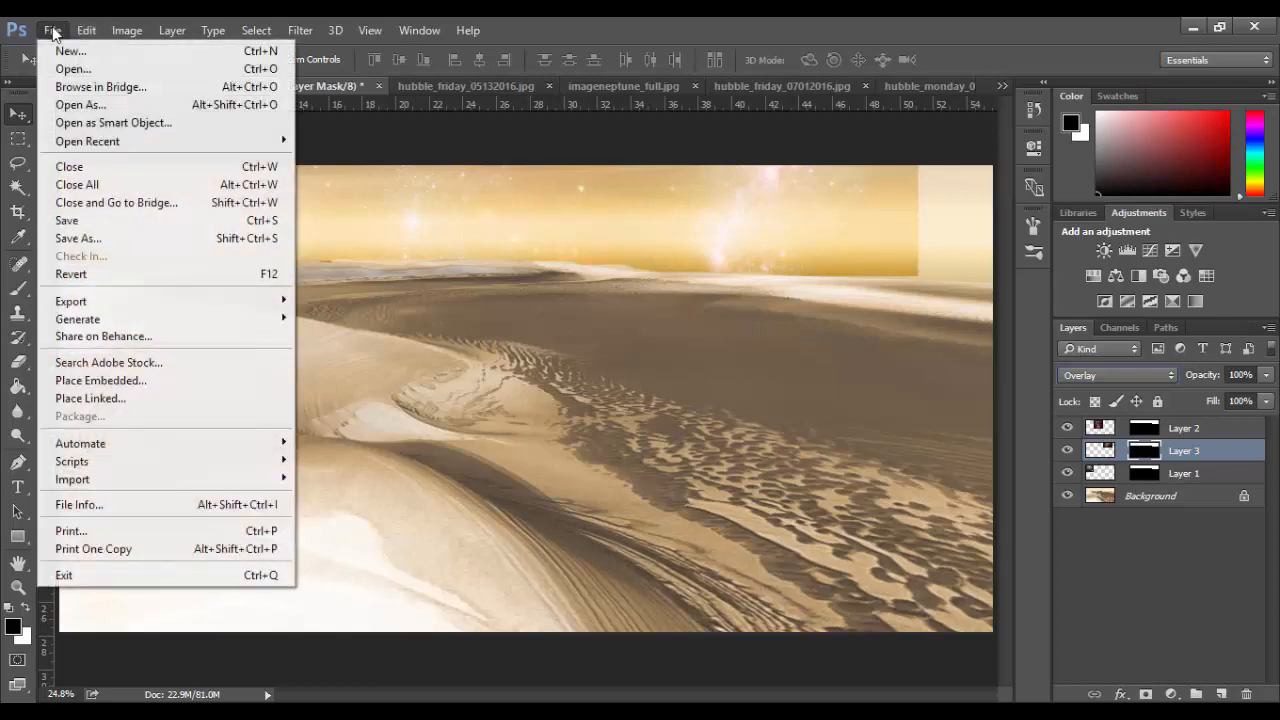
{"action": "left_click", "coordinate": [72, 68]}
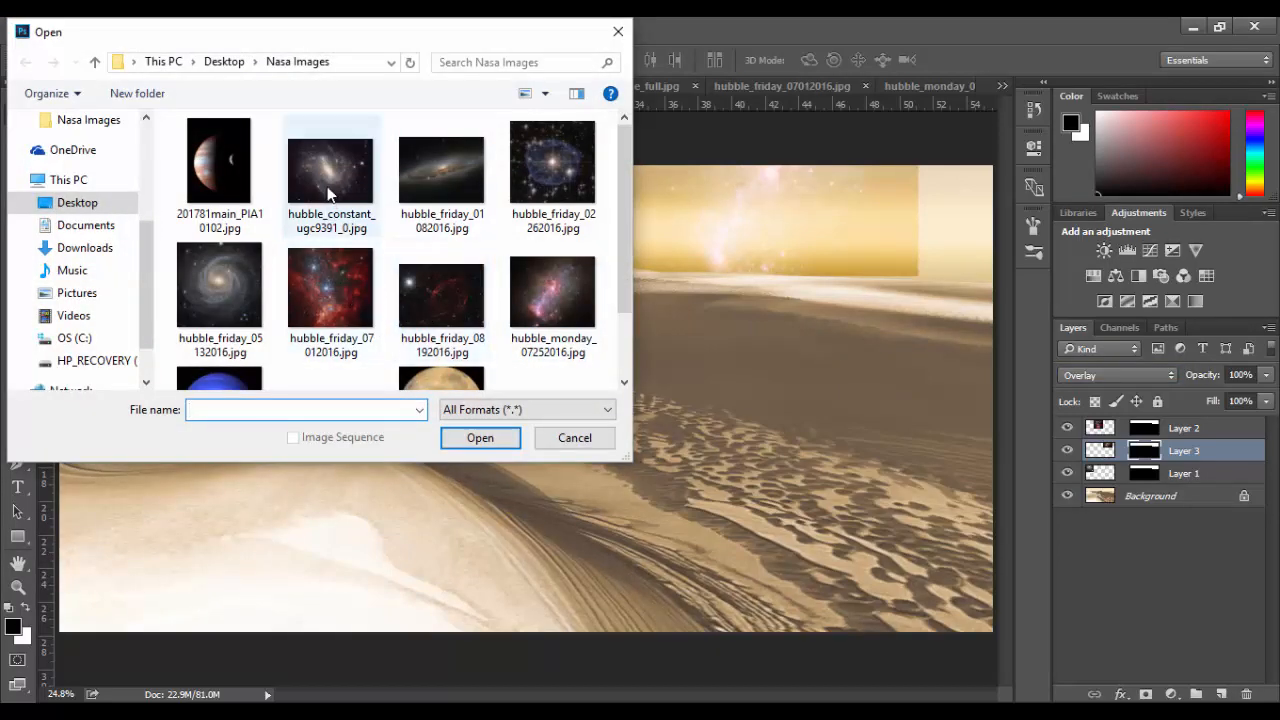
{"action": "left_click", "coordinate": [441, 170]}
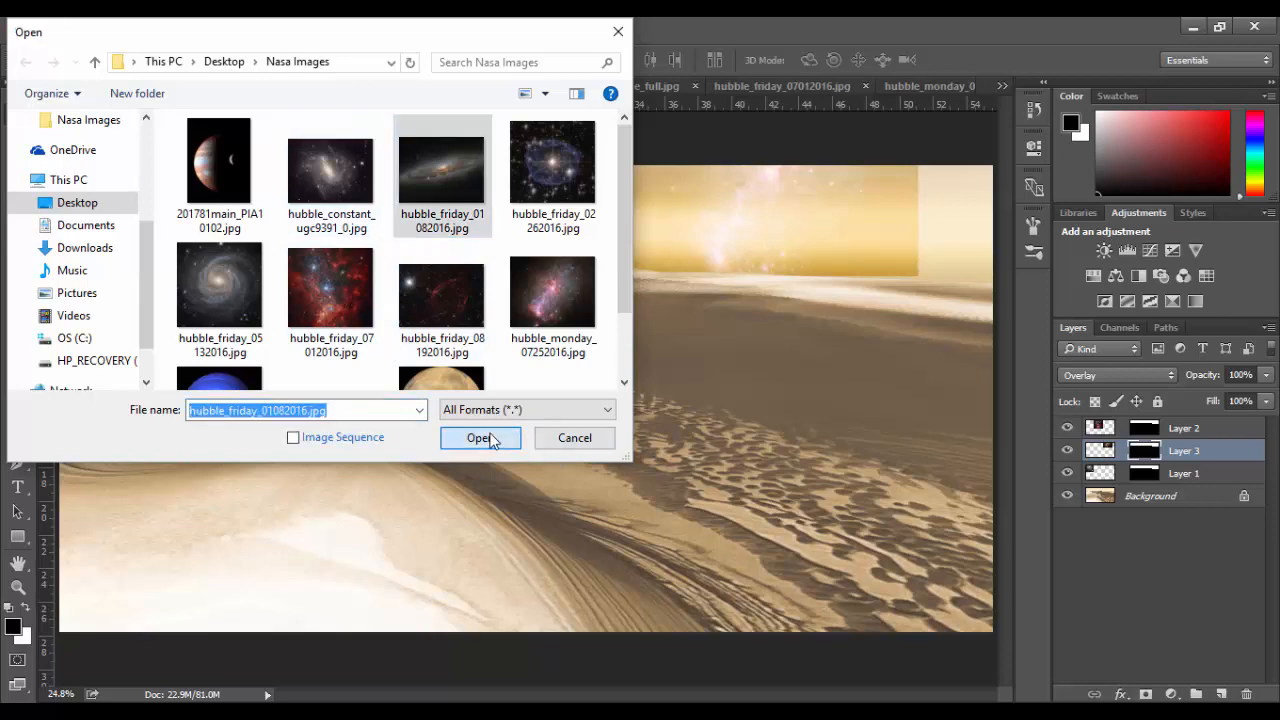
{"action": "left_click", "coordinate": [480, 438]}
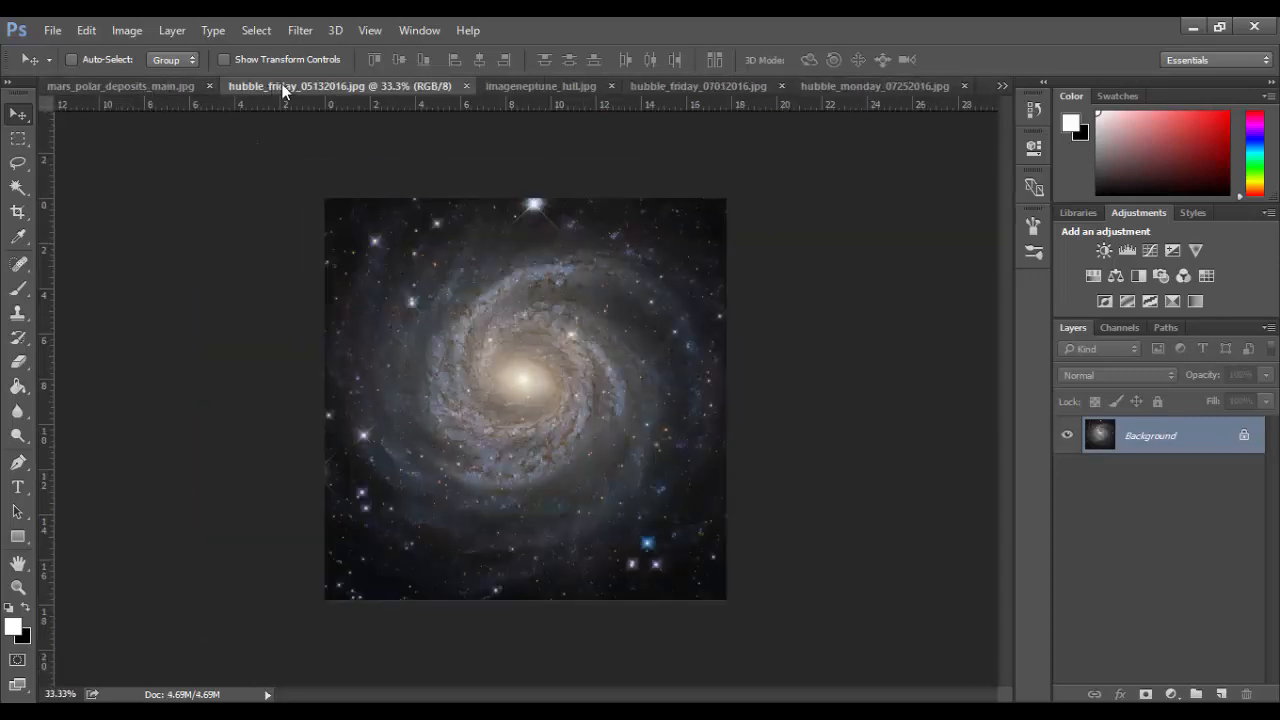
{"action": "left_click", "coordinate": [120, 86]}
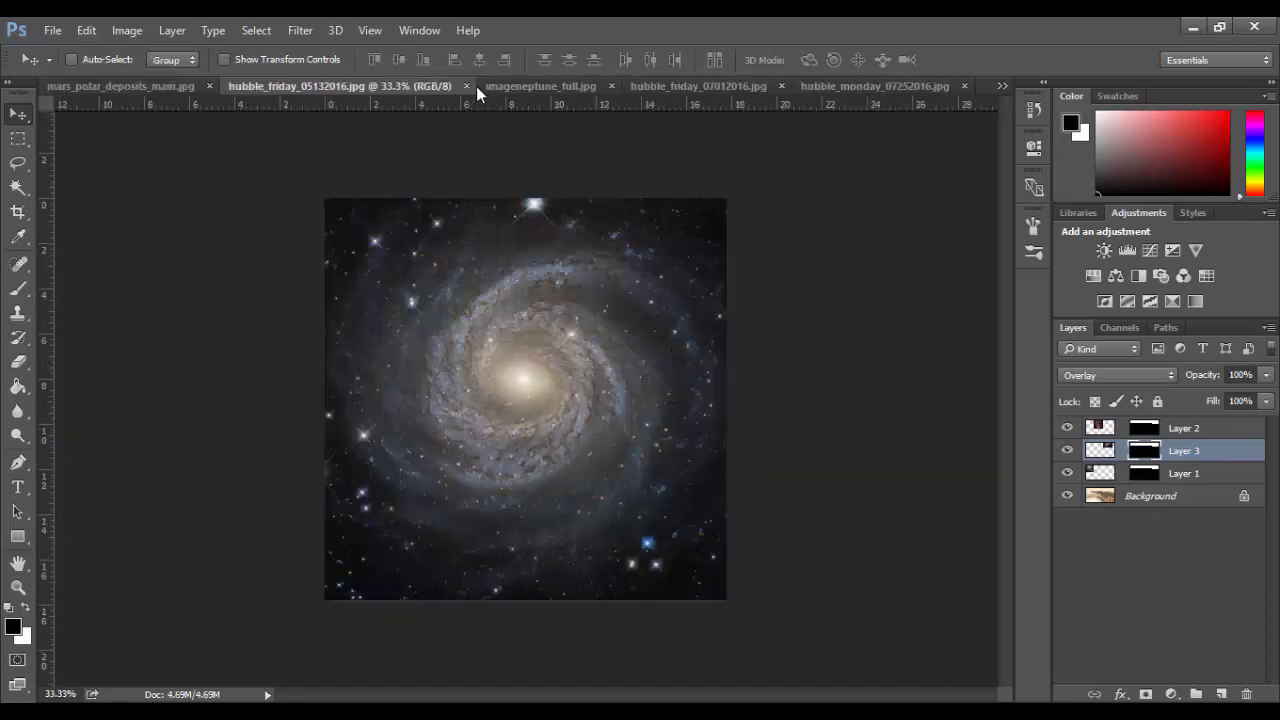
{"action": "left_click", "coordinate": [493, 86]}
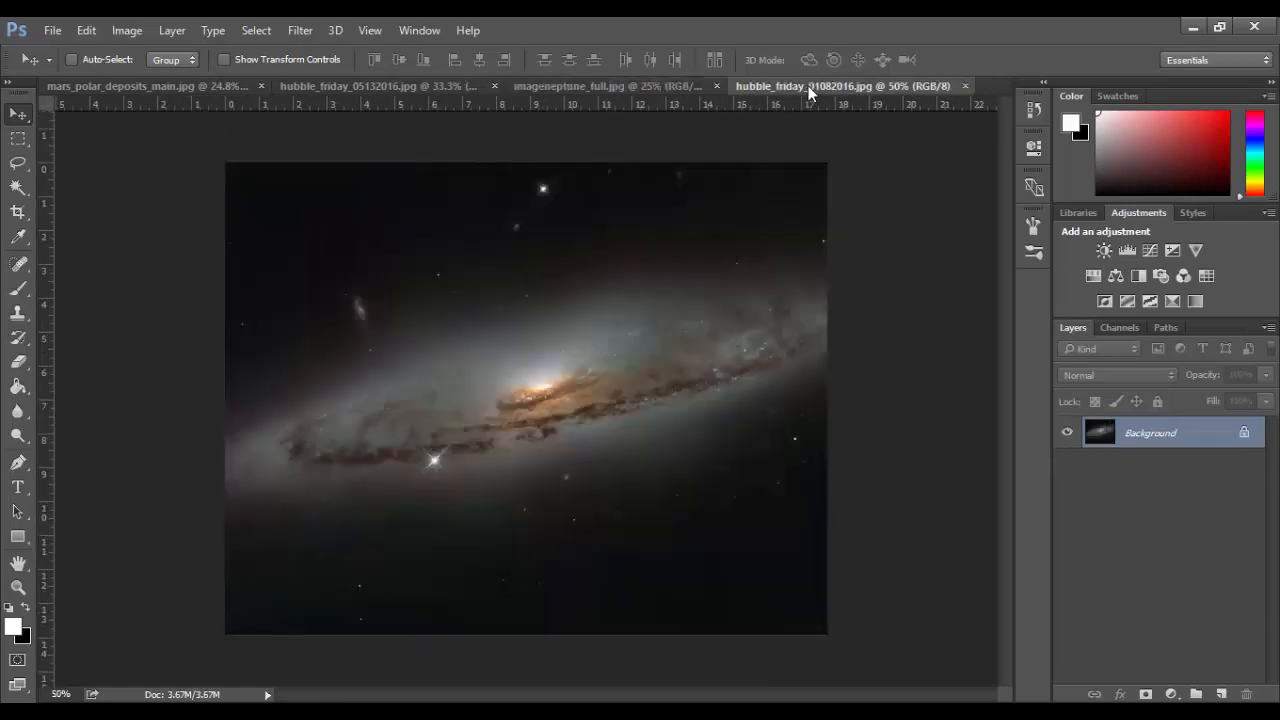
- Duplicate the galaxy's Background layer into mars_polar_deposits_main.jpg as Background copy
{"action": "right_click", "coordinate": [1150, 432]}
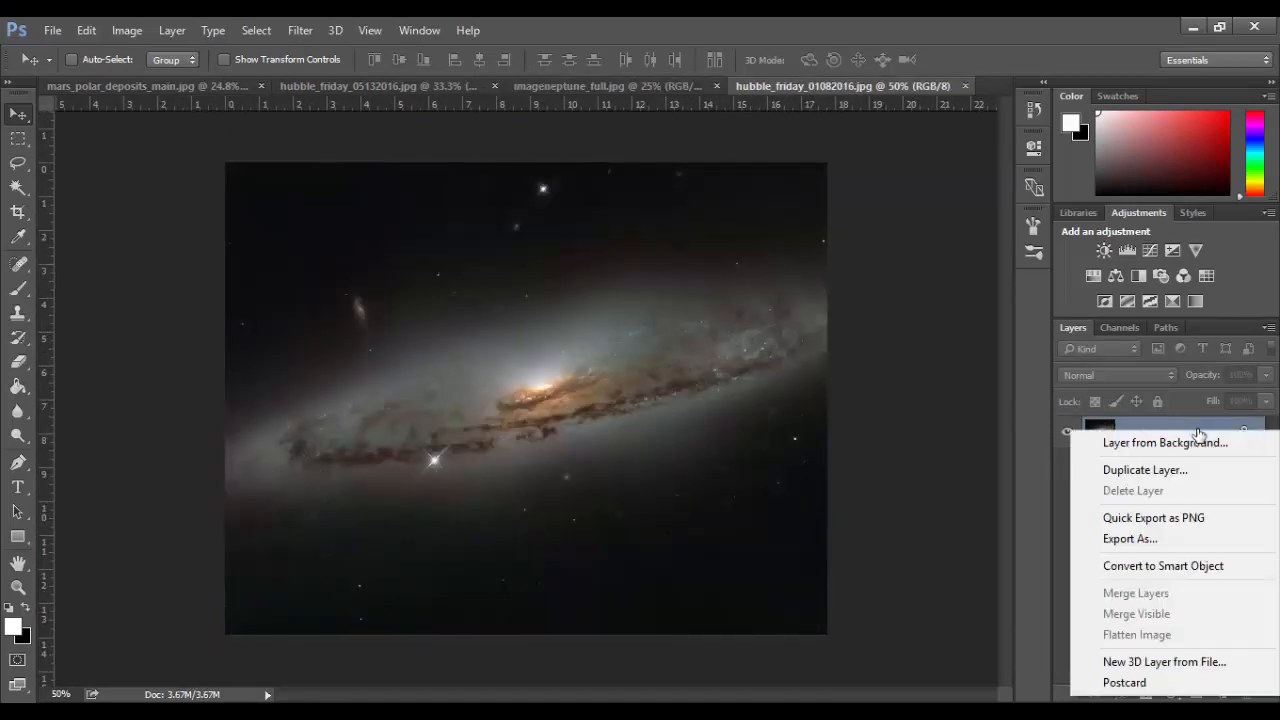
{"action": "left_click", "coordinate": [1144, 469]}
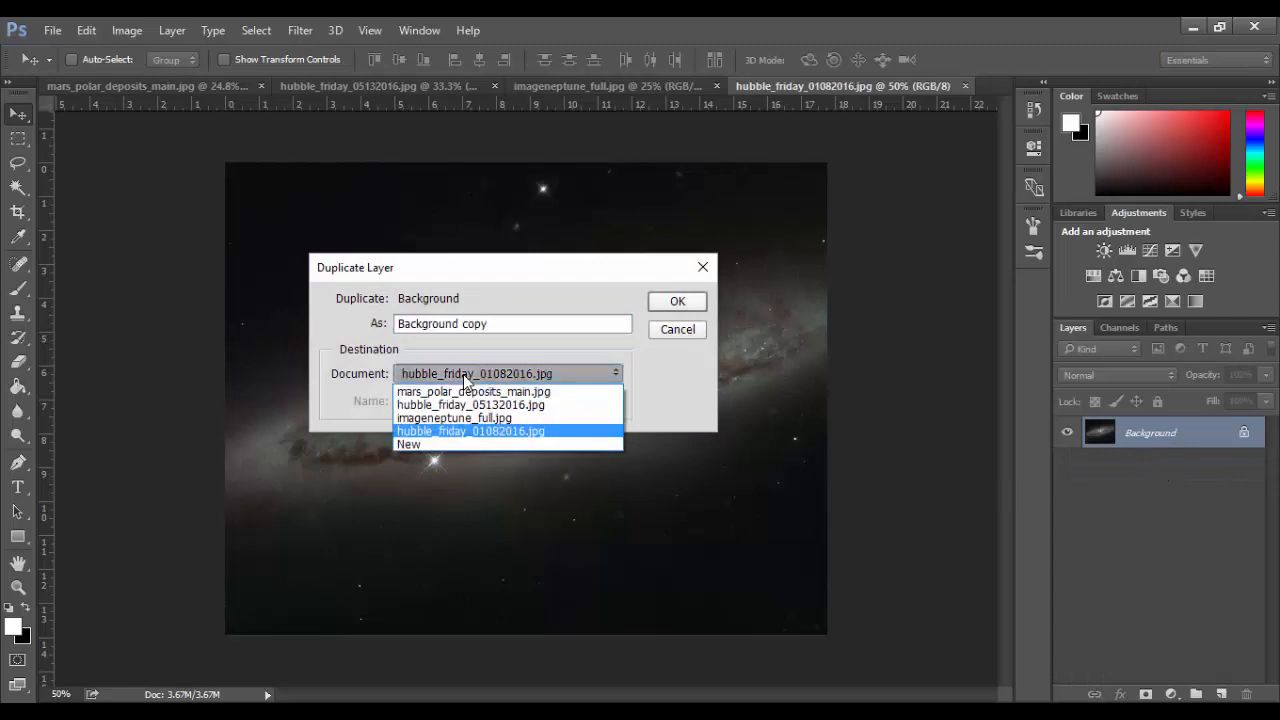
{"action": "mouse_move", "coordinate": [473, 391]}
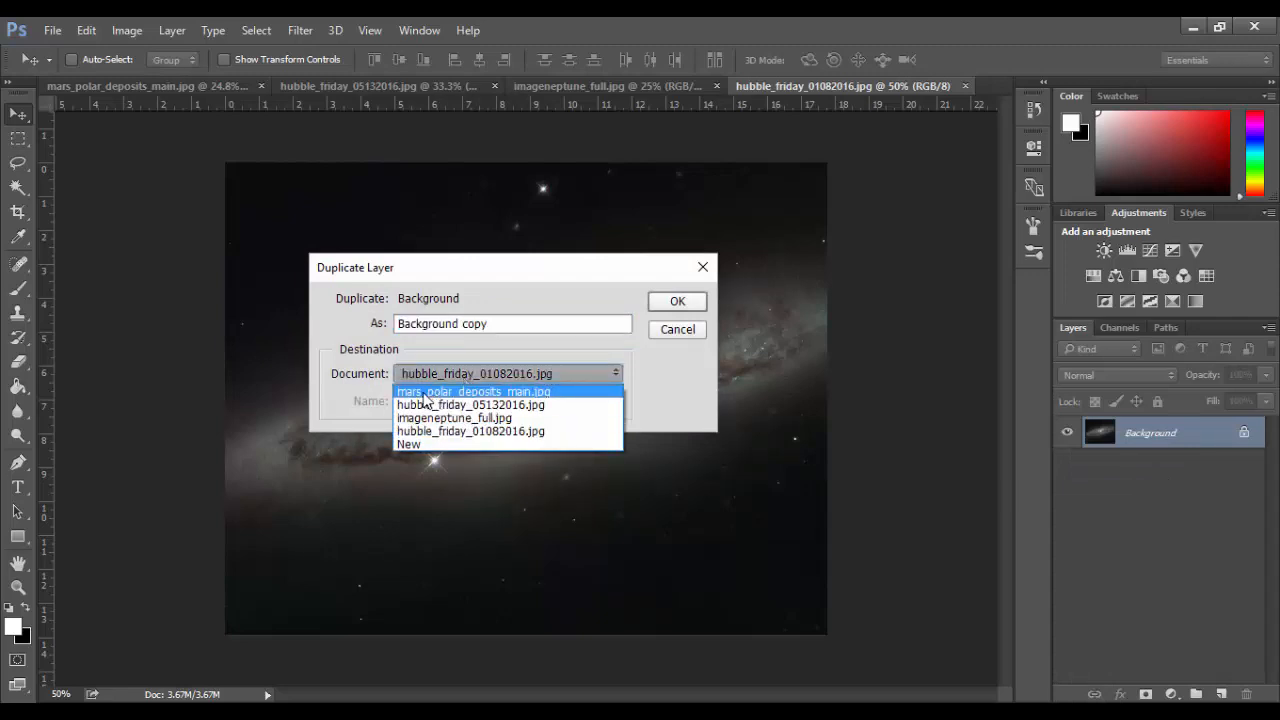
{"action": "left_click", "coordinate": [474, 391]}
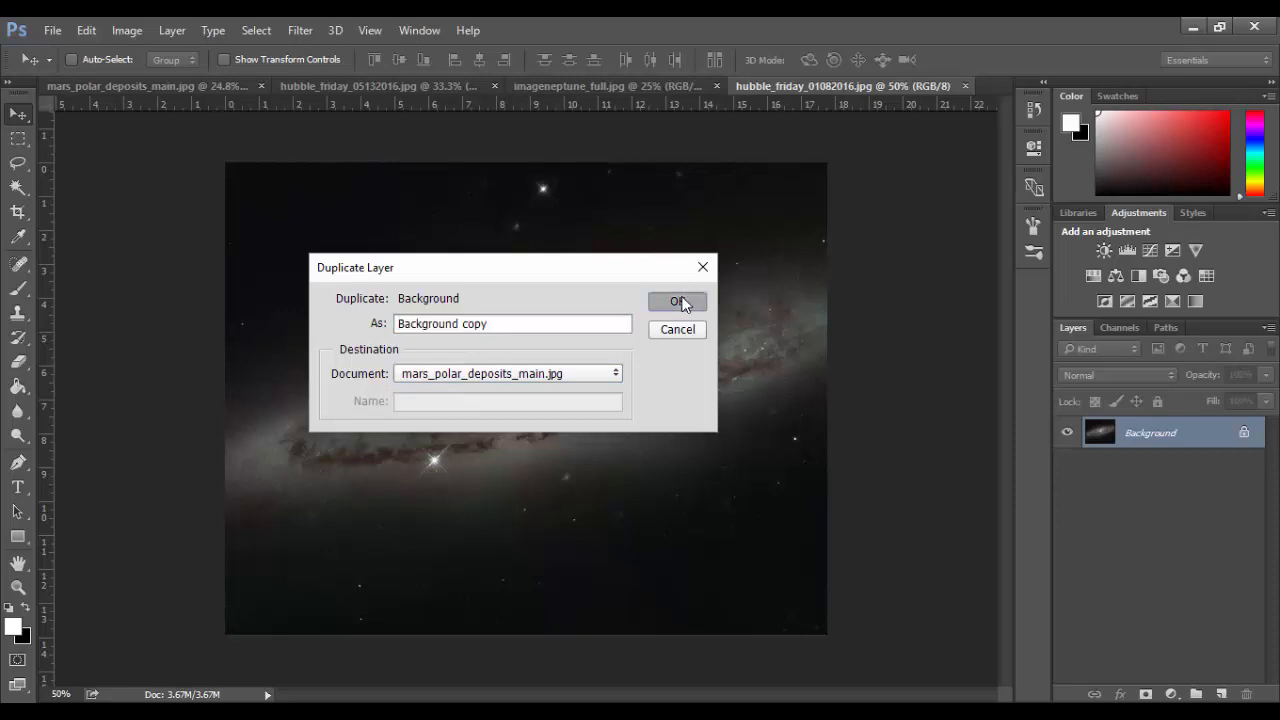
{"action": "left_click", "coordinate": [677, 302]}
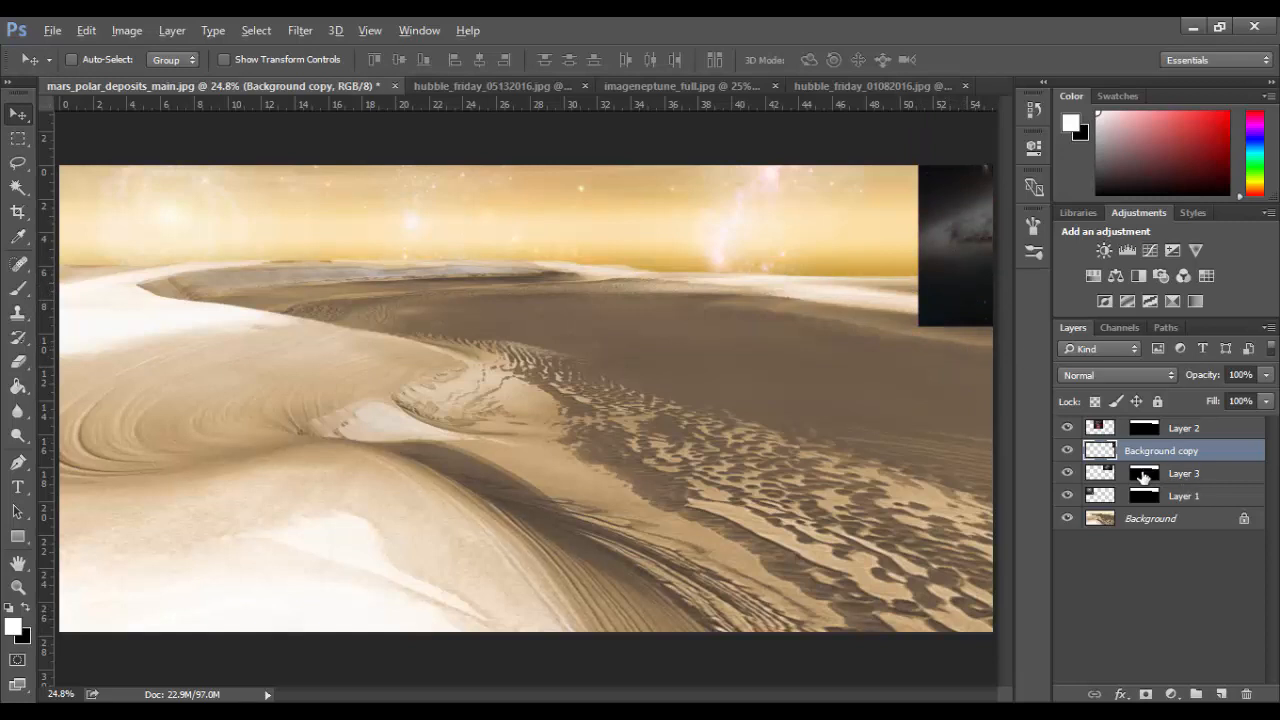
- Load Layer 3's mask selection to mask Background copy to the sky strip at the right edge
{"action": "left_click", "coordinate": [1145, 693]}
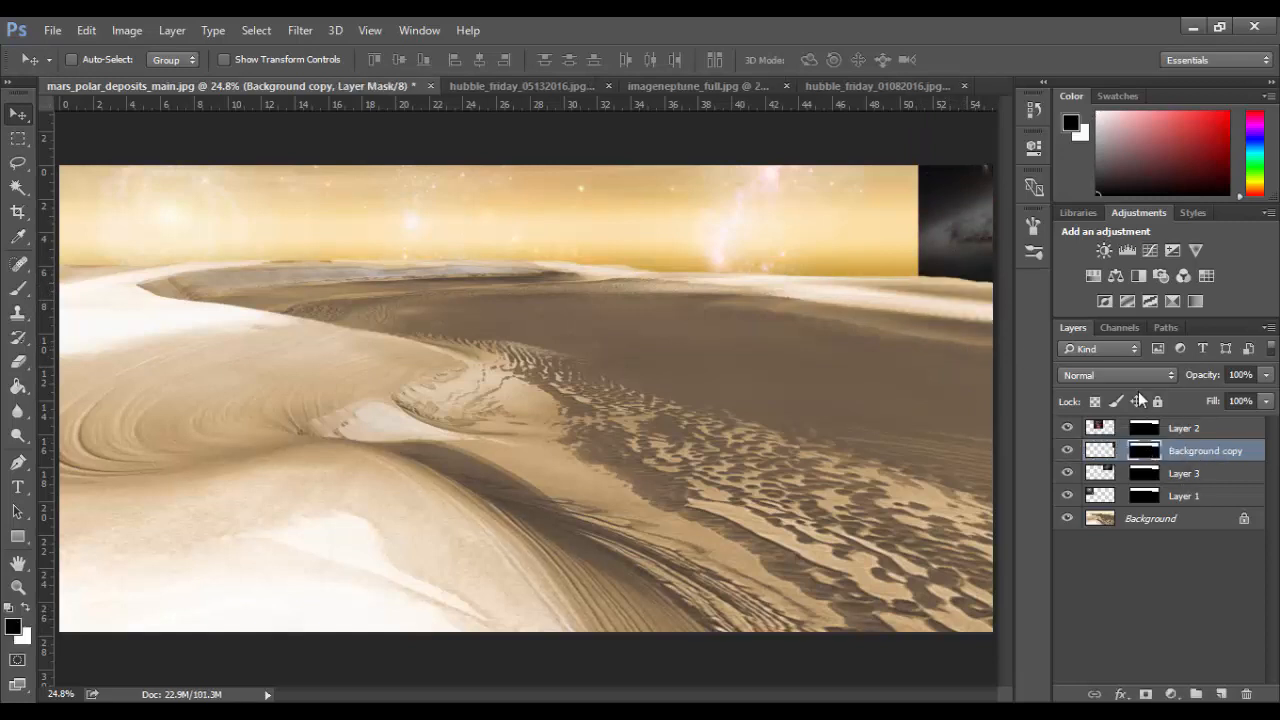
{"action": "left_click", "coordinate": [1115, 375]}
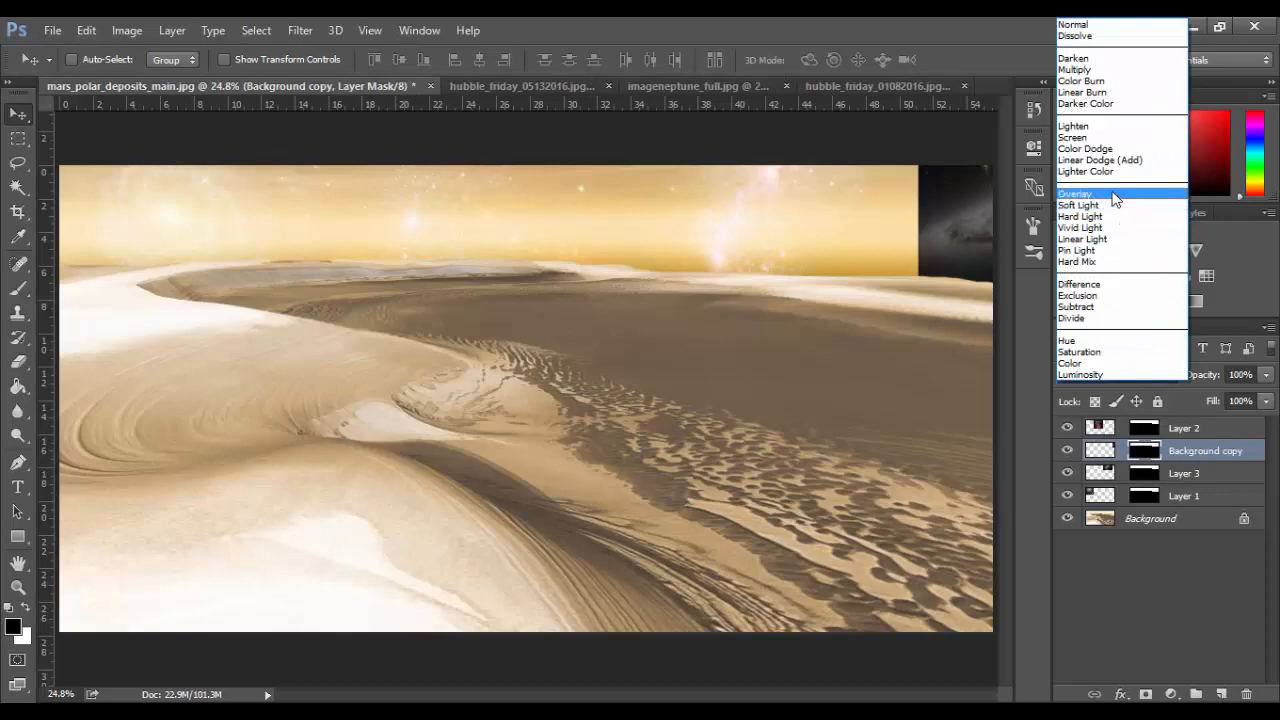